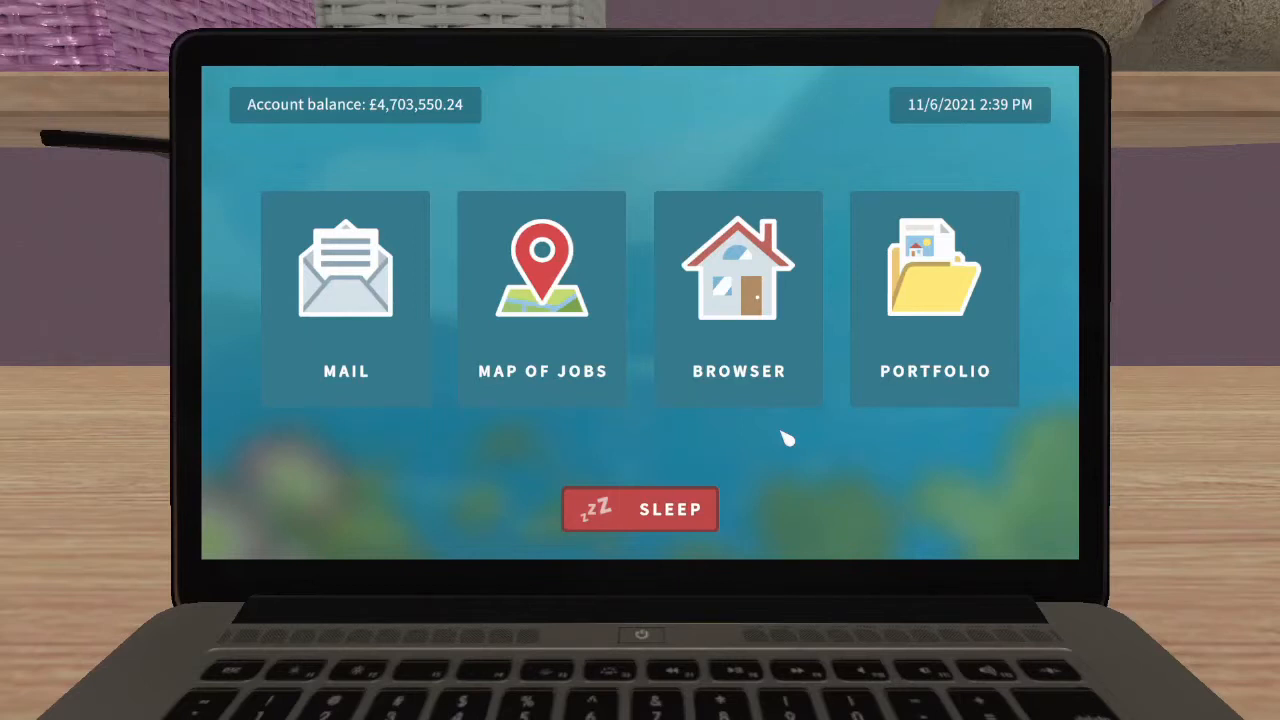
mouse_move(784, 428)
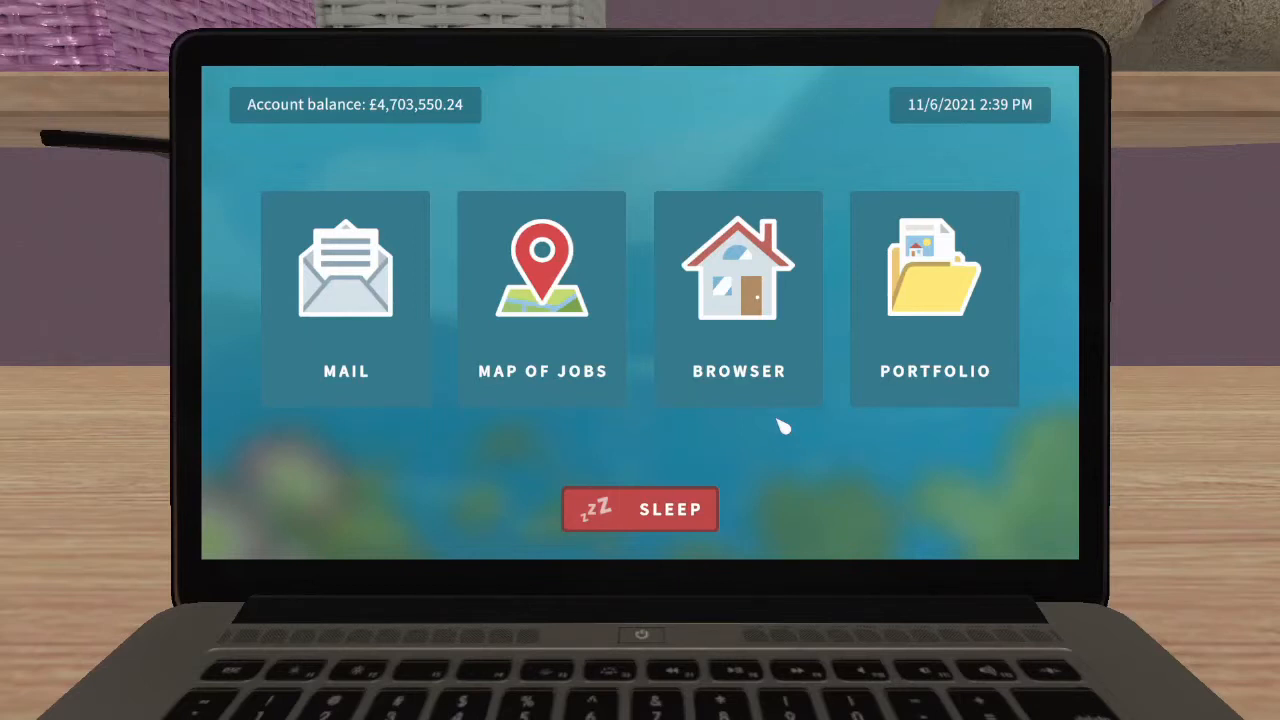
Step: Show the job map selection with the House Flipper and Luxury Flipper regions
click(542, 296)
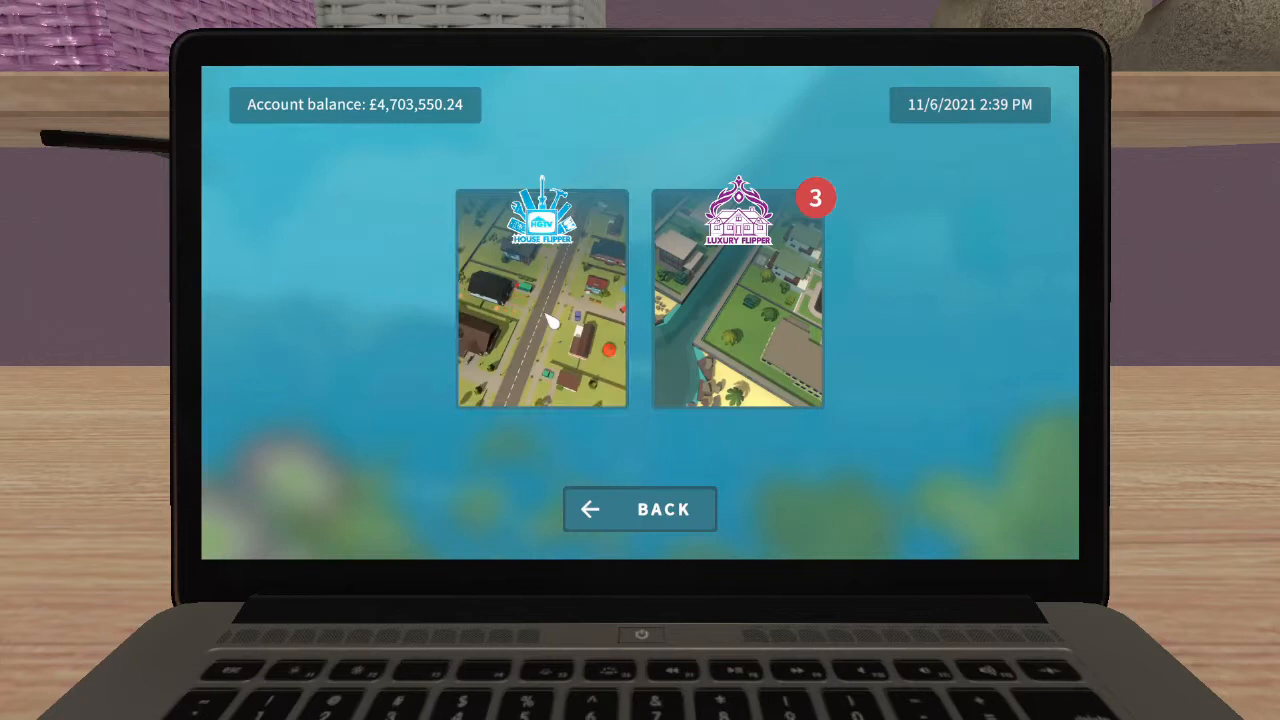
mouse_move(756, 316)
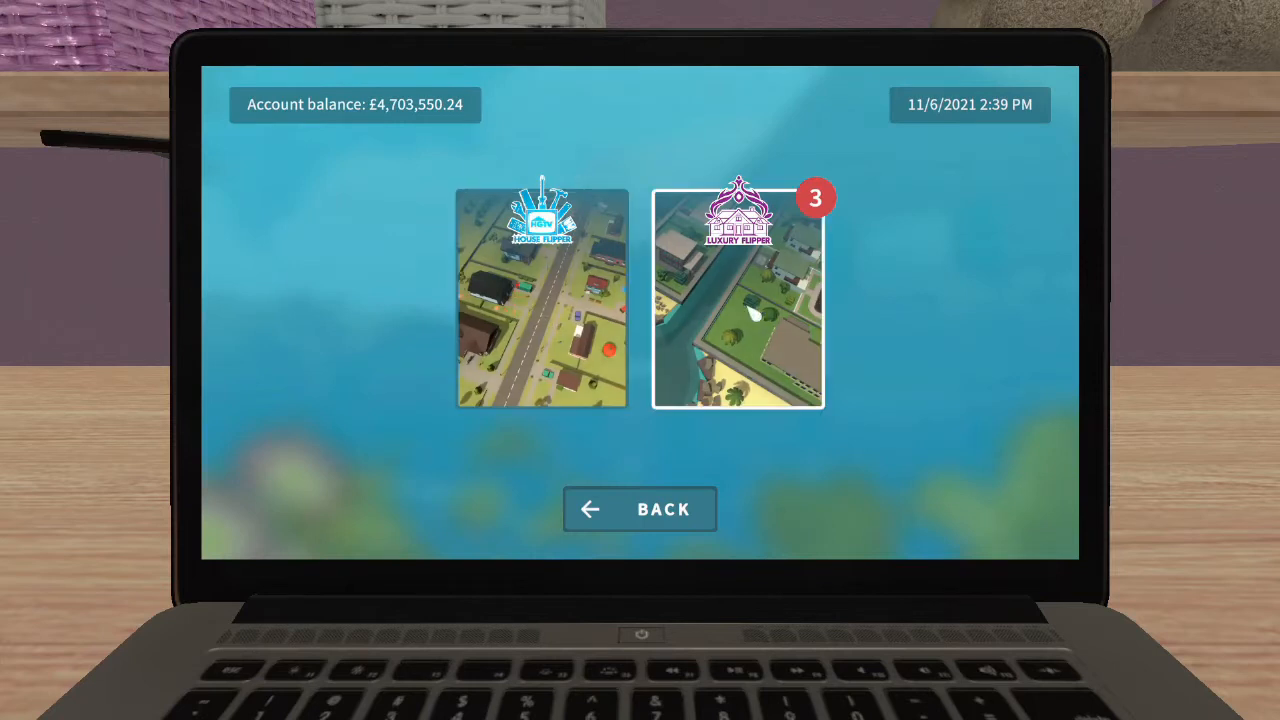
Step: Open the Luxury Flipper map and the A Warehouse for Memories job offer
click(738, 298)
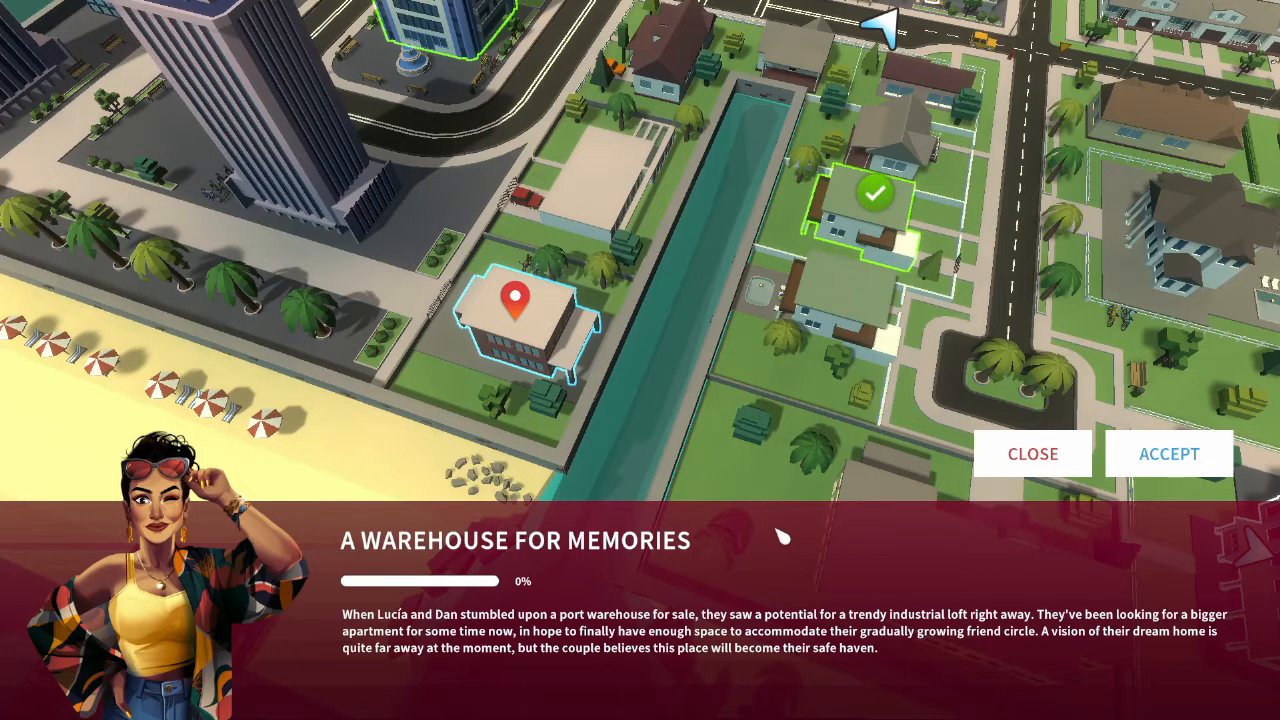
mouse_move(1196, 458)
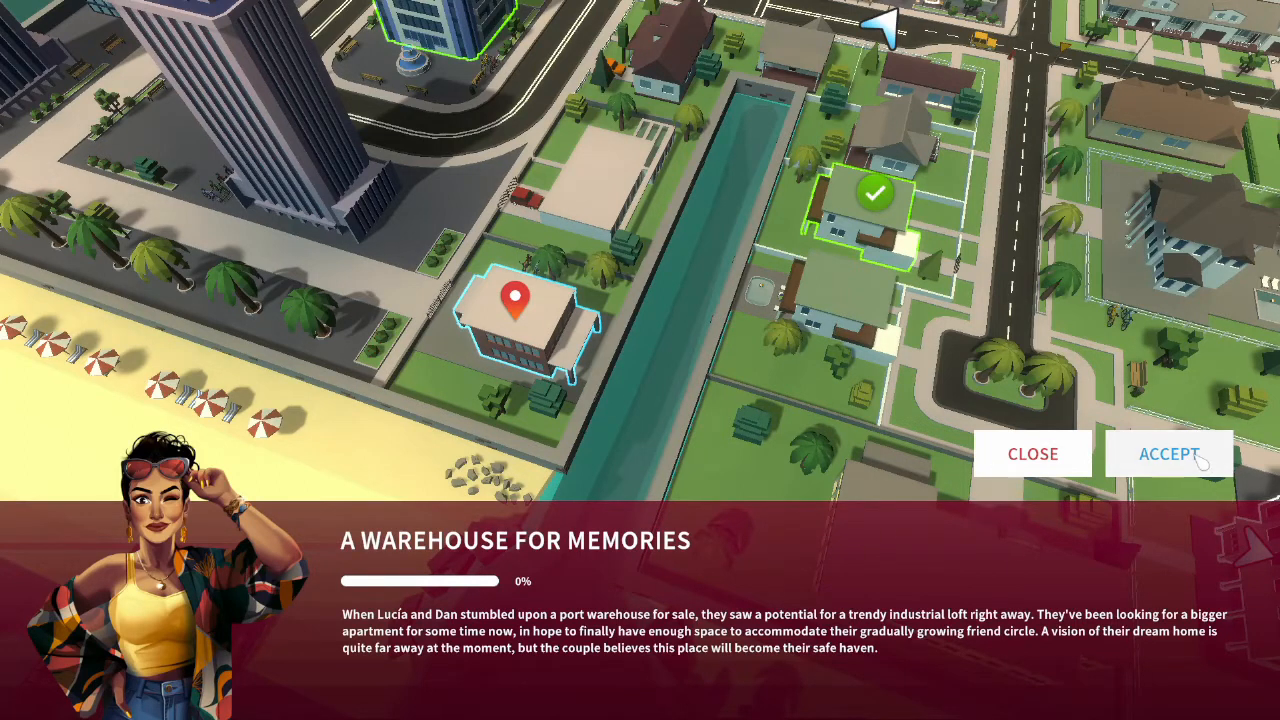
click(1168, 452)
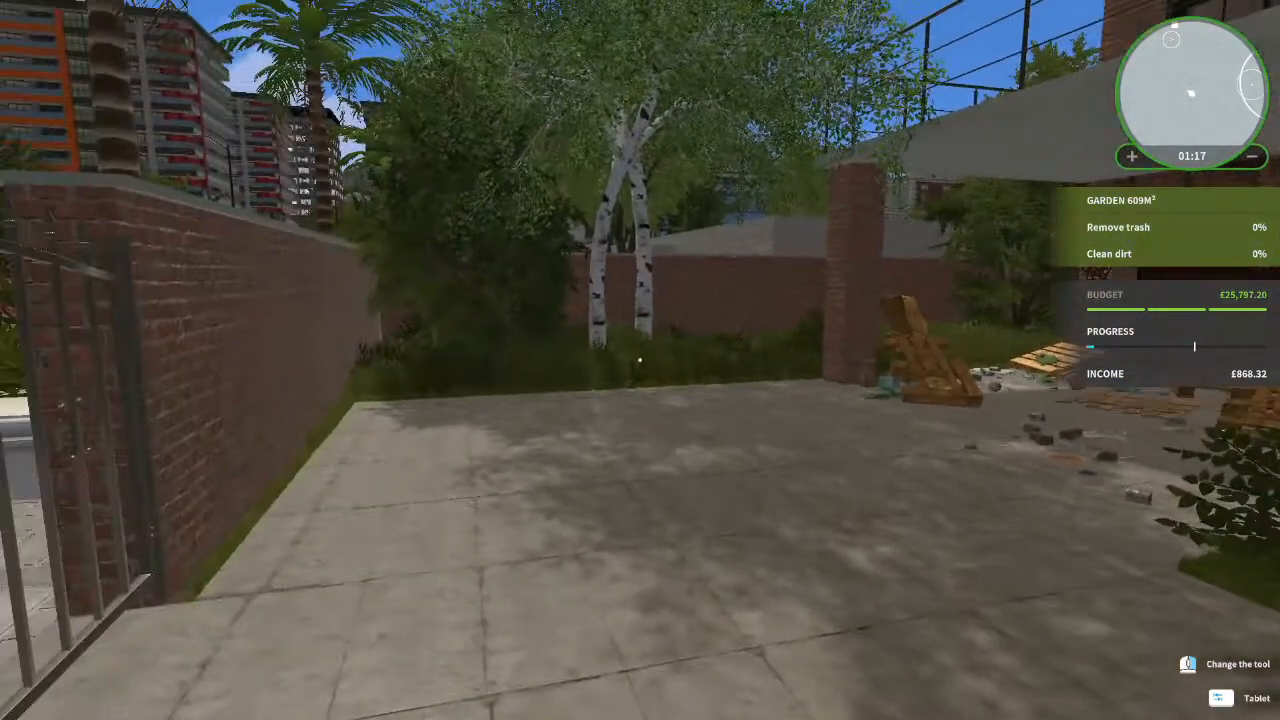
mouse_move(640, 360)
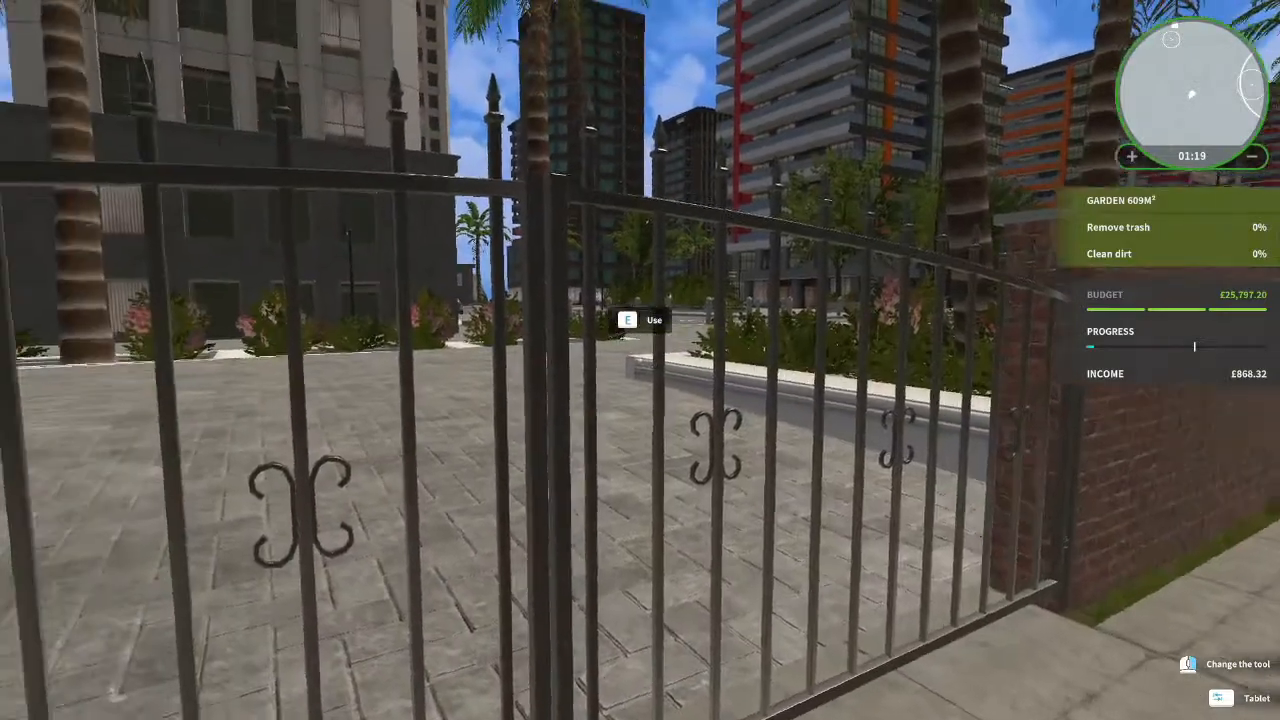
mouse_move(640, 360)
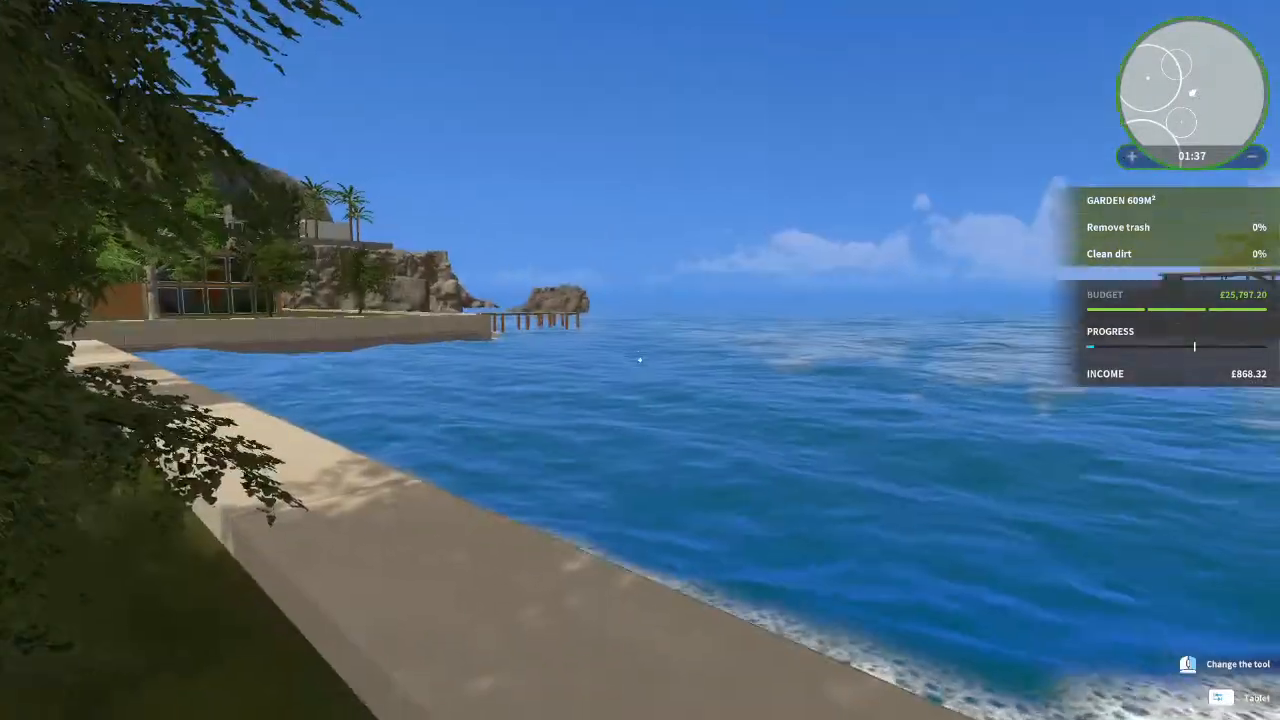
mouse_move(640, 360)
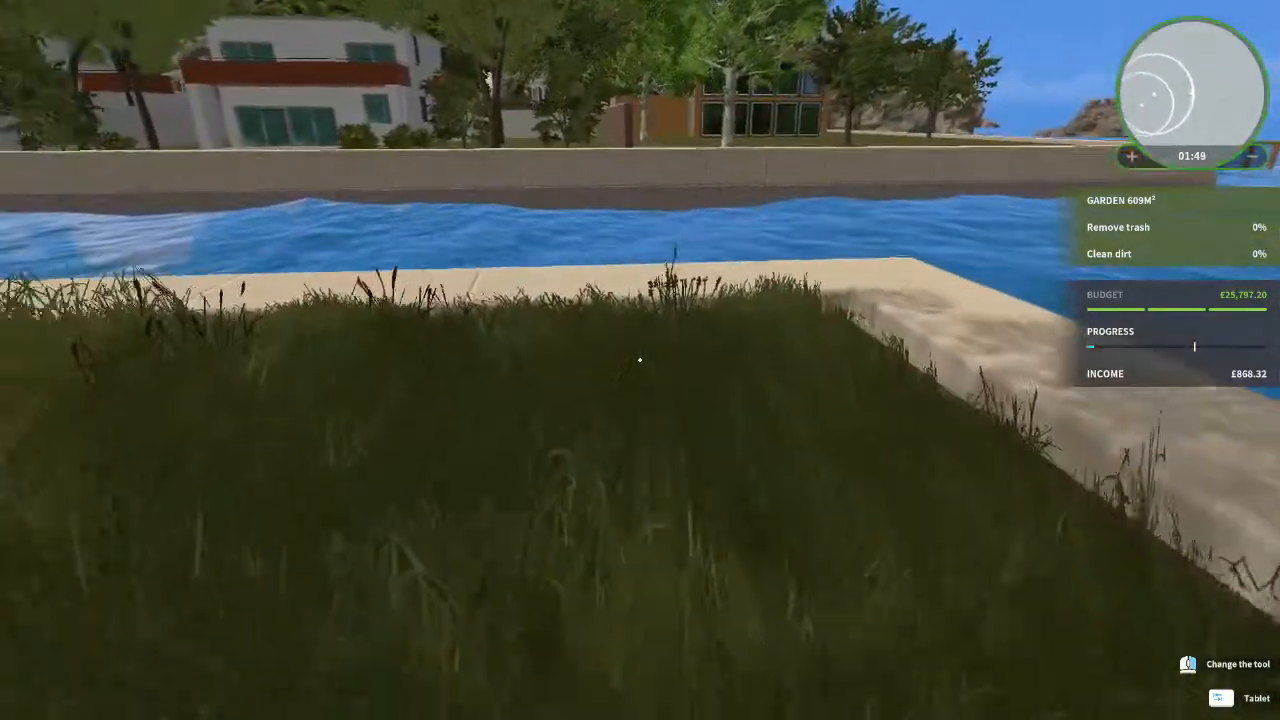
mouse_move(640, 360)
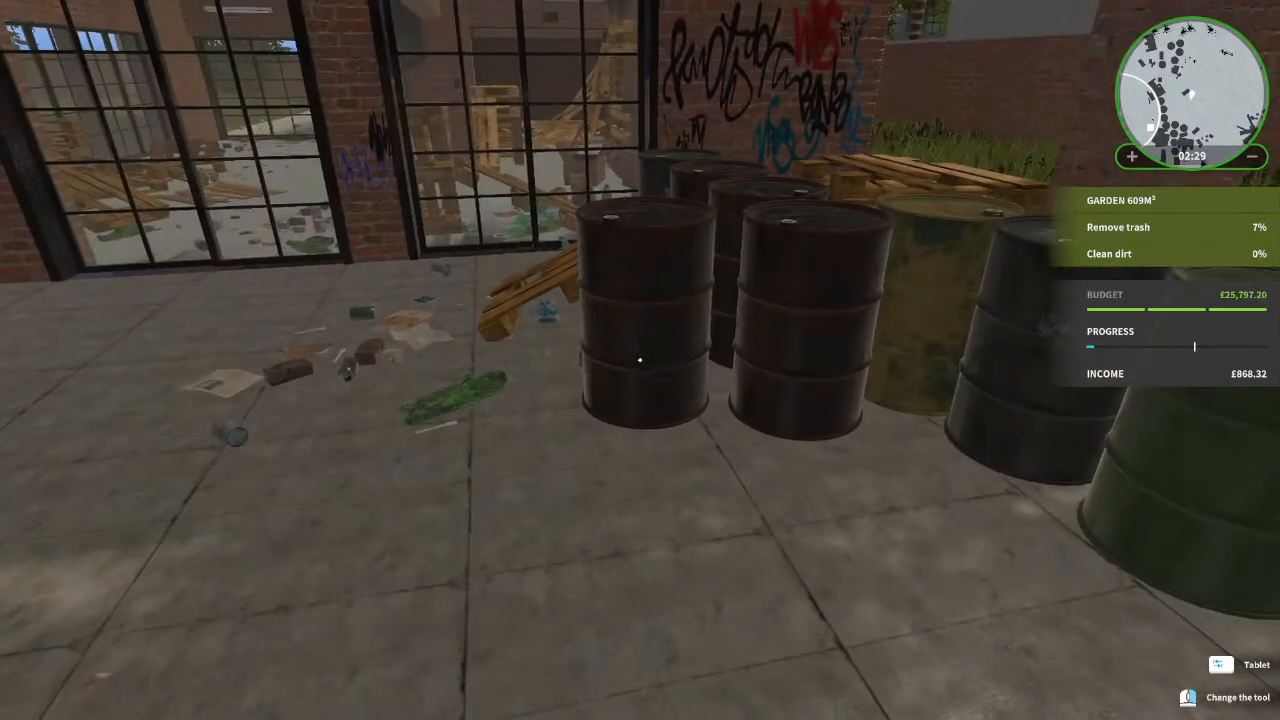
mouse_move(640, 360)
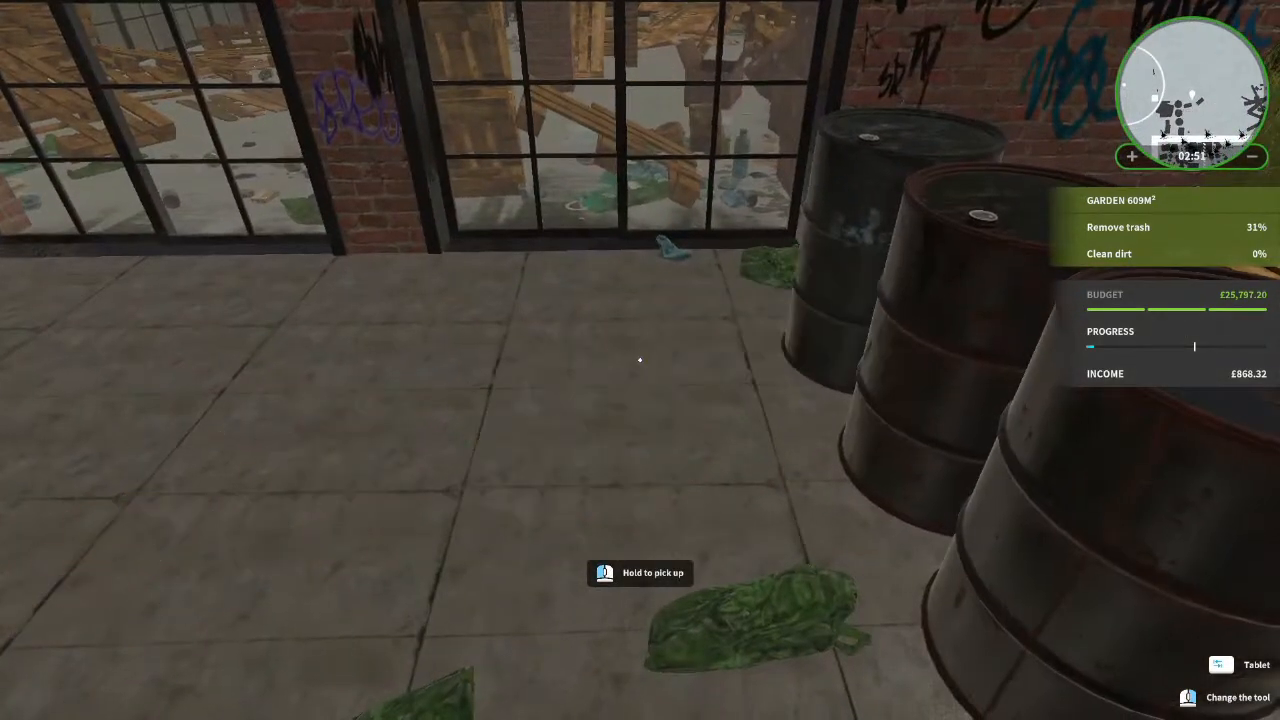
mouse_move(640, 360)
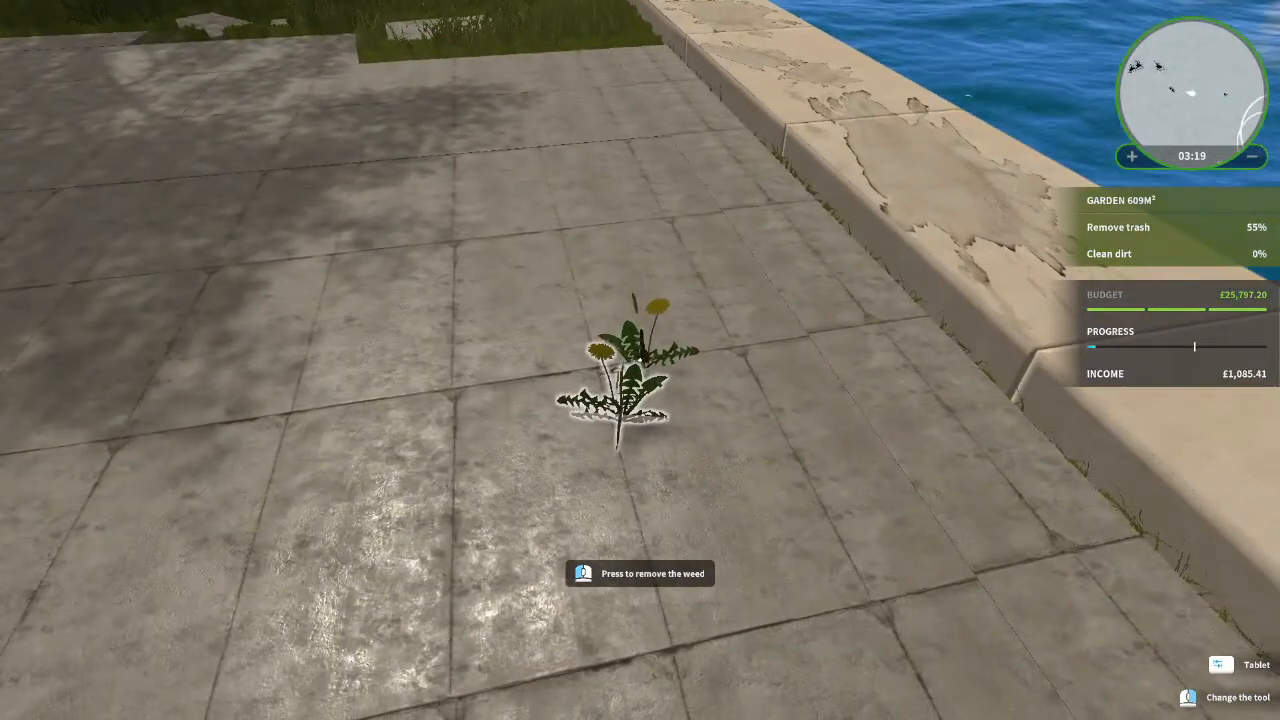
mouse_move(640, 360)
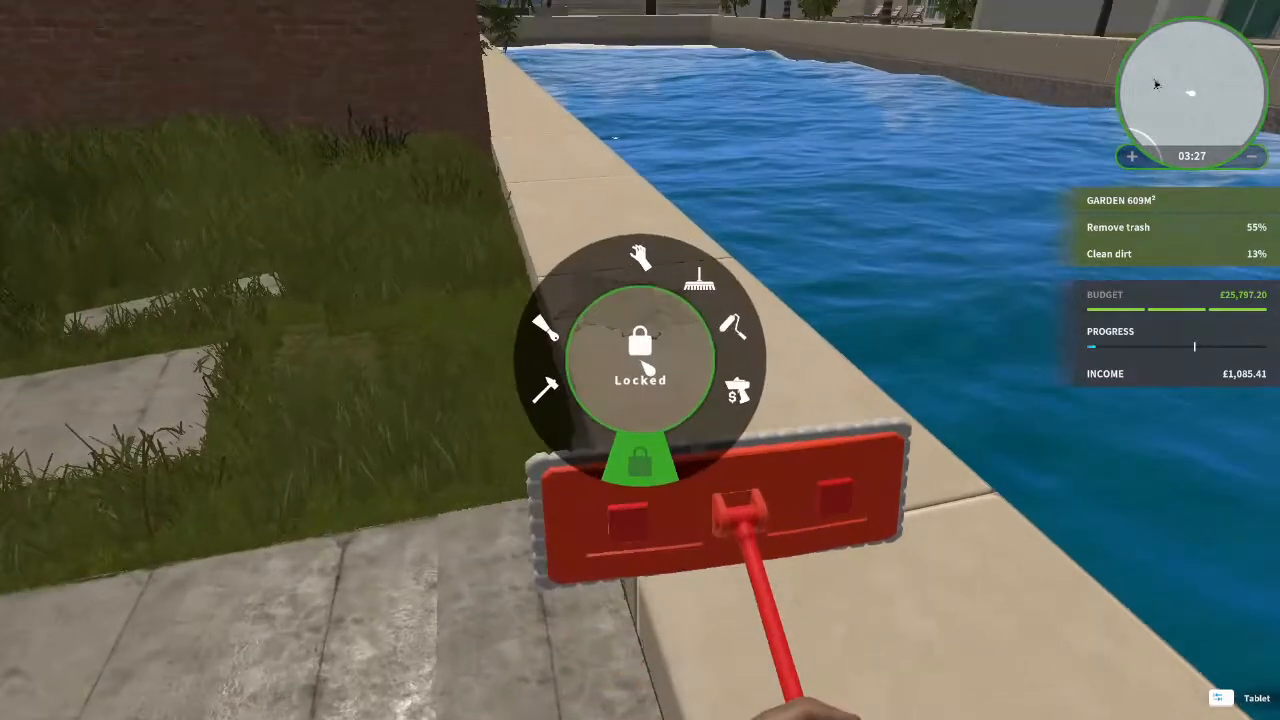
mouse_move(698, 276)
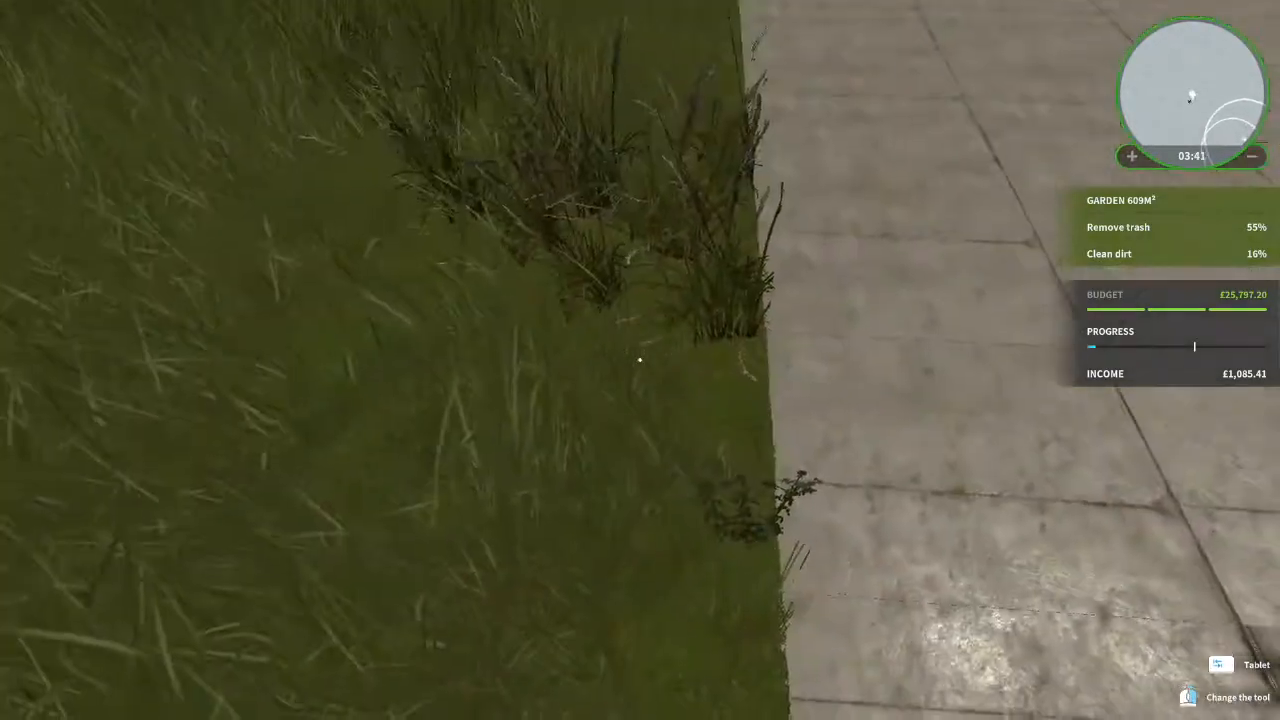
mouse_move(640, 360)
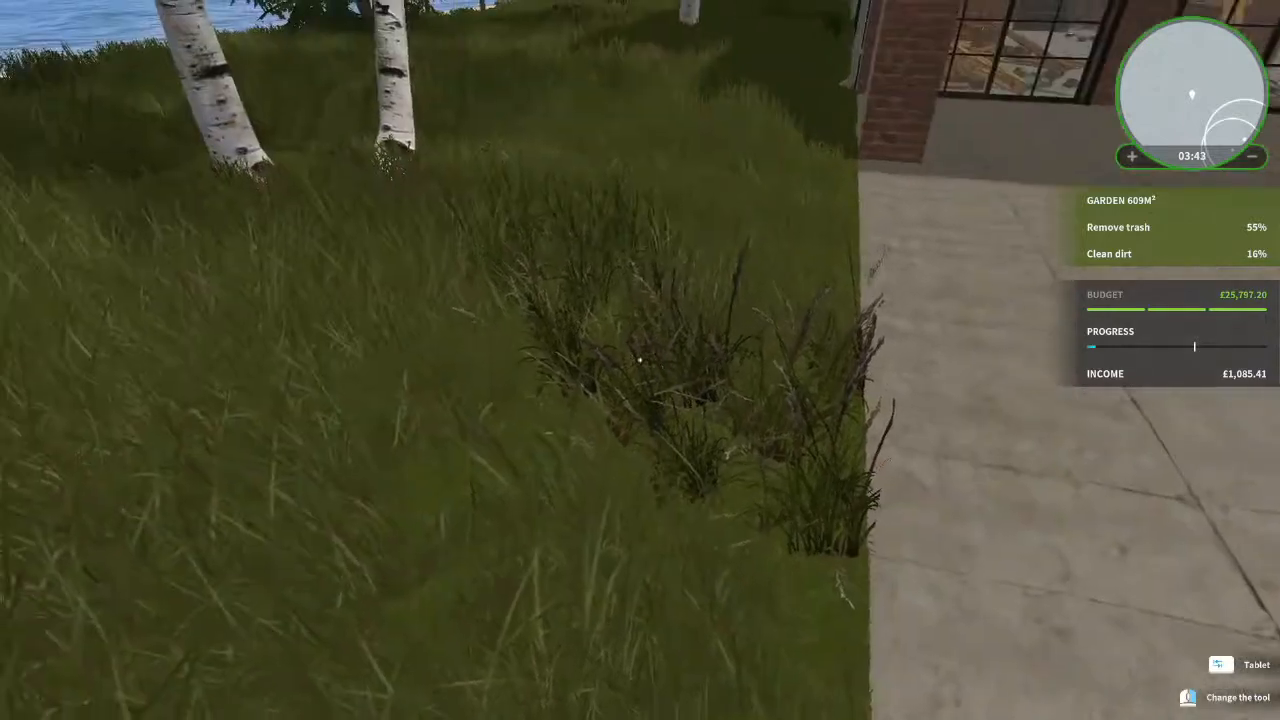
mouse_move(640, 360)
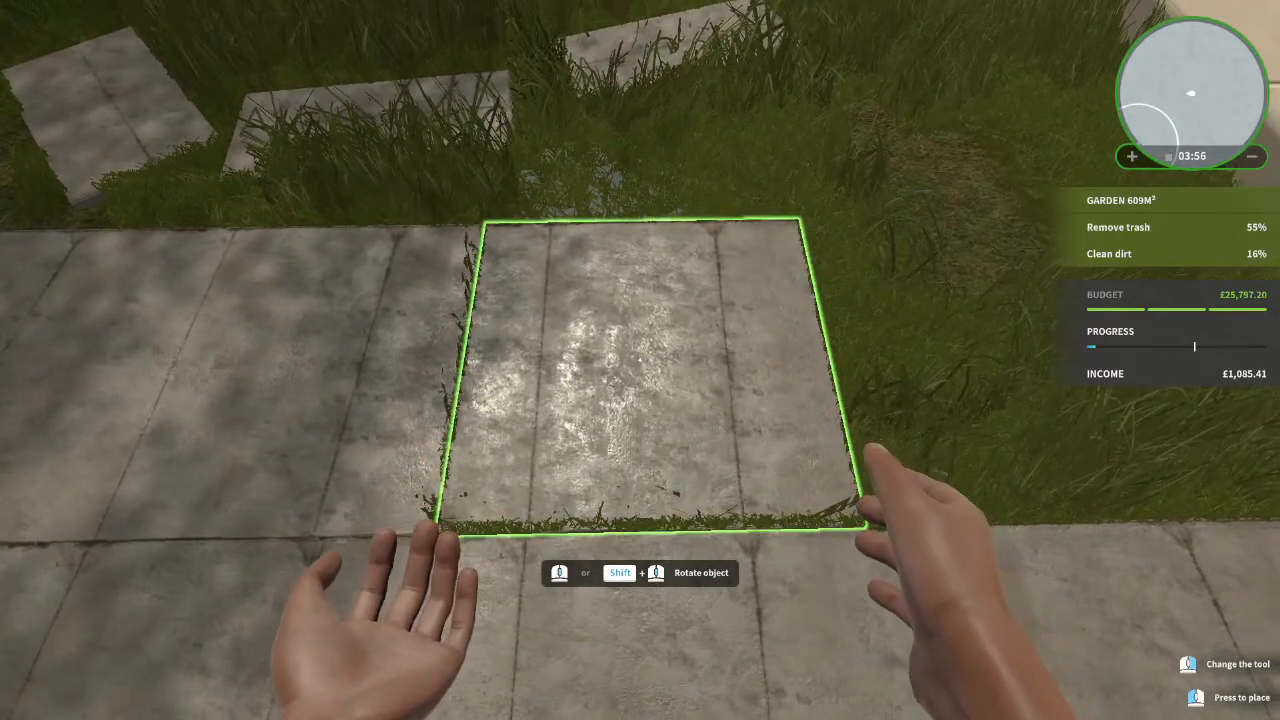
Step: Move paving slabs into the gaps to complete the waterfront path
click(640, 370)
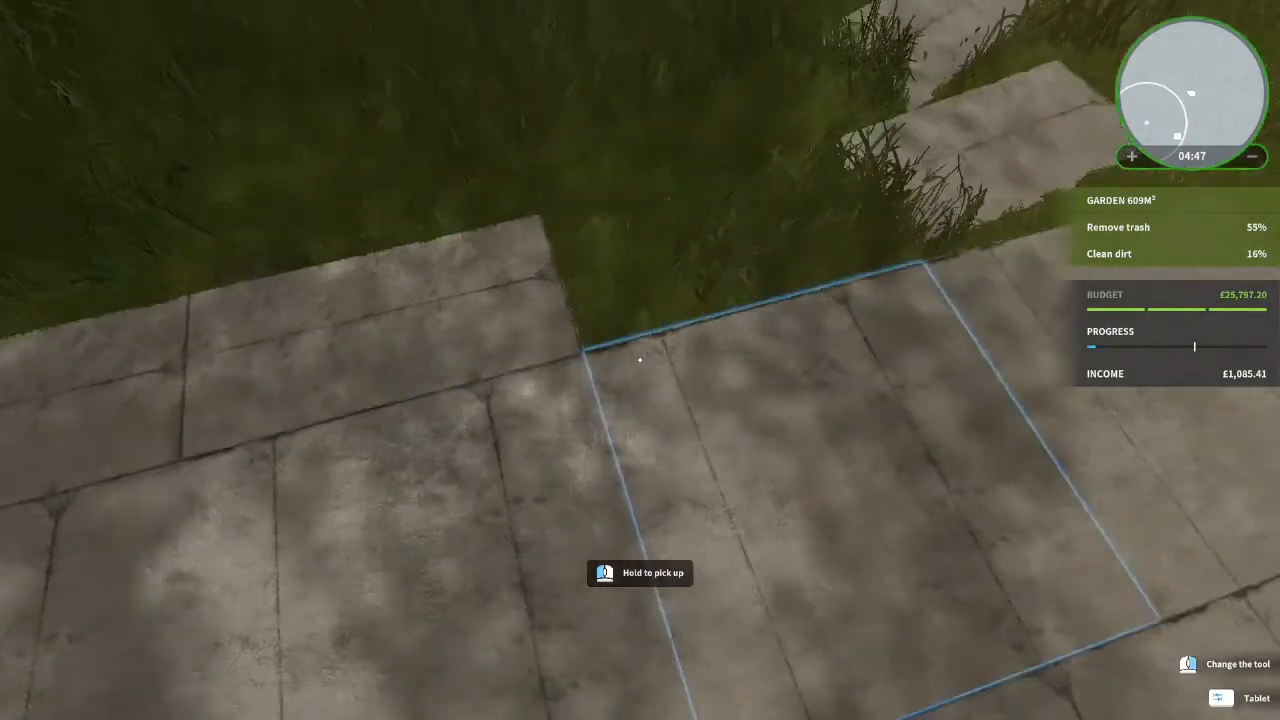
click(640, 360)
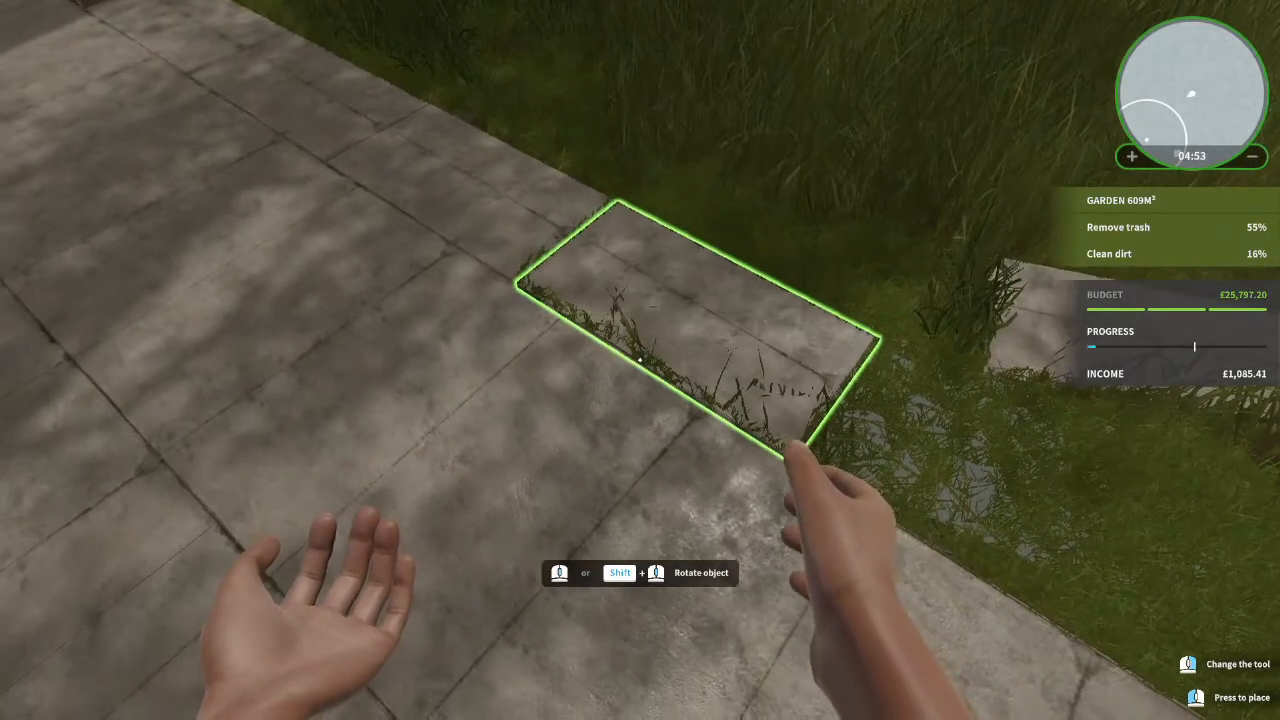
click(640, 360)
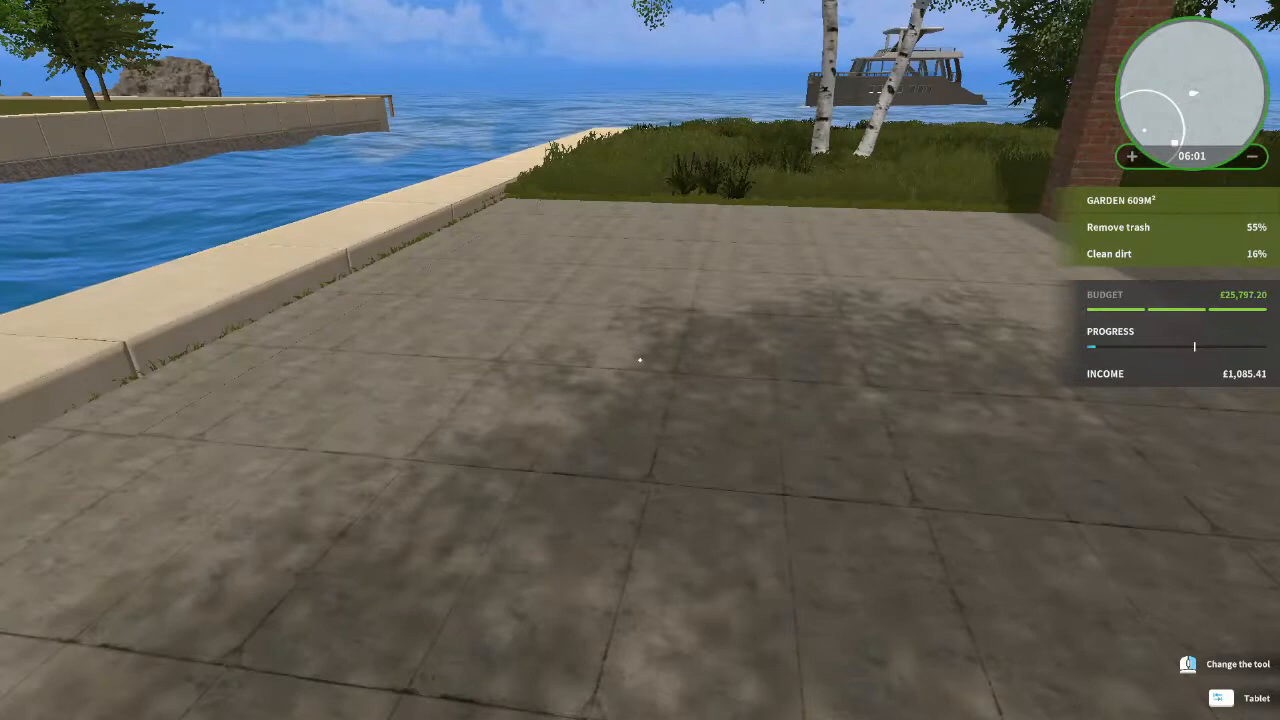
mouse_move(640, 360)
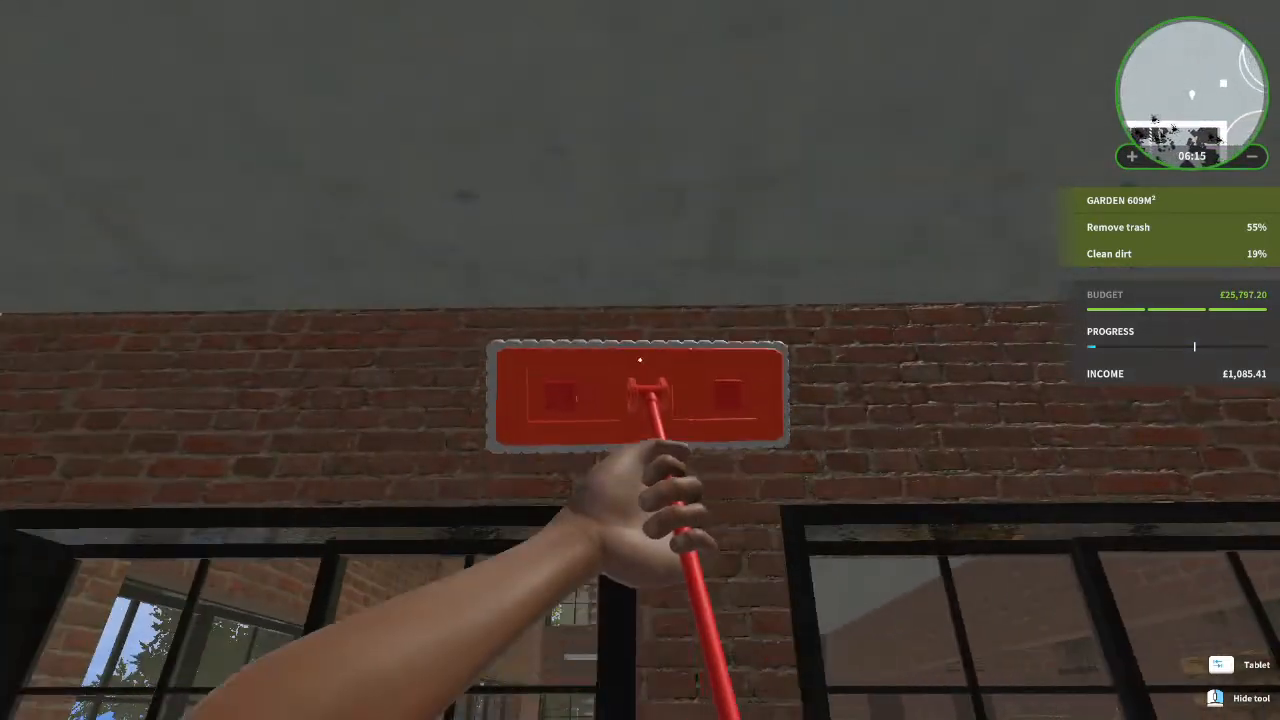
mouse_move(640, 360)
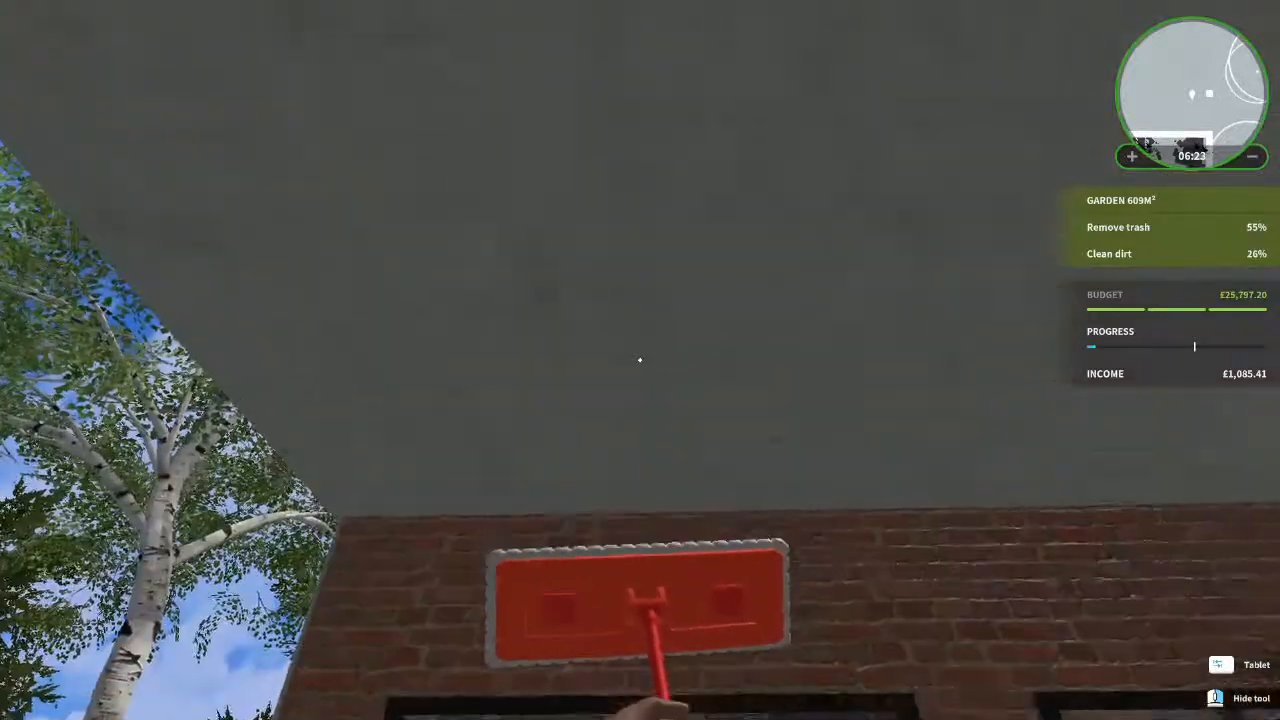
mouse_move(640, 360)
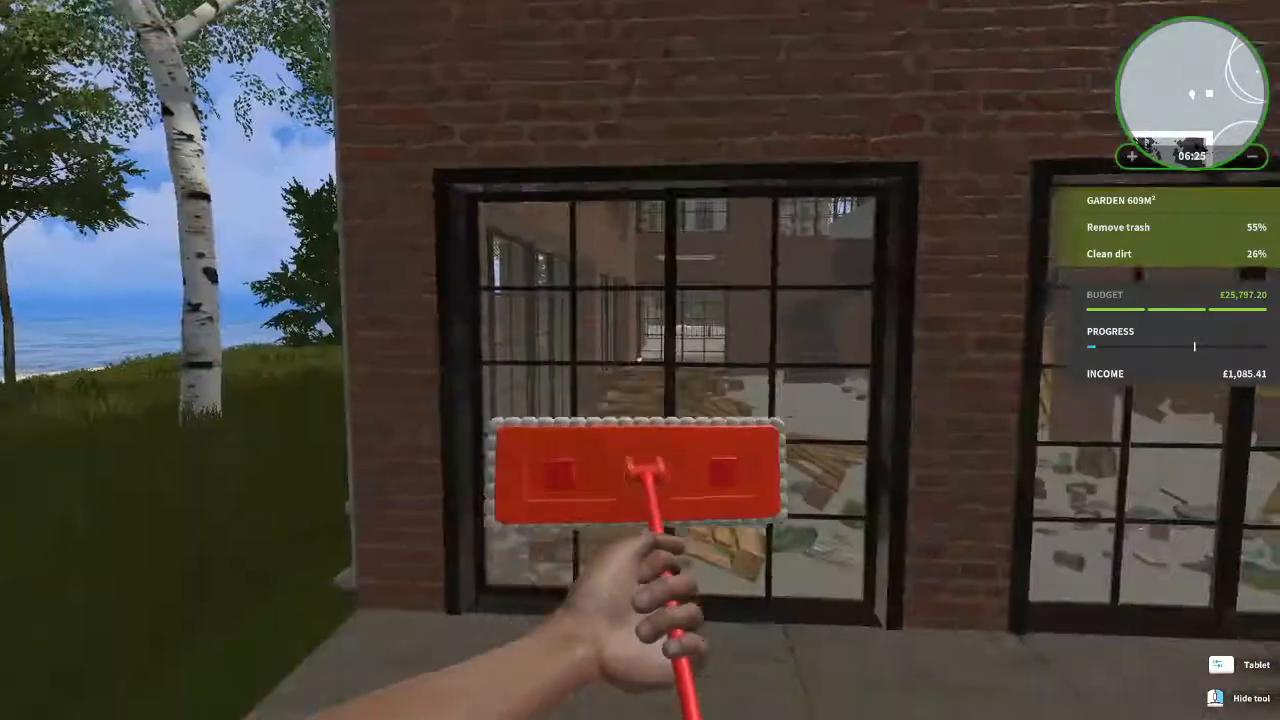
mouse_move(640, 360)
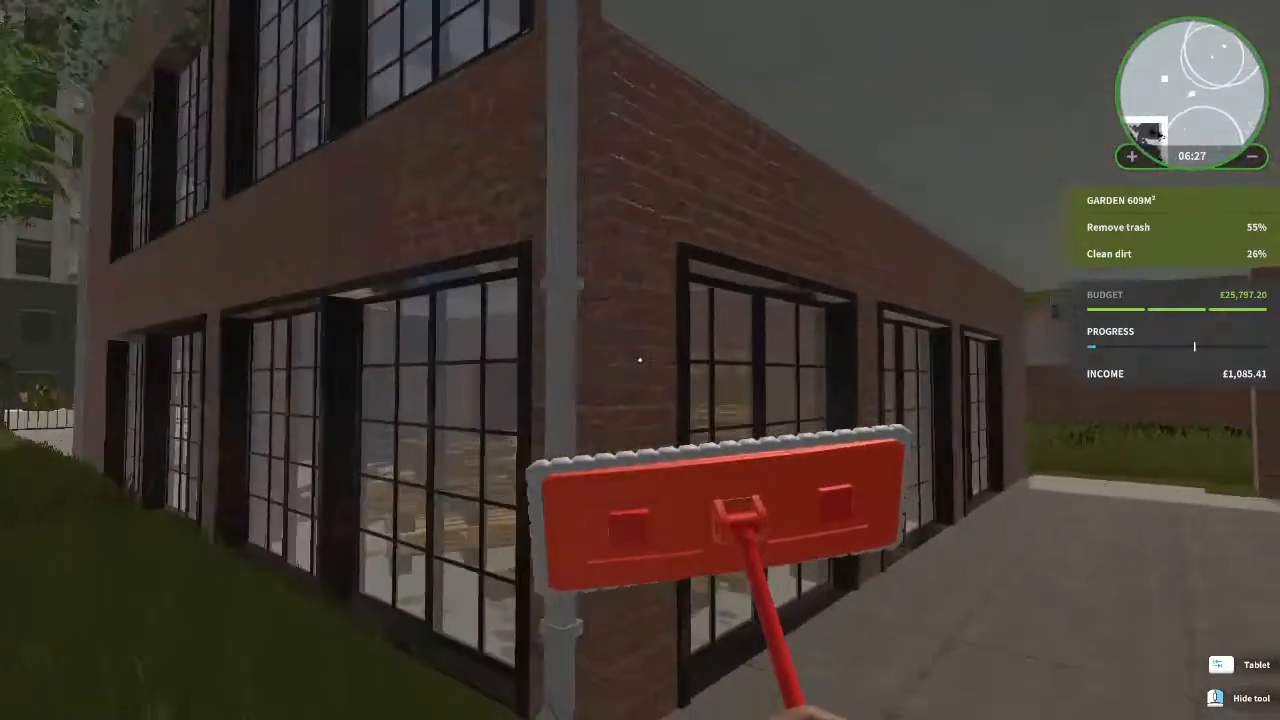
mouse_move(640, 360)
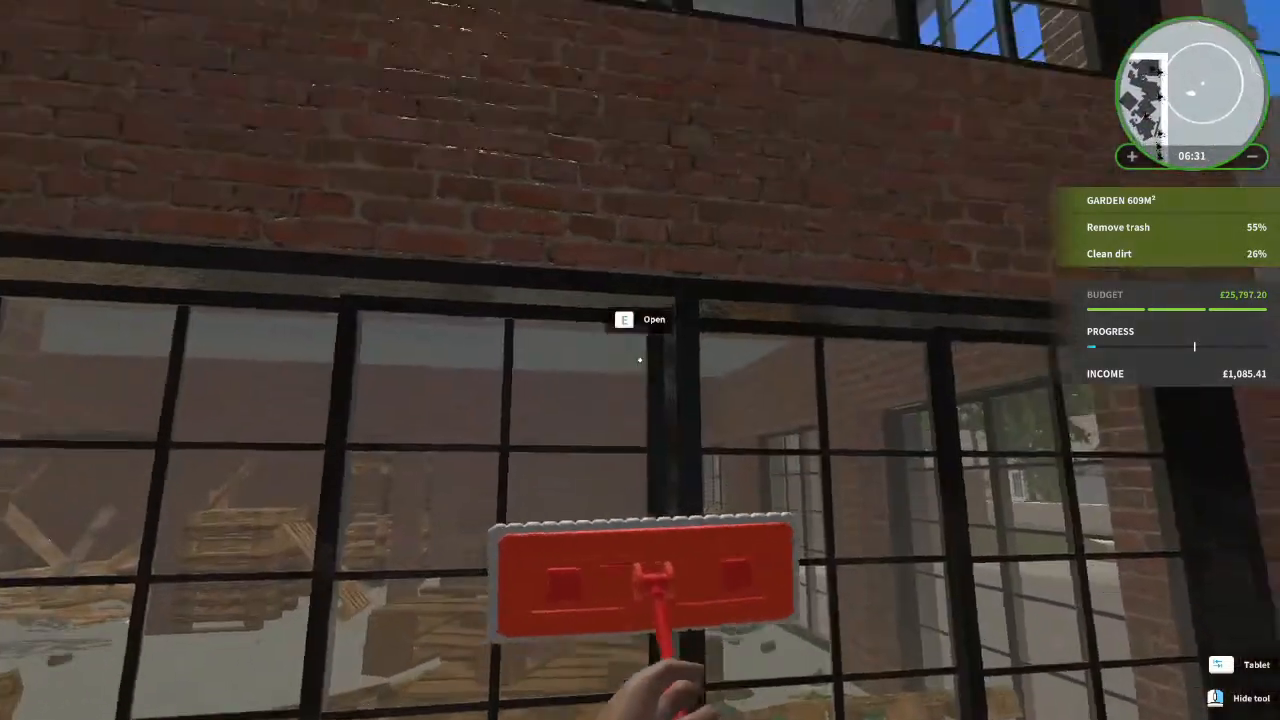
mouse_move(640, 360)
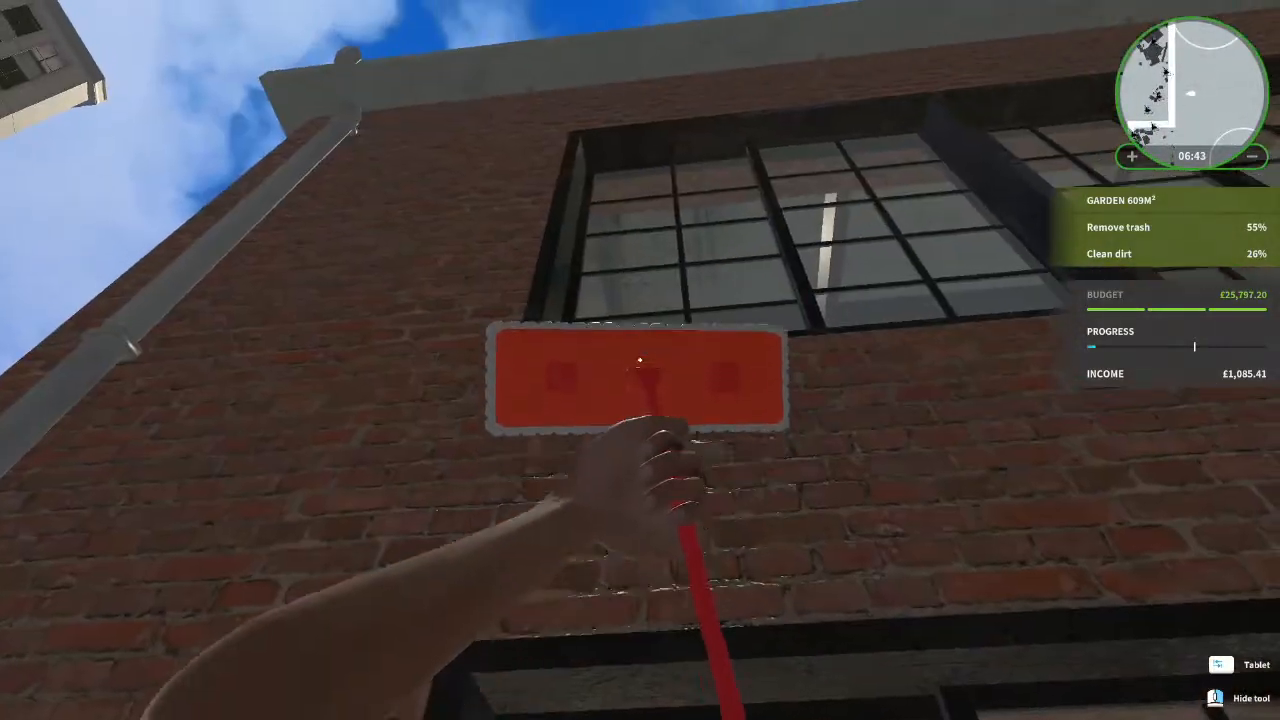
mouse_move(640, 360)
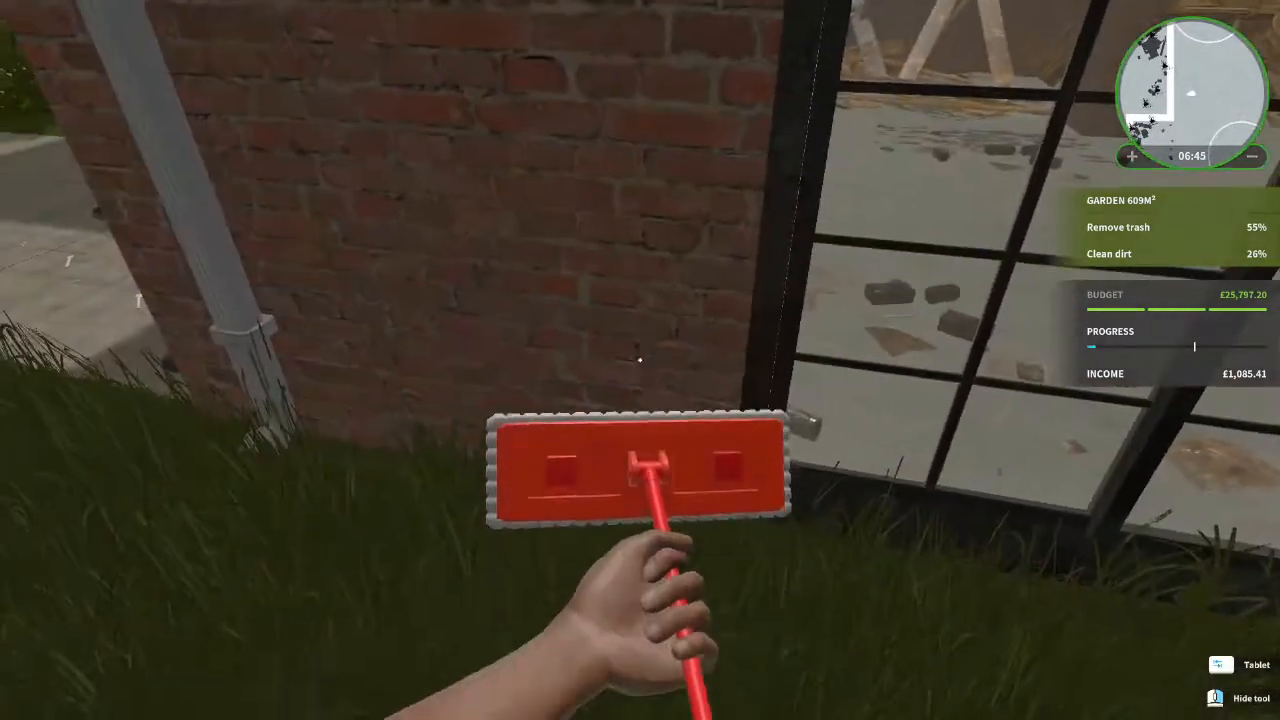
mouse_move(640, 360)
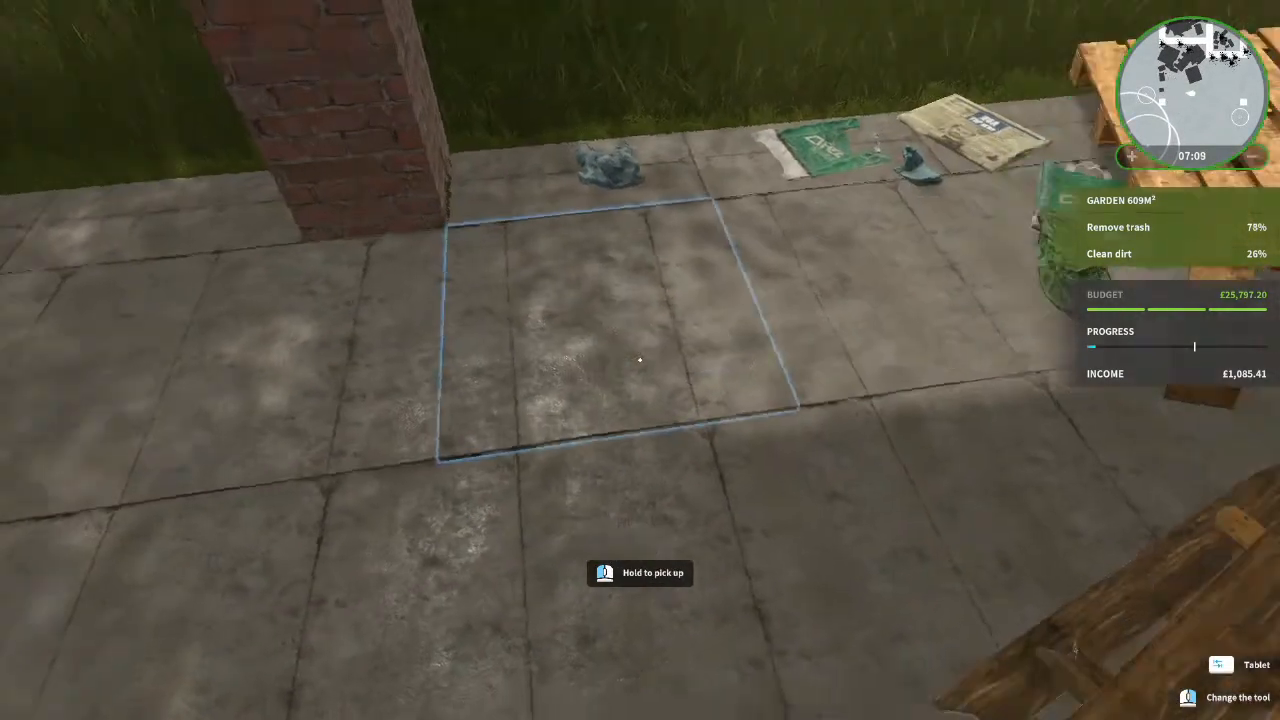
mouse_move(640, 360)
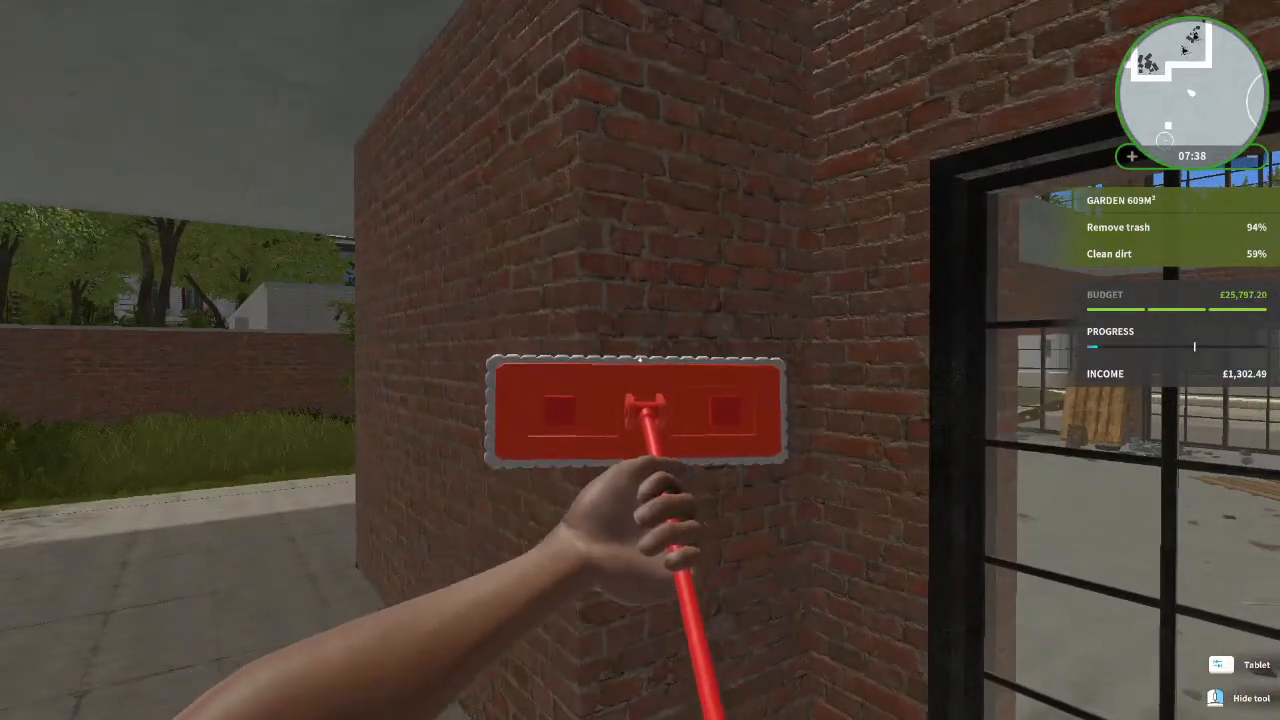
mouse_move(640, 360)
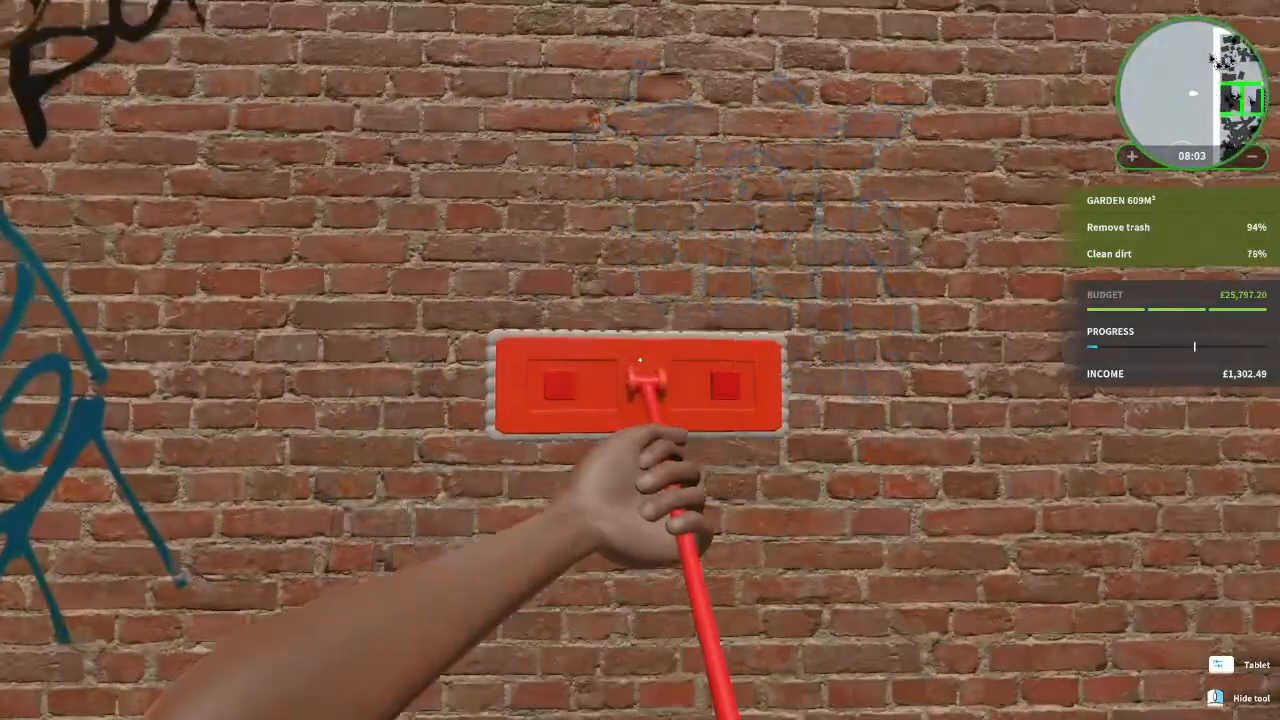
mouse_move(640, 360)
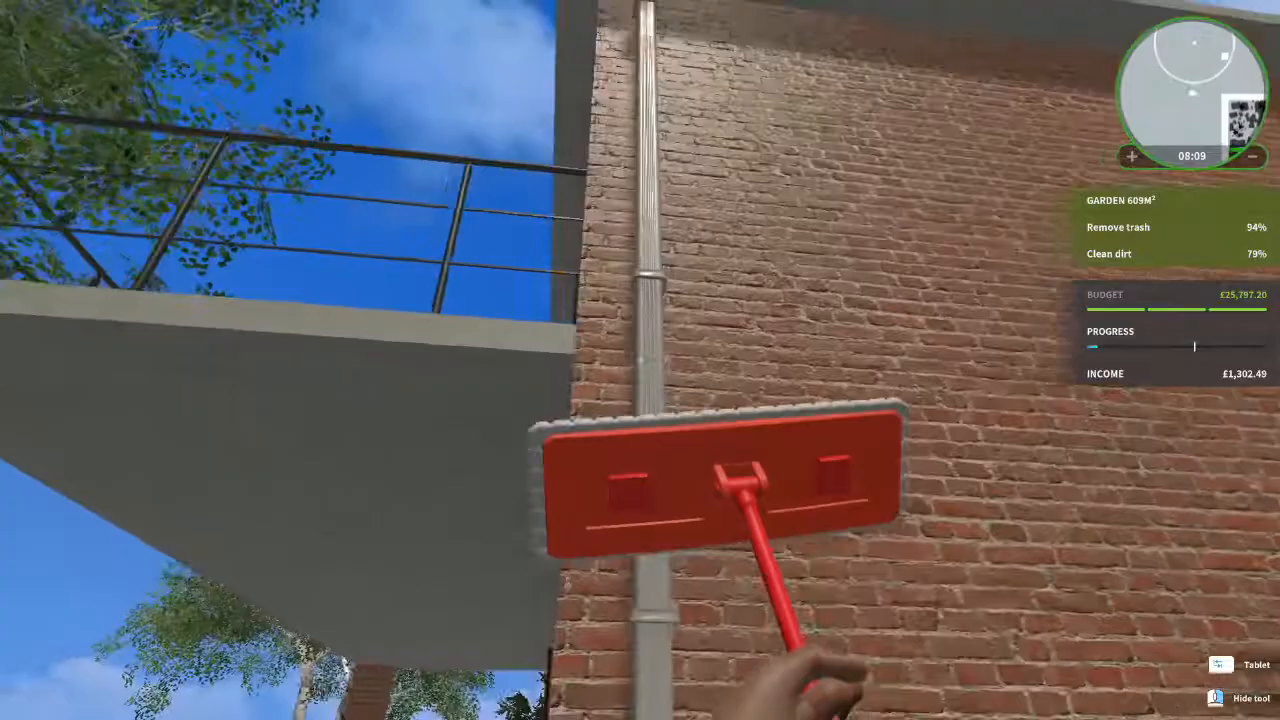
mouse_move(640, 360)
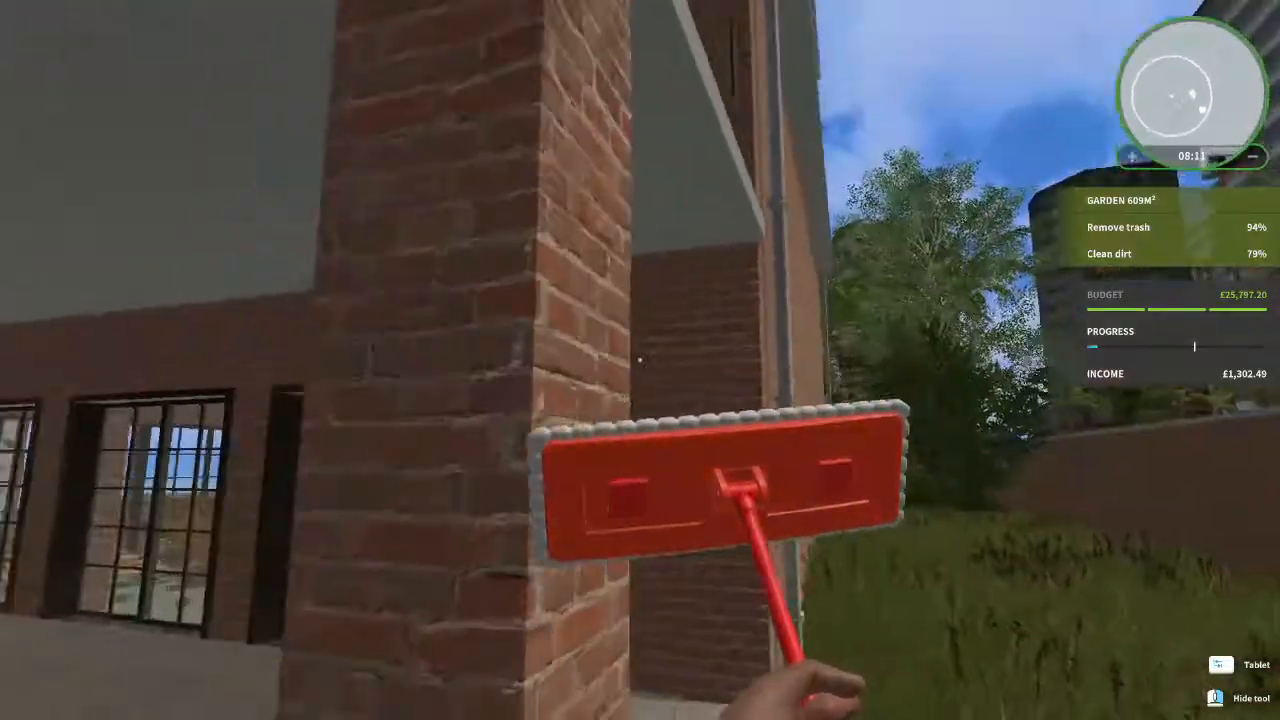
mouse_move(640, 360)
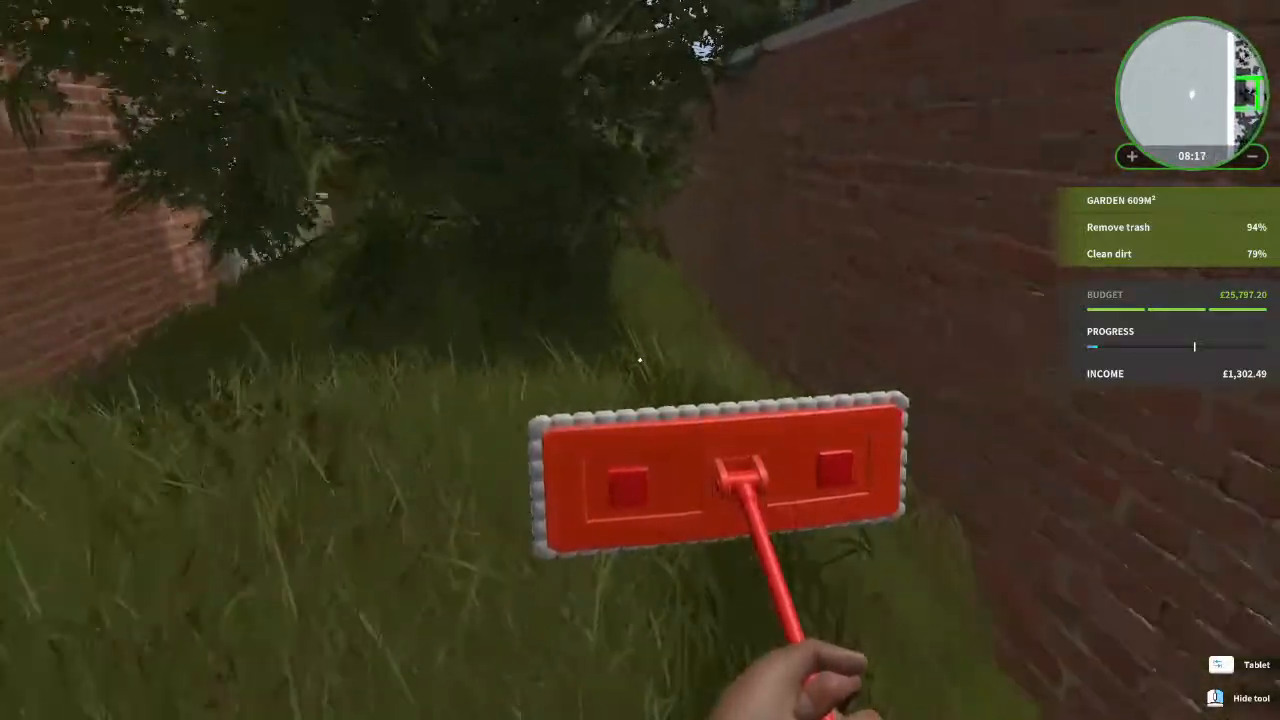
mouse_move(640, 360)
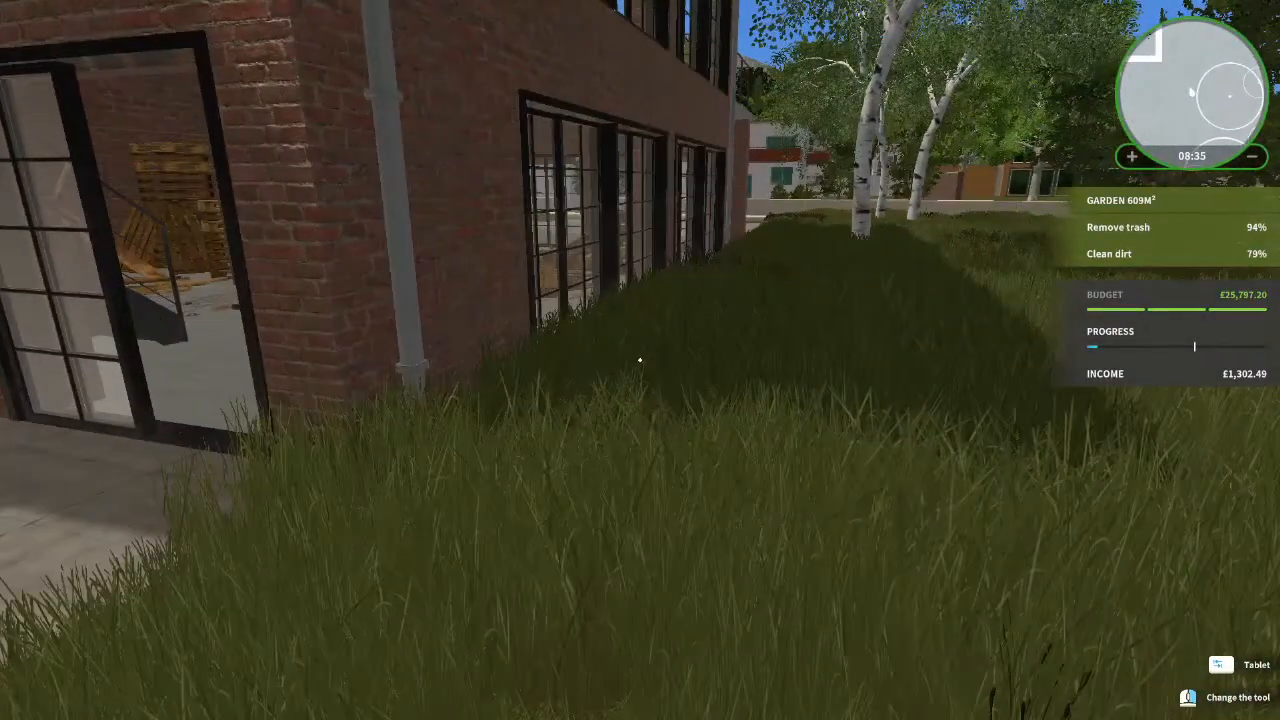
mouse_move(640, 360)
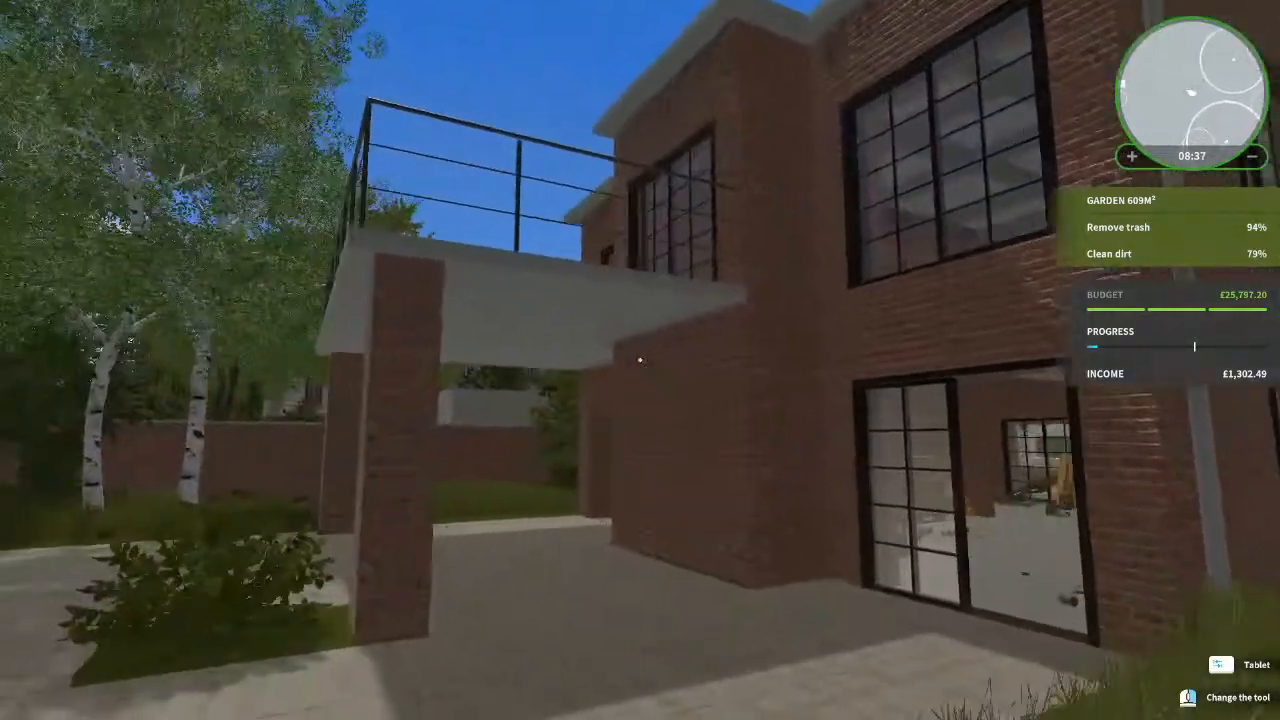
mouse_move(640, 360)
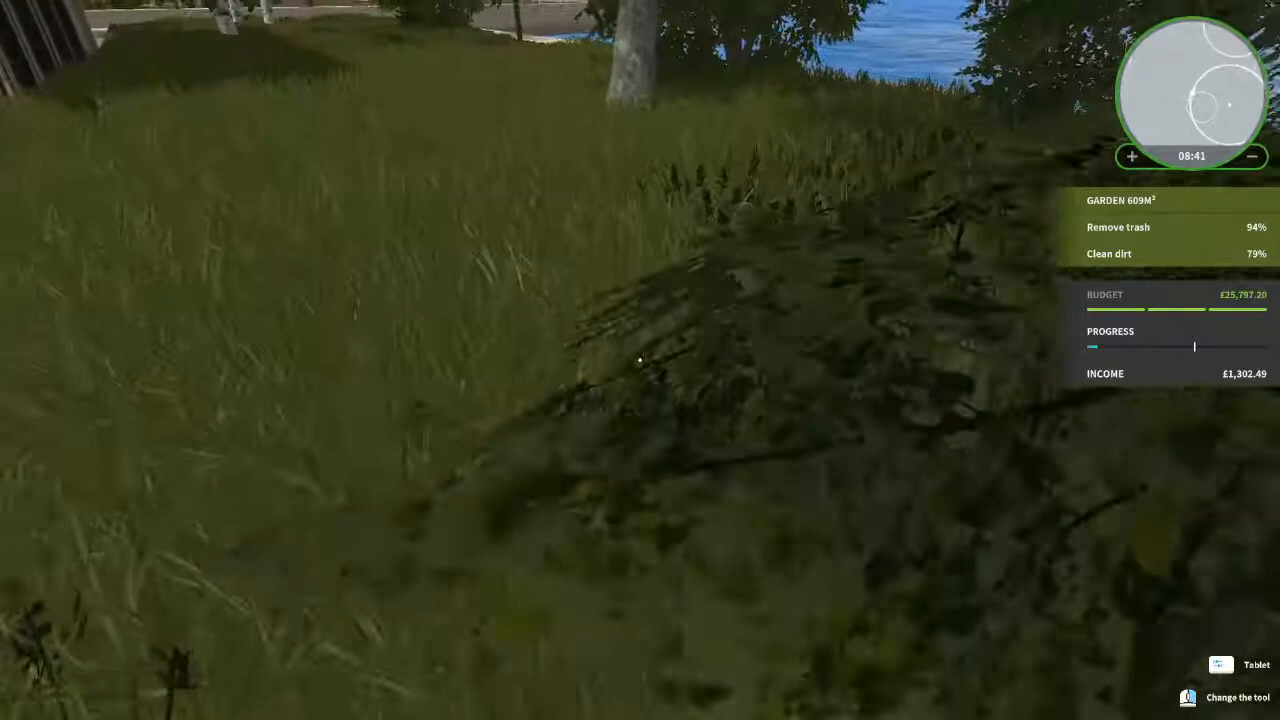
mouse_move(640, 360)
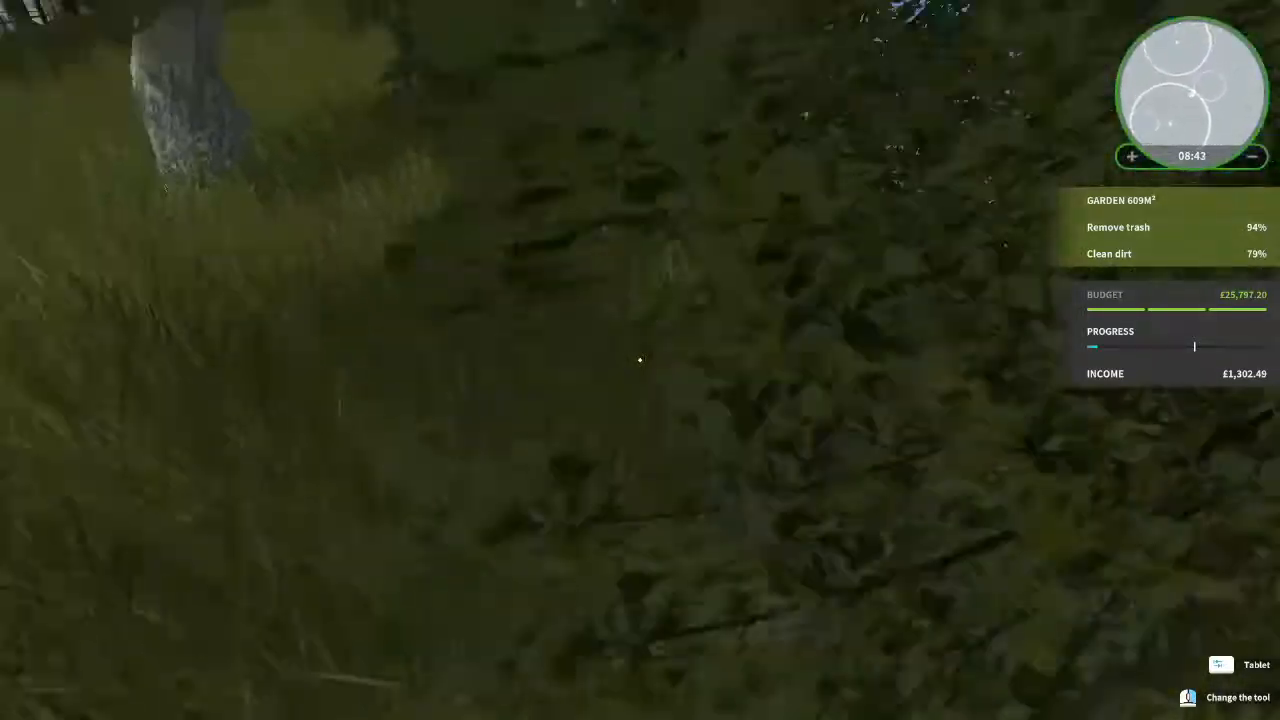
mouse_move(640, 360)
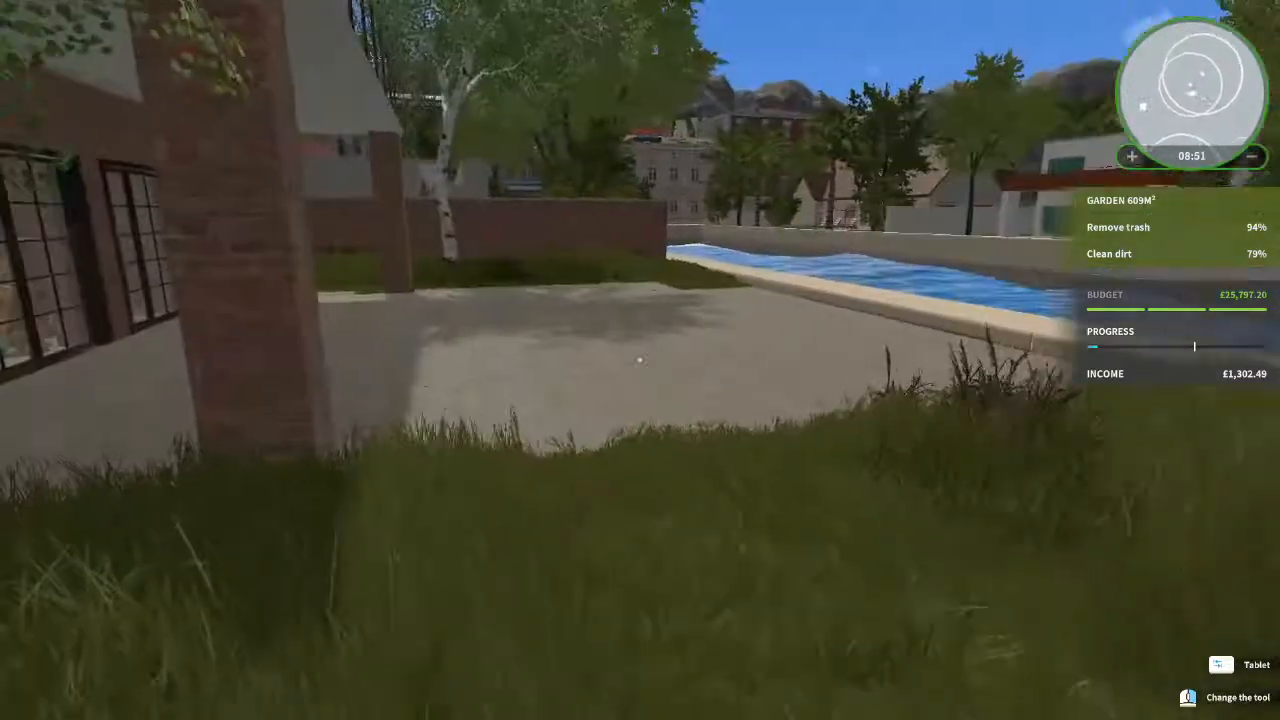
mouse_move(640, 360)
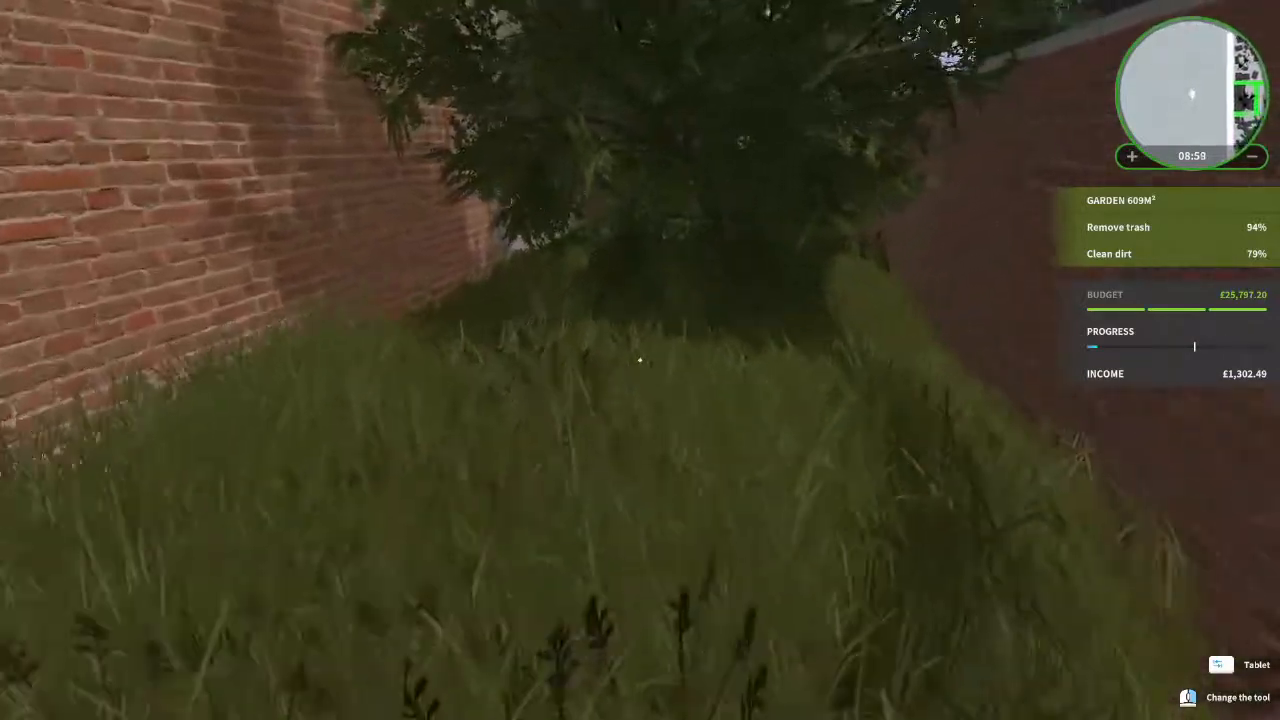
mouse_move(640, 360)
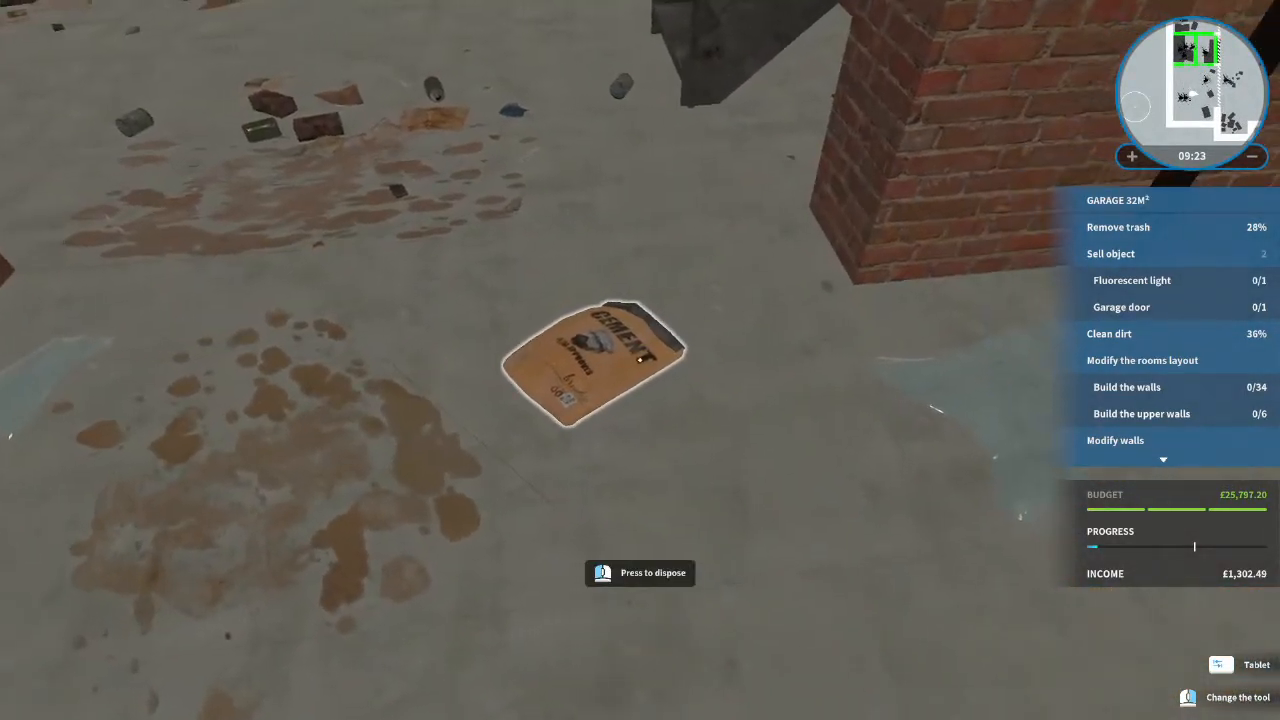
mouse_move(640, 360)
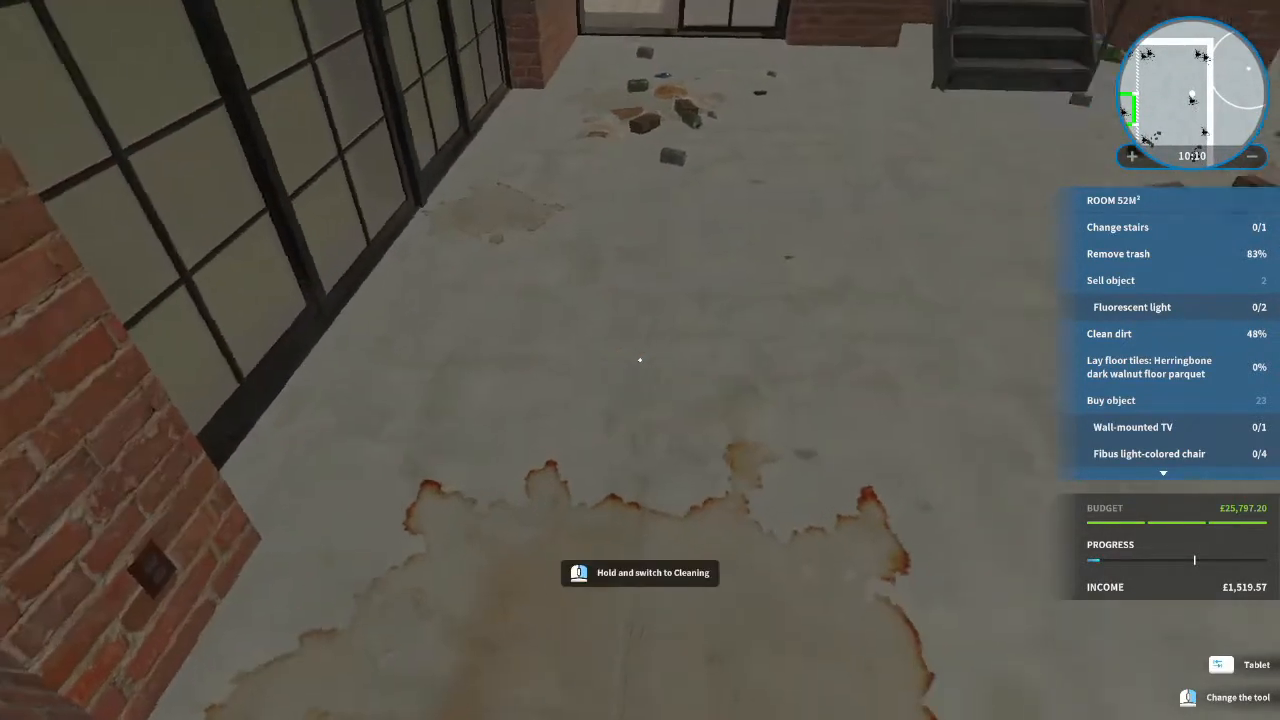
mouse_move(640, 360)
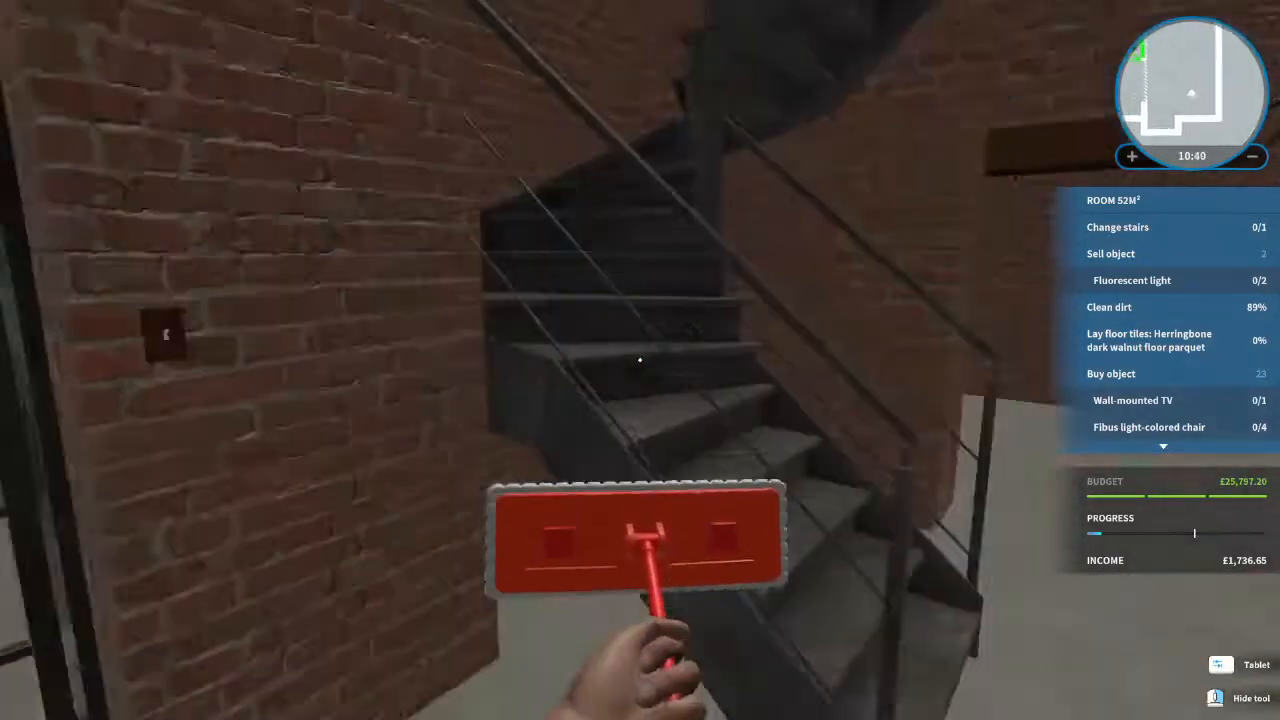
mouse_move(640, 360)
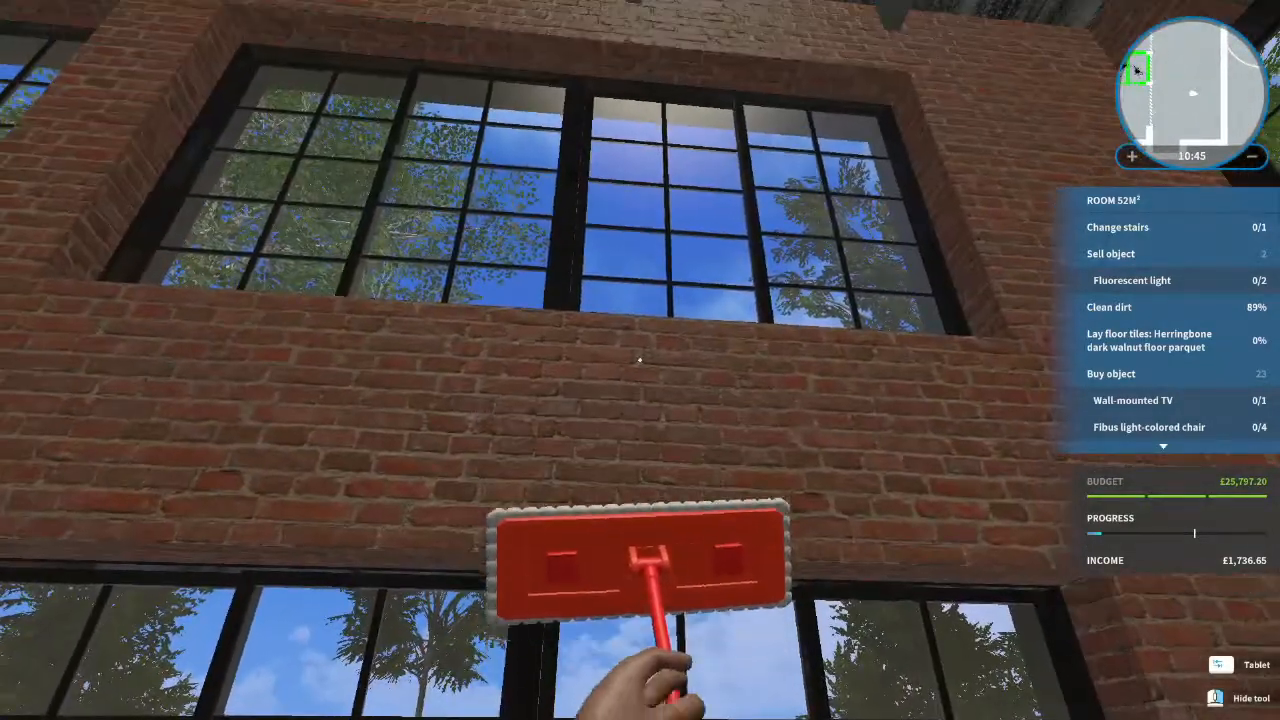
mouse_move(640, 360)
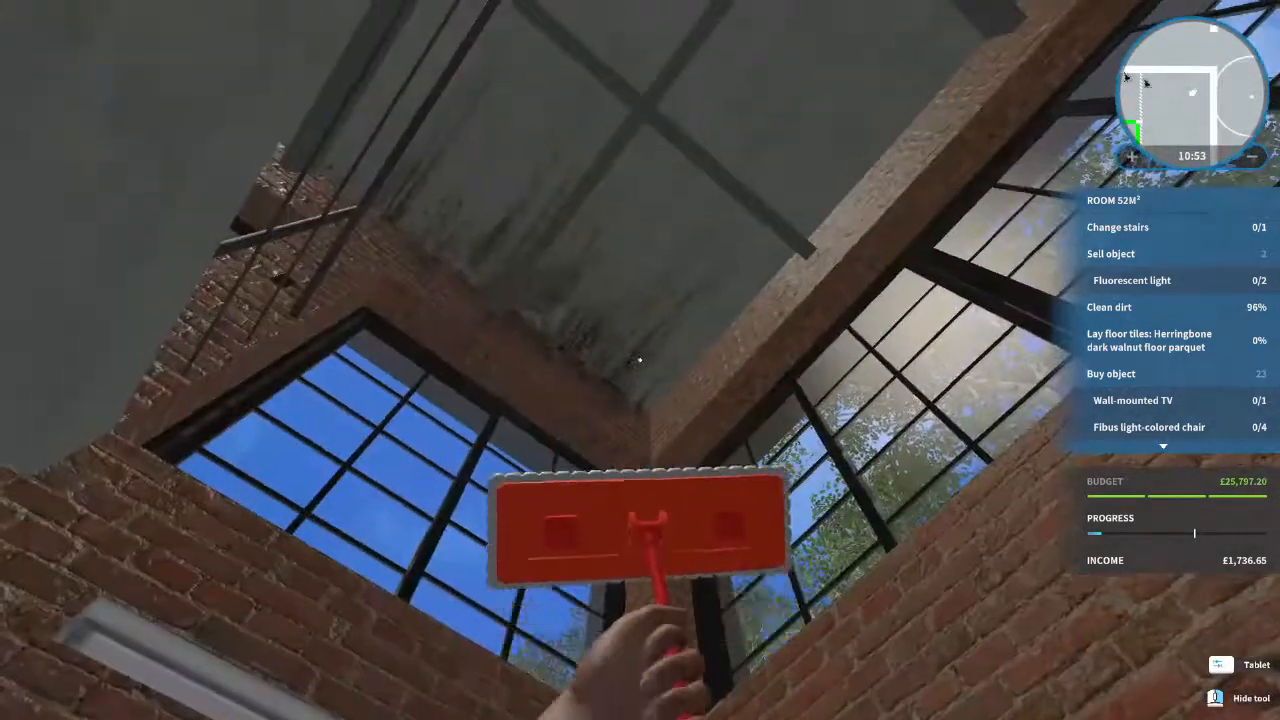
mouse_move(640, 360)
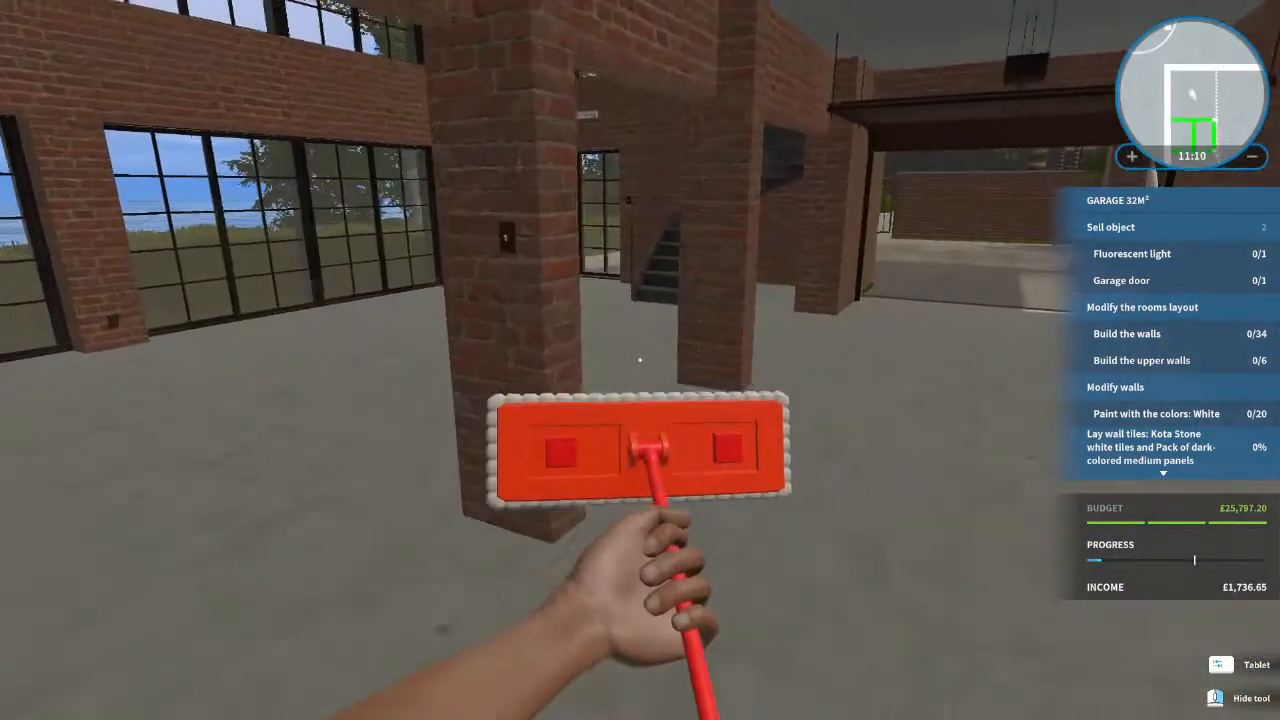
mouse_move(640, 360)
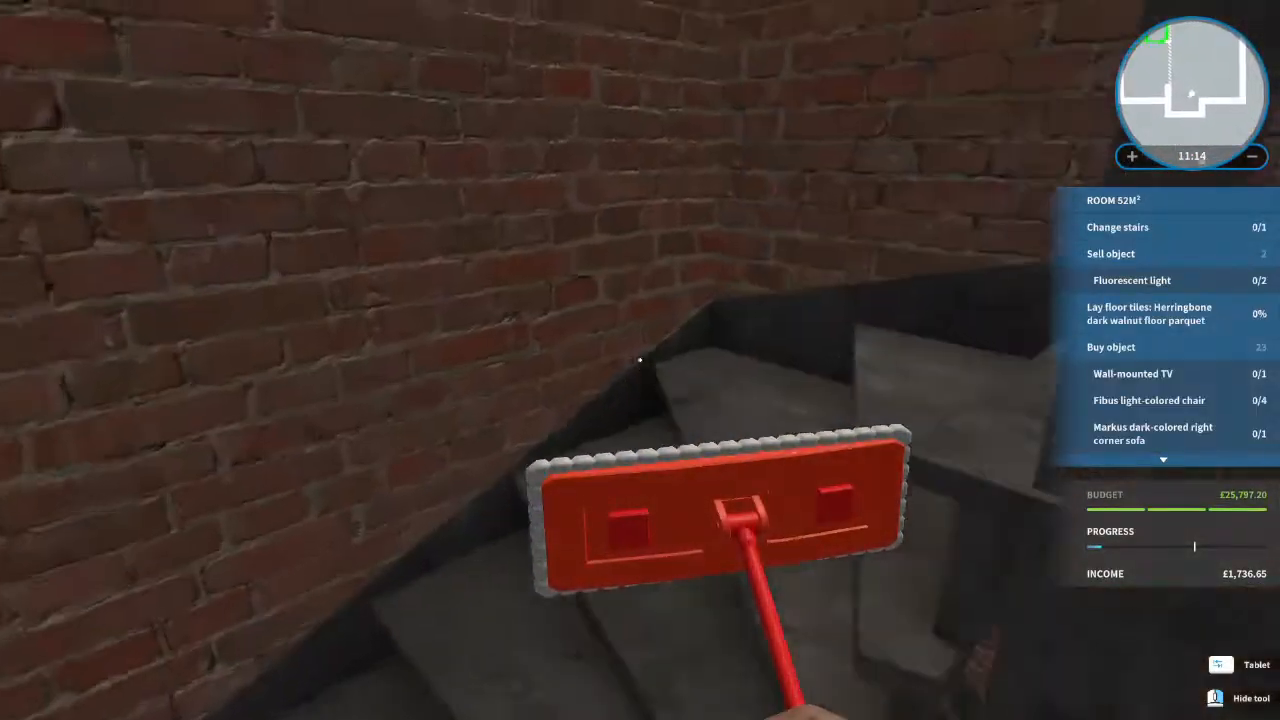
mouse_move(640, 360)
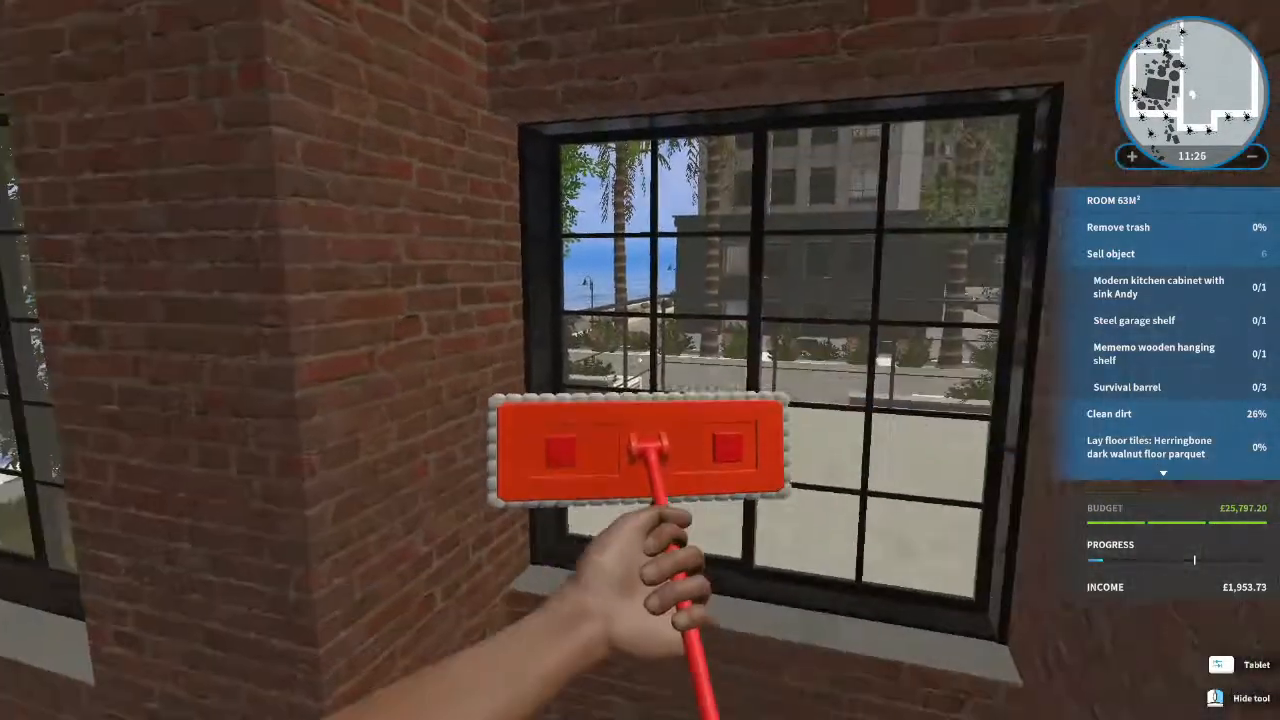
mouse_move(640, 360)
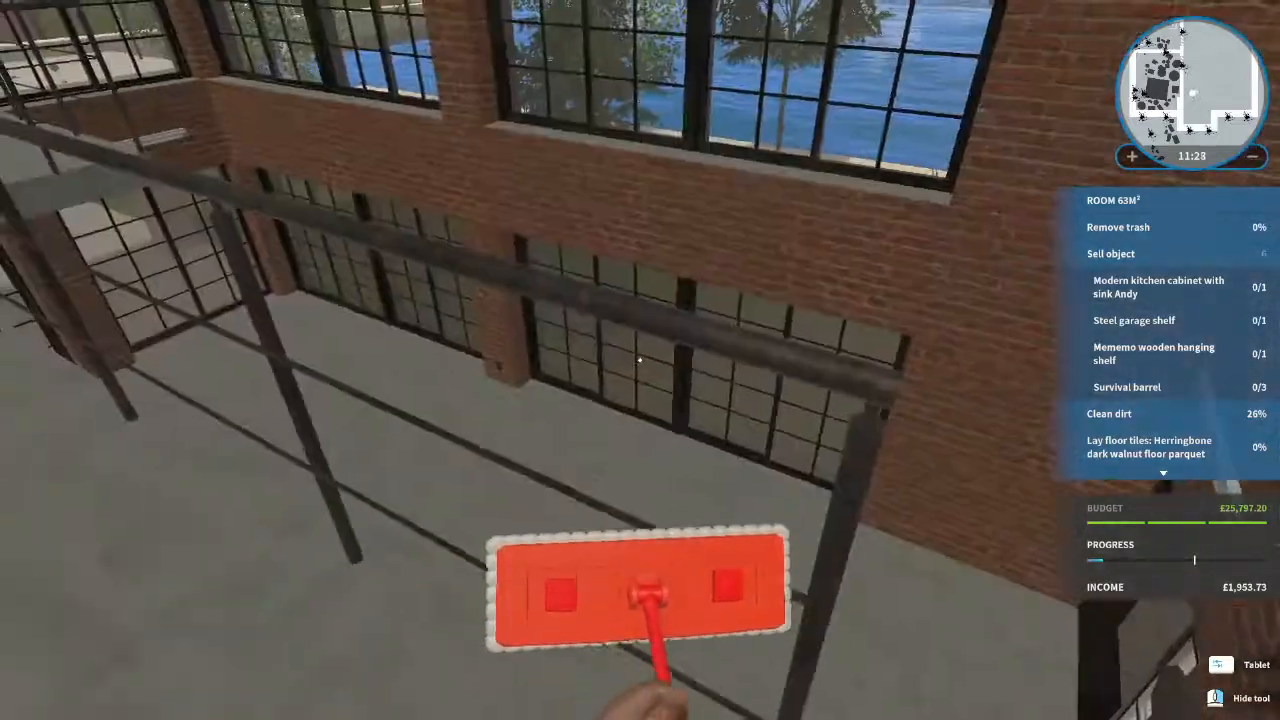
mouse_move(640, 360)
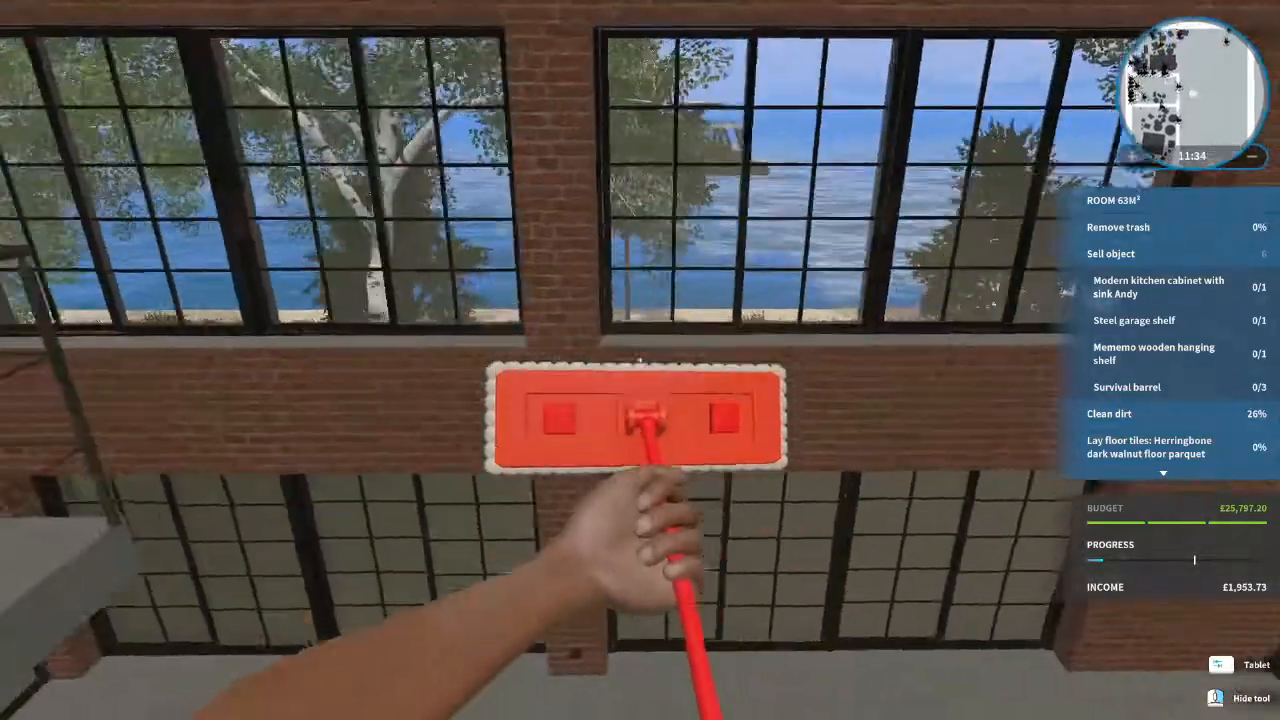
mouse_move(640, 360)
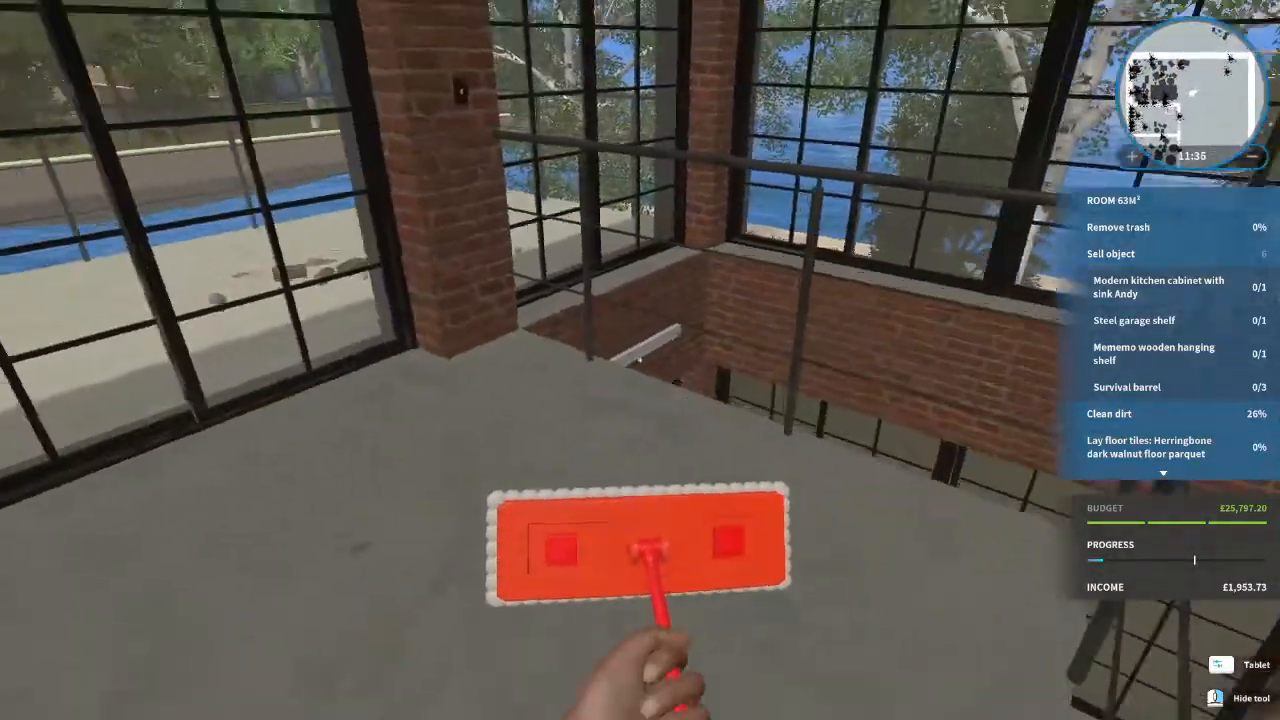
mouse_move(640, 360)
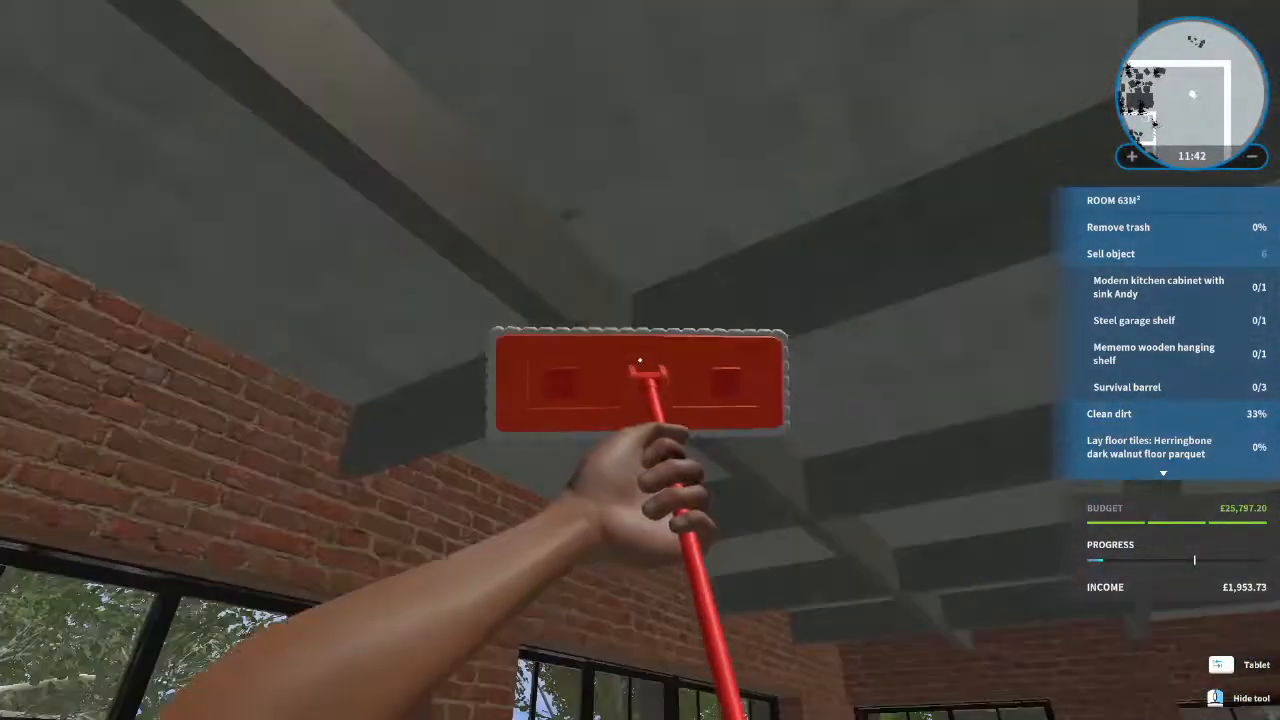
mouse_move(640, 360)
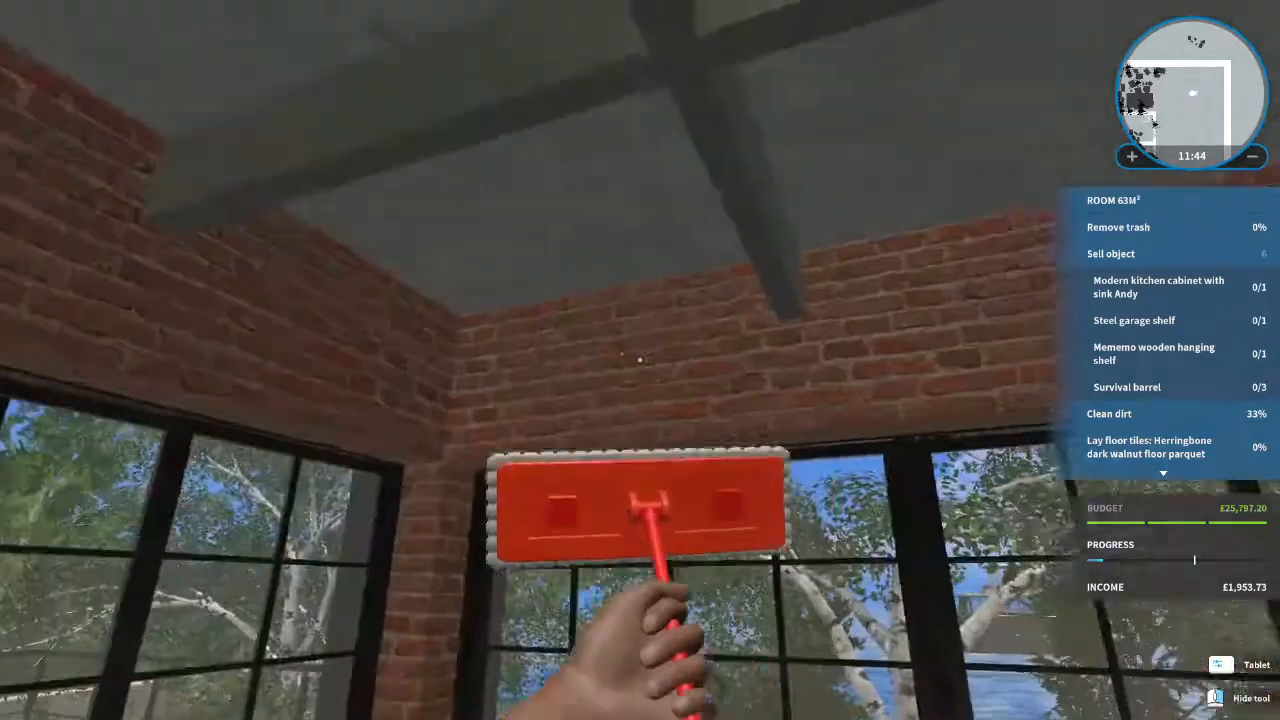
mouse_move(640, 360)
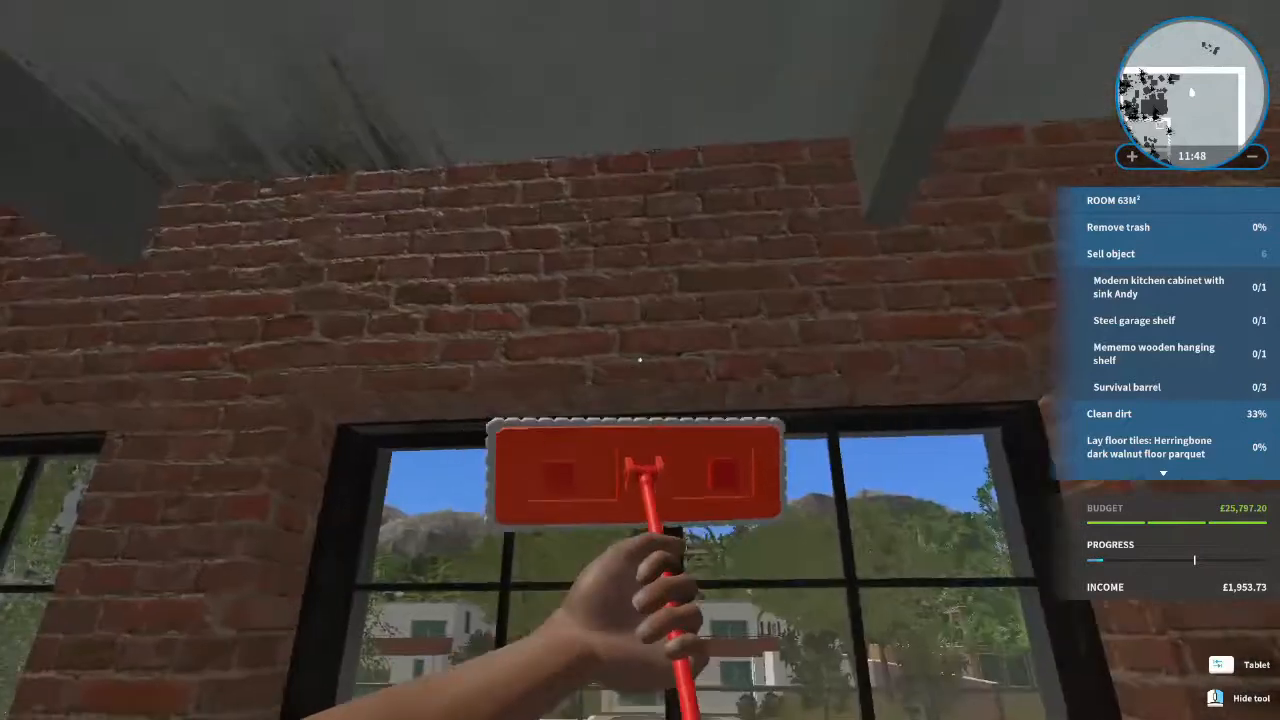
mouse_move(640, 360)
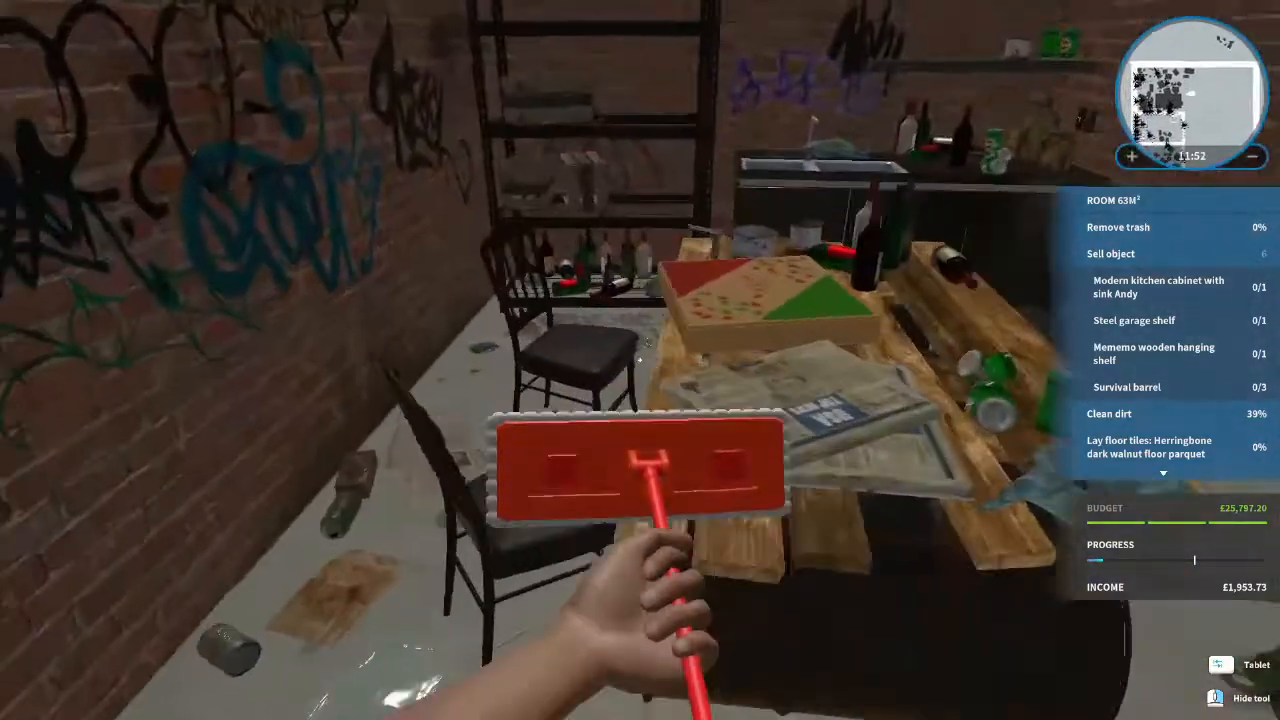
mouse_move(640, 360)
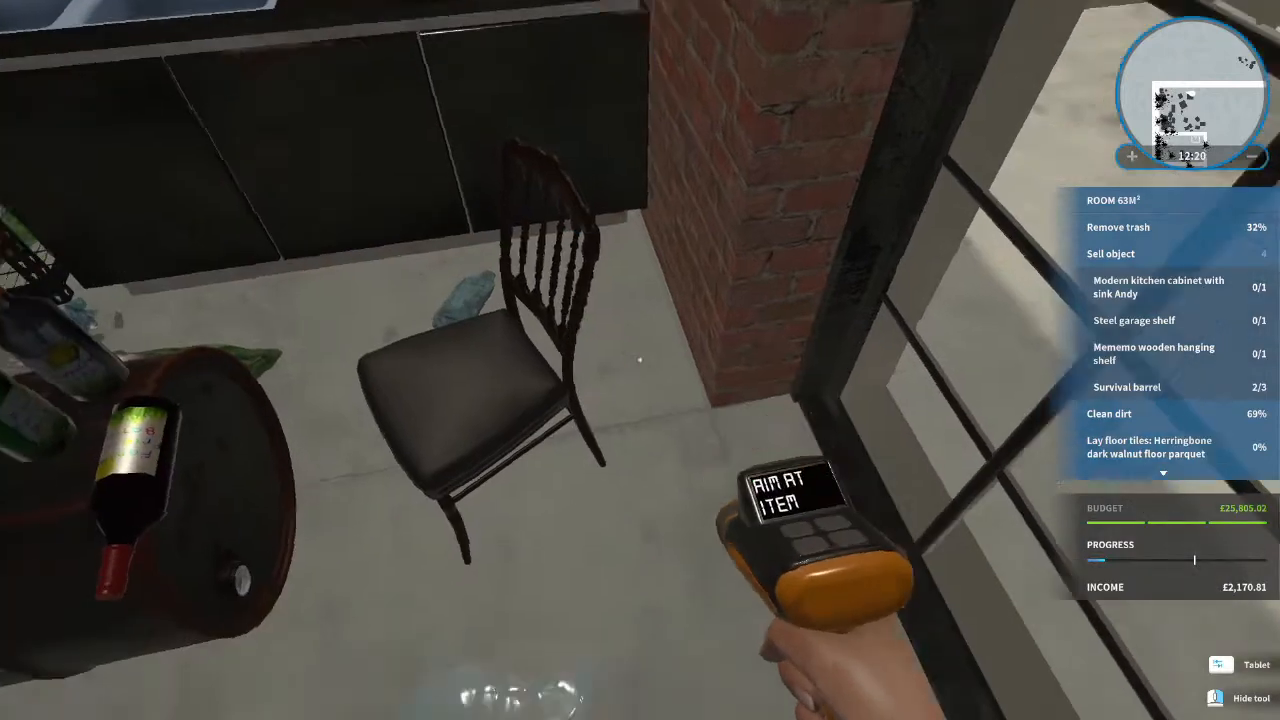
mouse_move(640, 360)
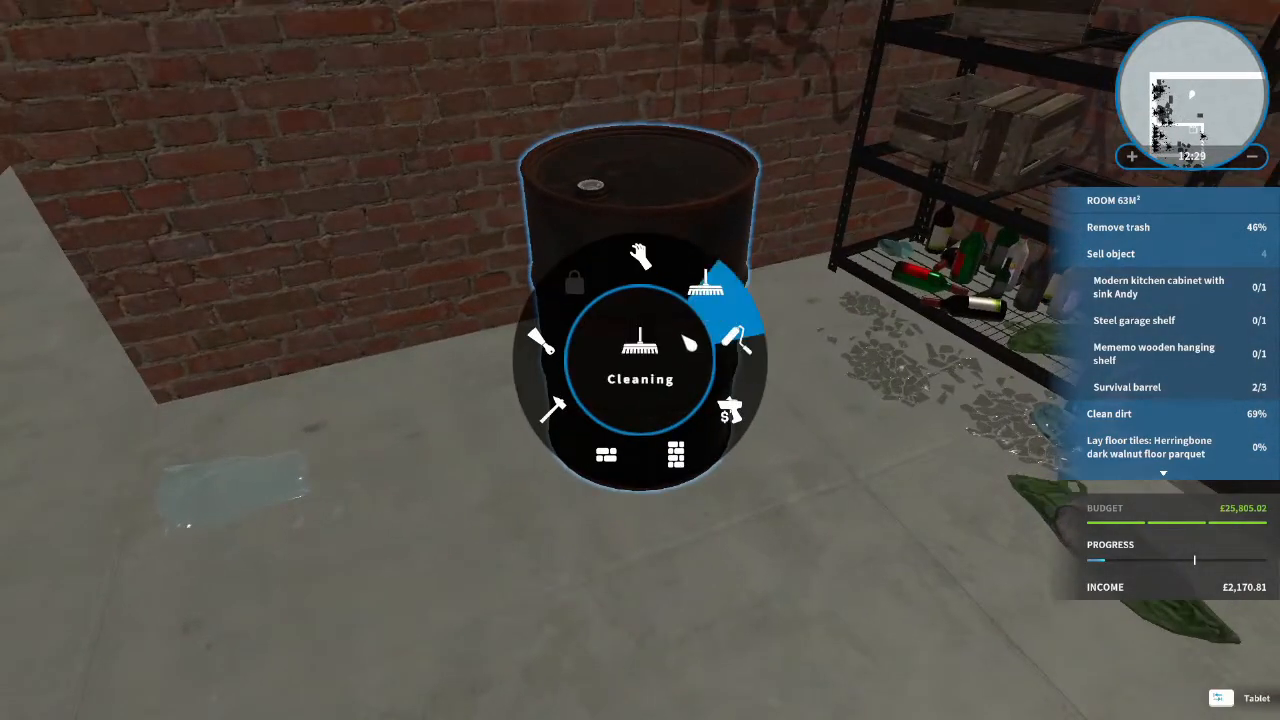
Step: Sell the rusty survival barrel with the selling tool
click(728, 410)
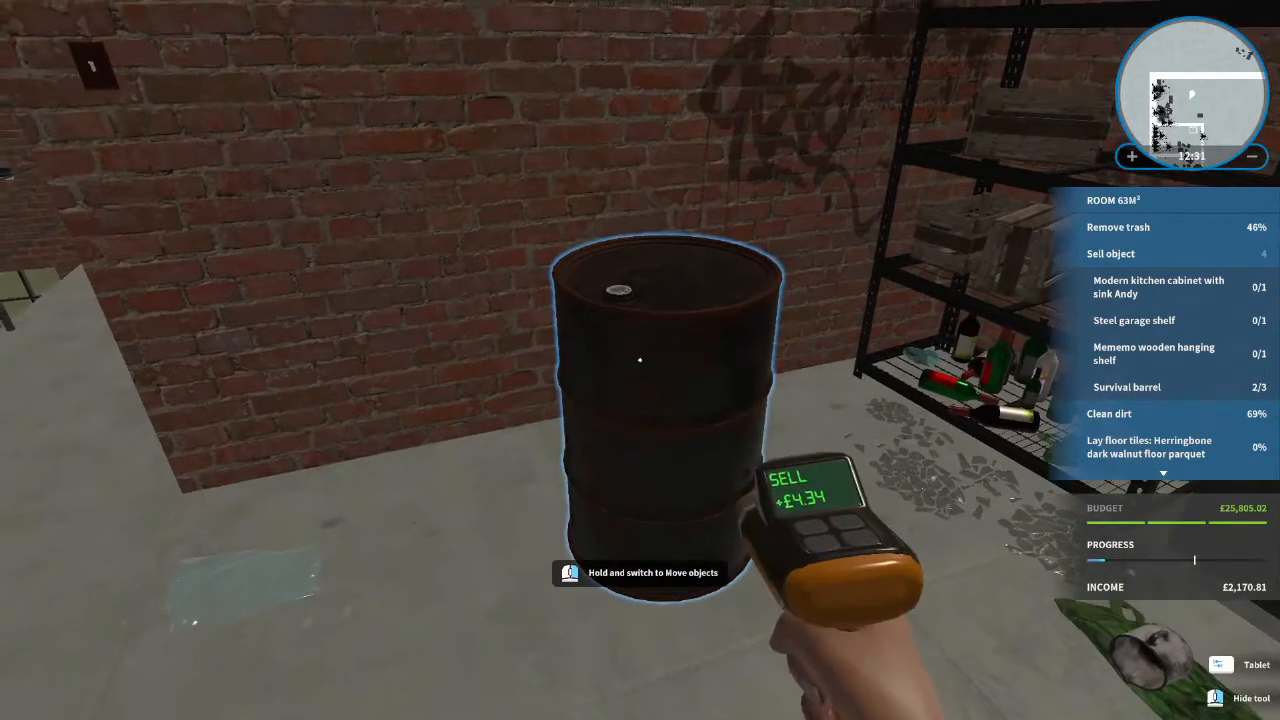
click(640, 360)
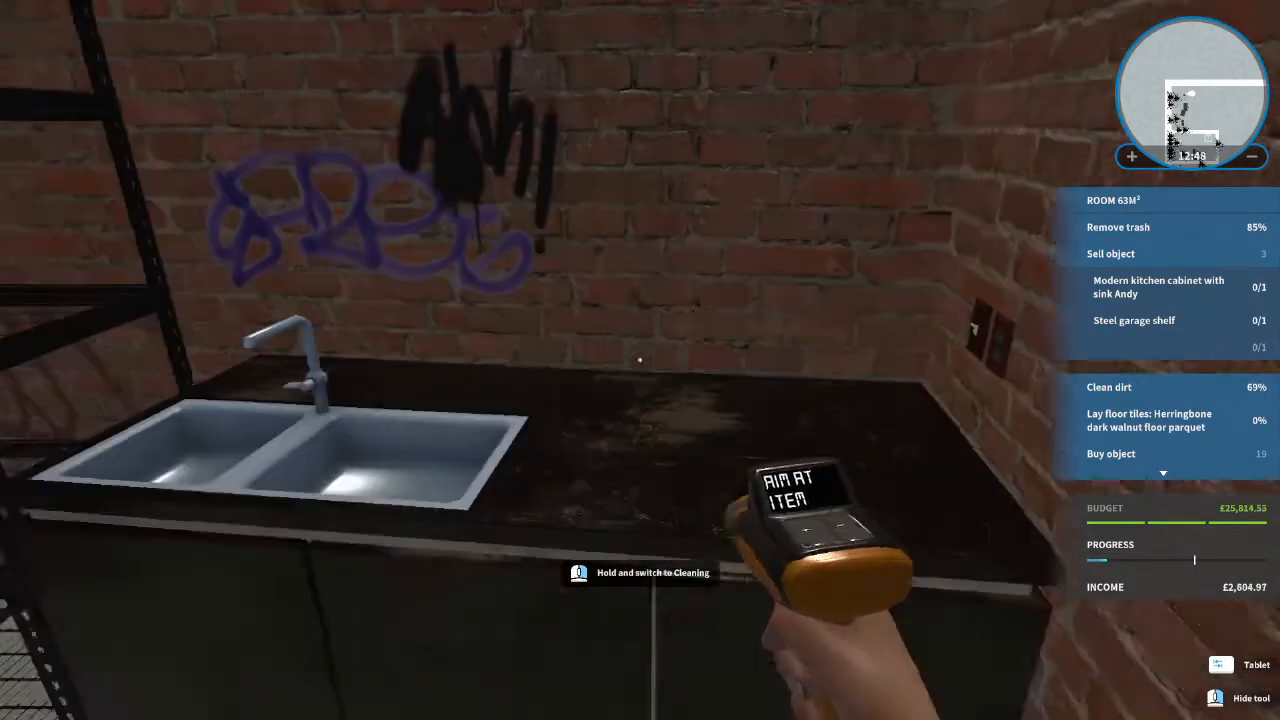
mouse_move(640, 360)
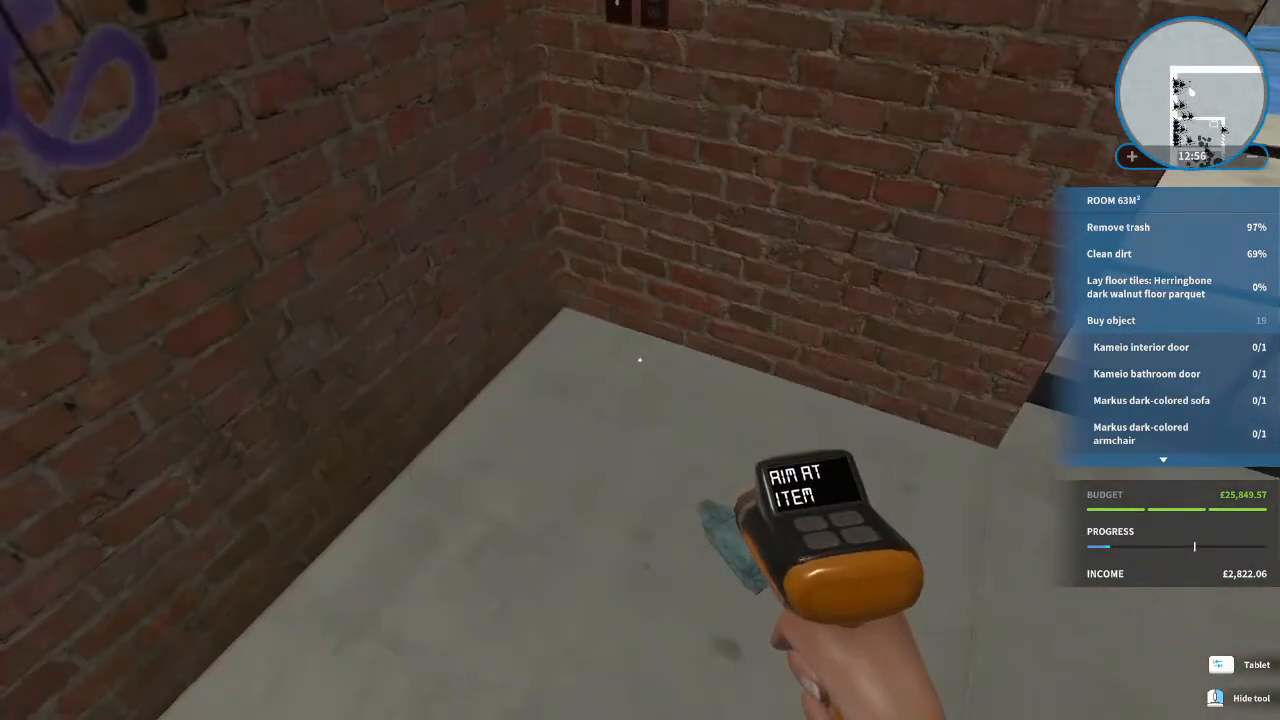
mouse_move(640, 360)
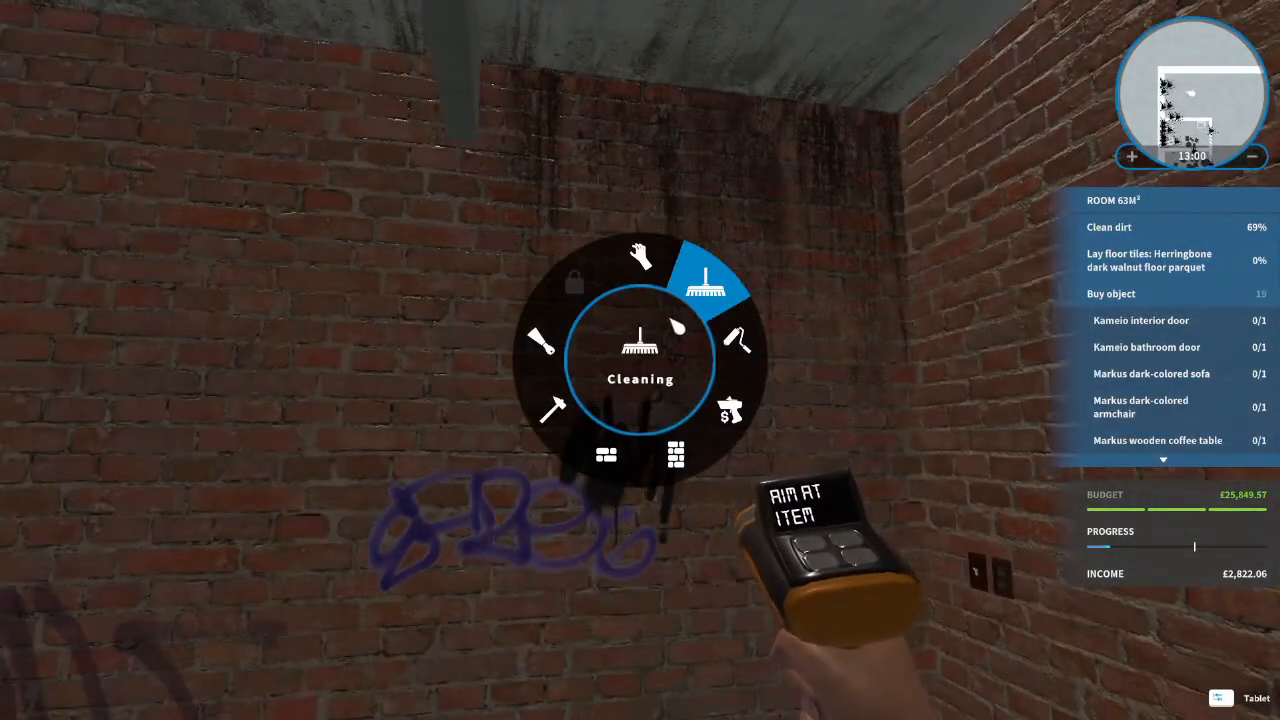
Step: Mop the room's dirty walls and windows with the Cleaning tool
click(706, 280)
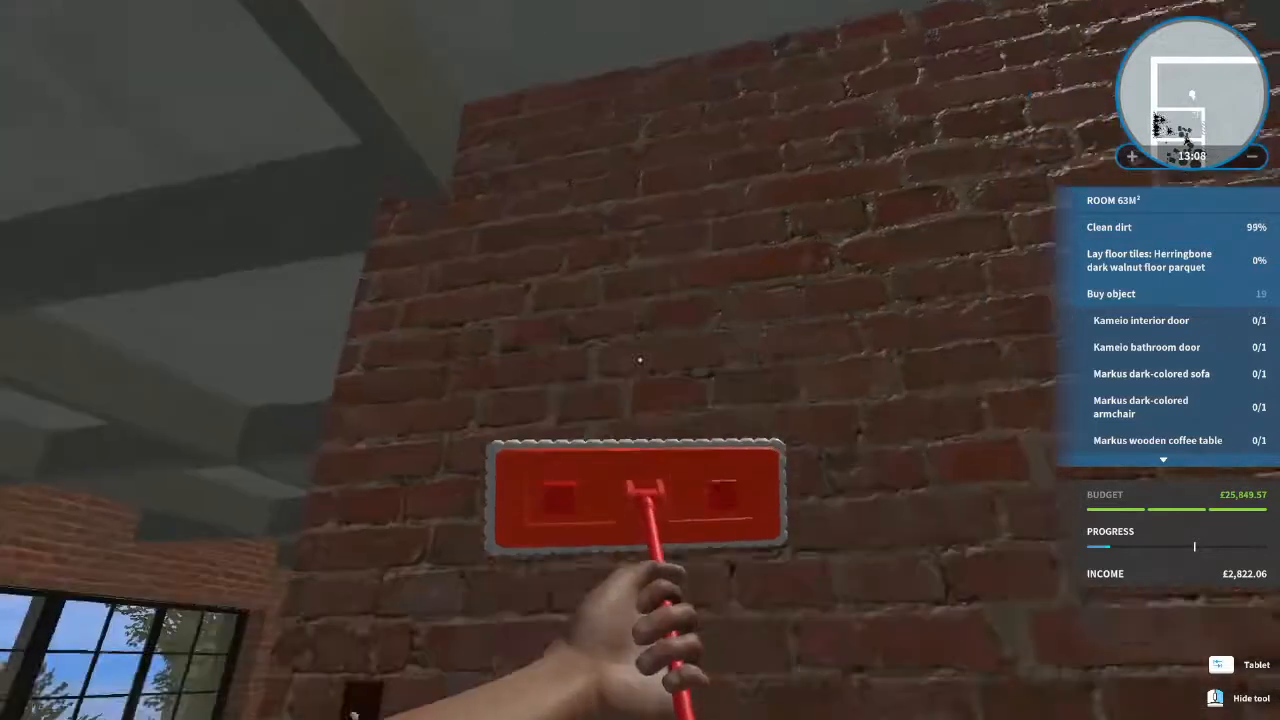
mouse_move(640, 360)
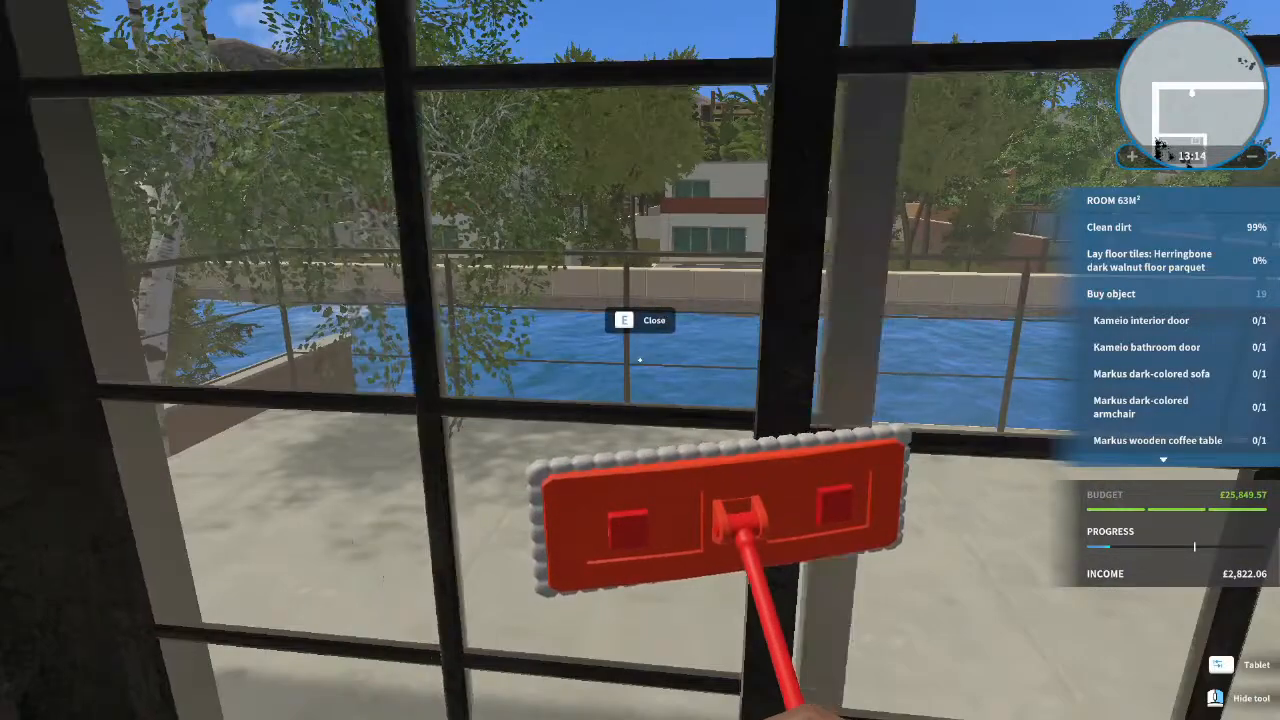
mouse_move(640, 360)
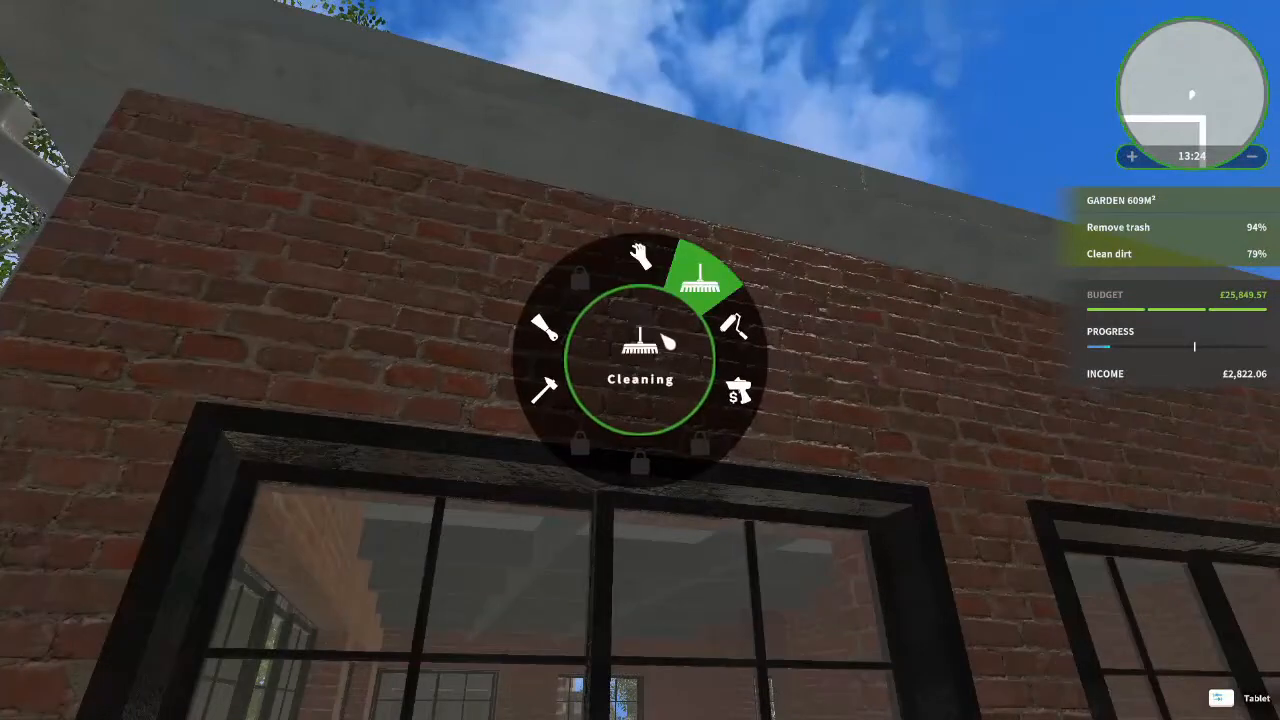
Step: Keep the Cleaning tool selected and mop the remaining dirty spots
click(700, 276)
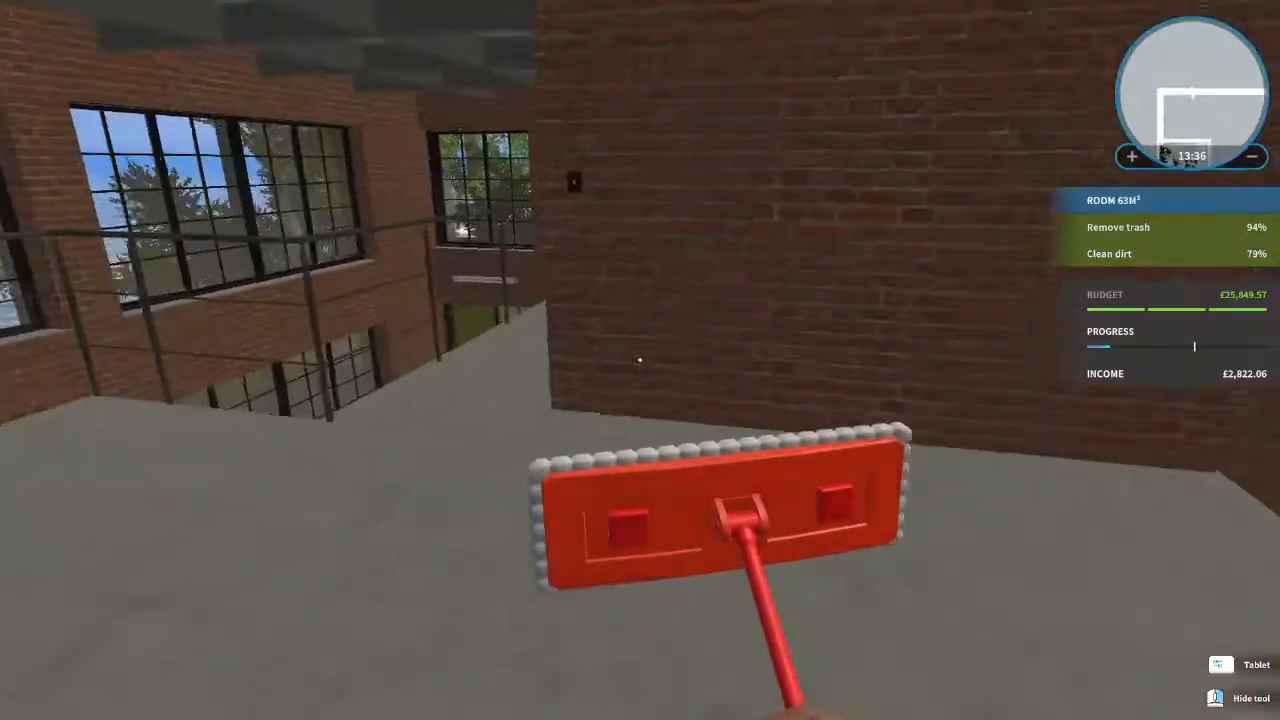
mouse_move(640, 360)
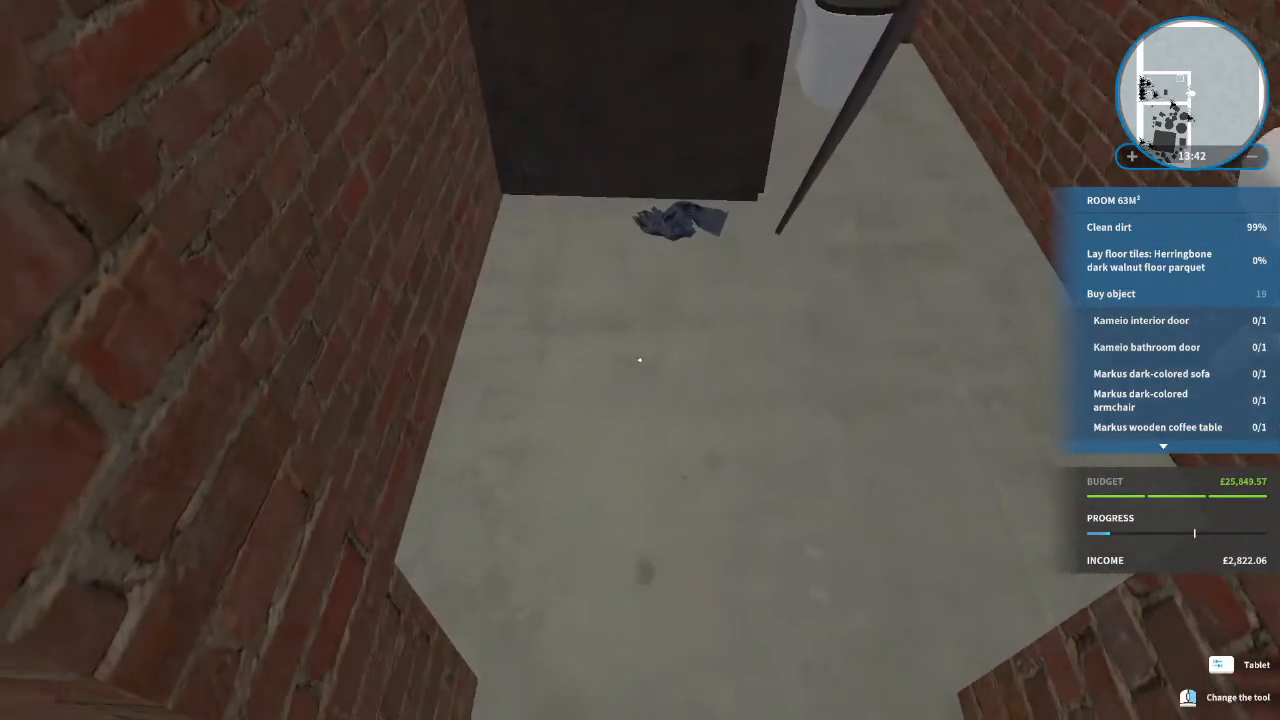
mouse_move(640, 360)
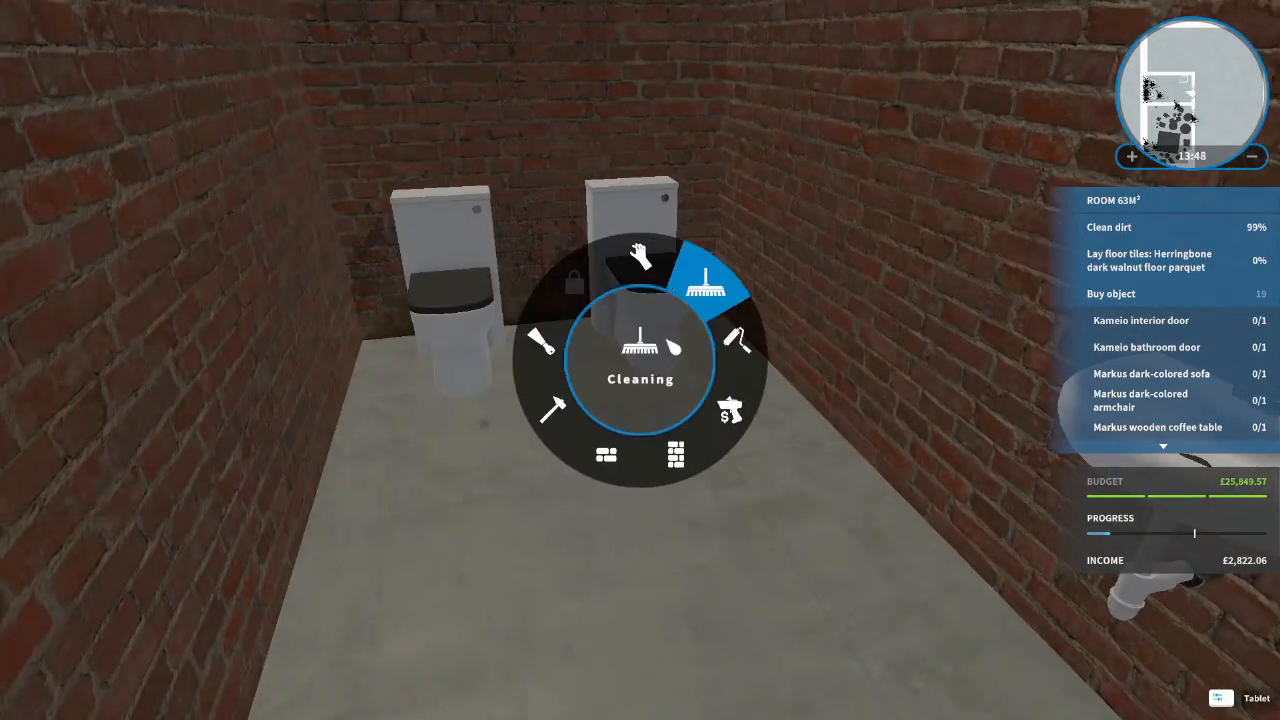
click(710, 276)
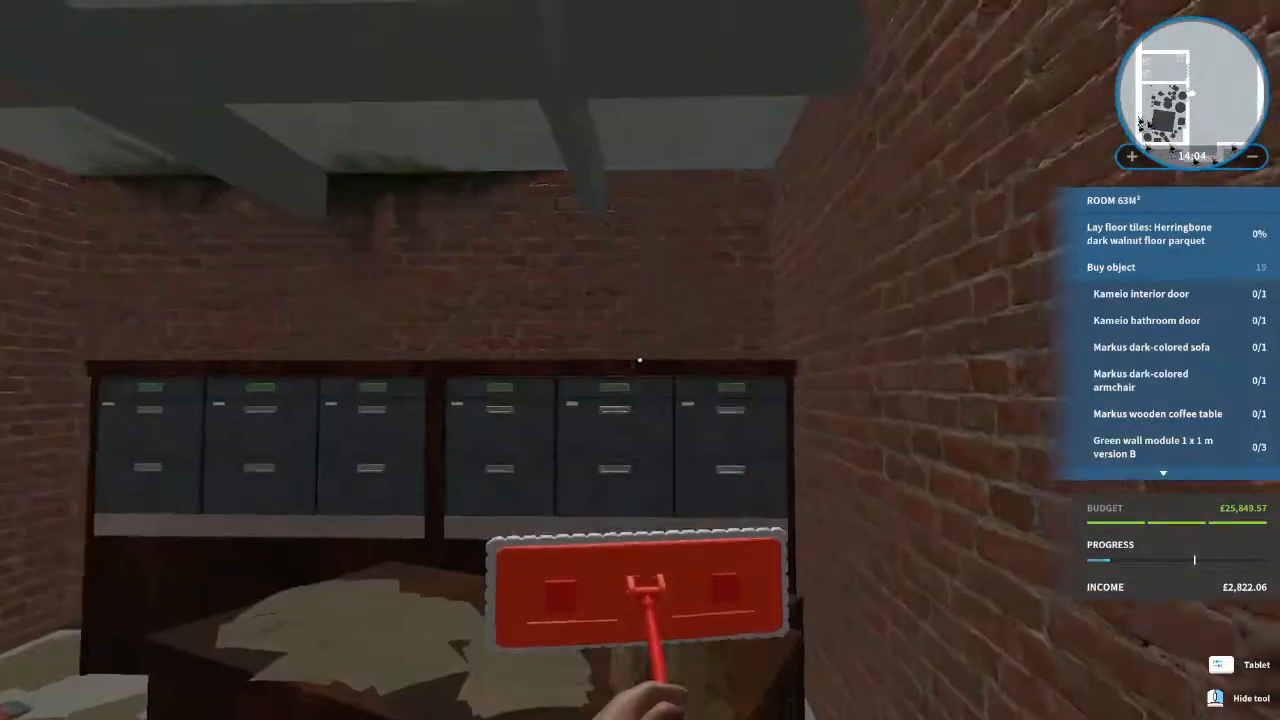
mouse_move(640, 360)
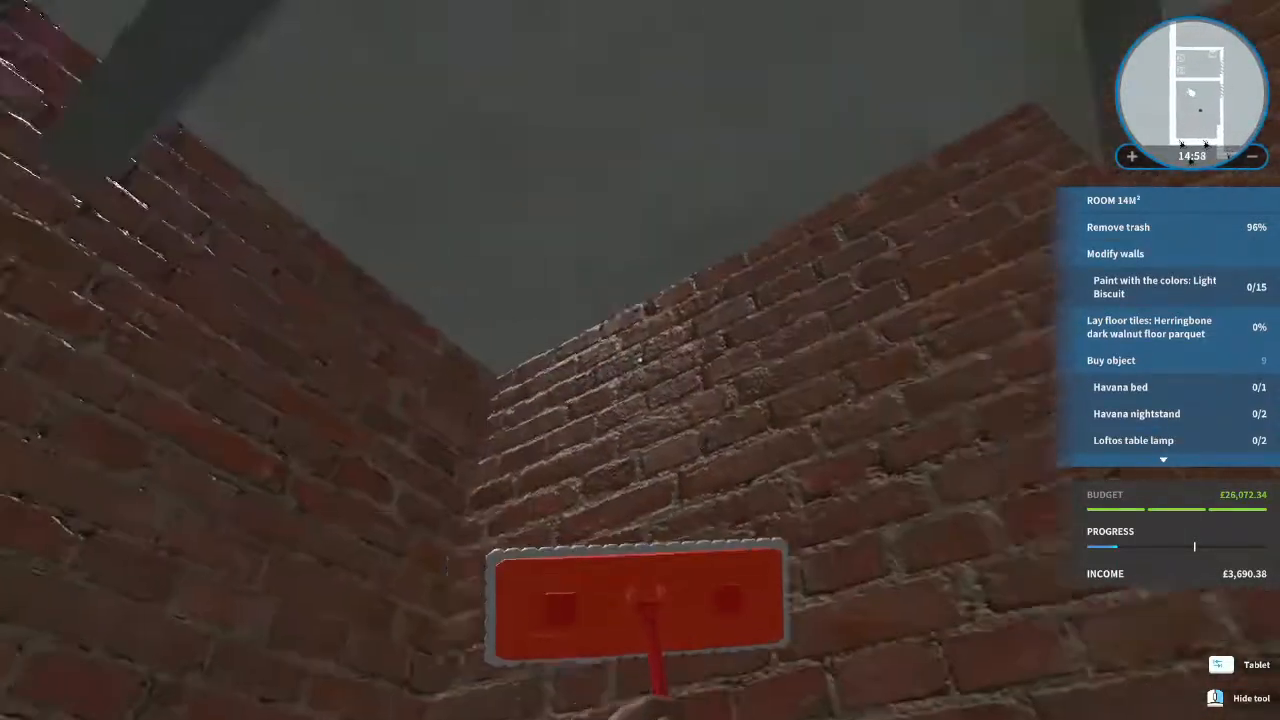
mouse_move(640, 360)
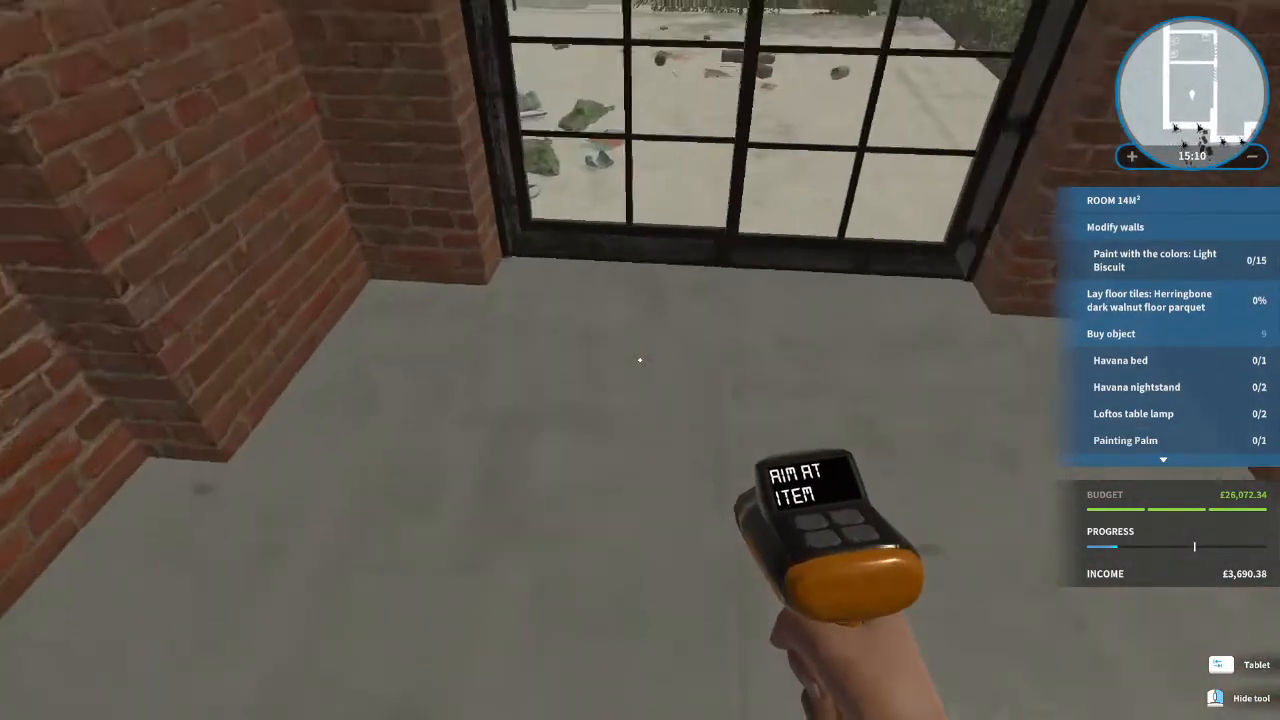
mouse_move(640, 360)
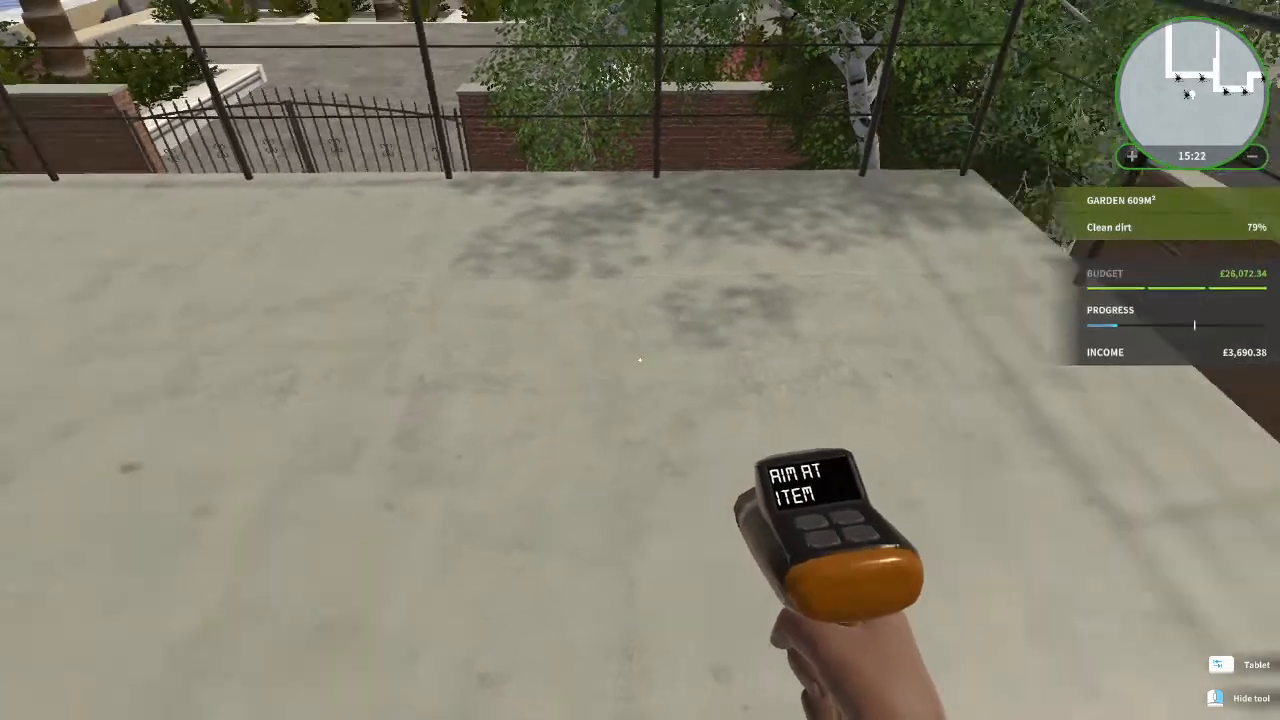
mouse_move(640, 360)
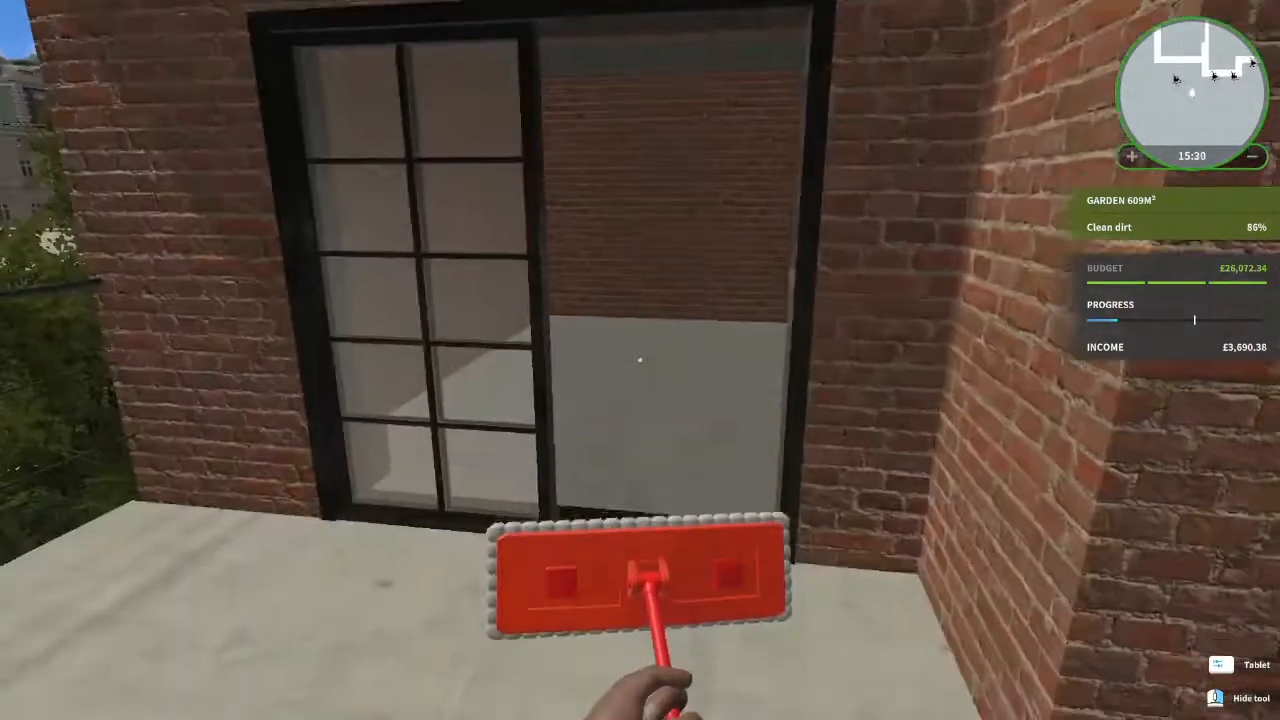
mouse_move(640, 360)
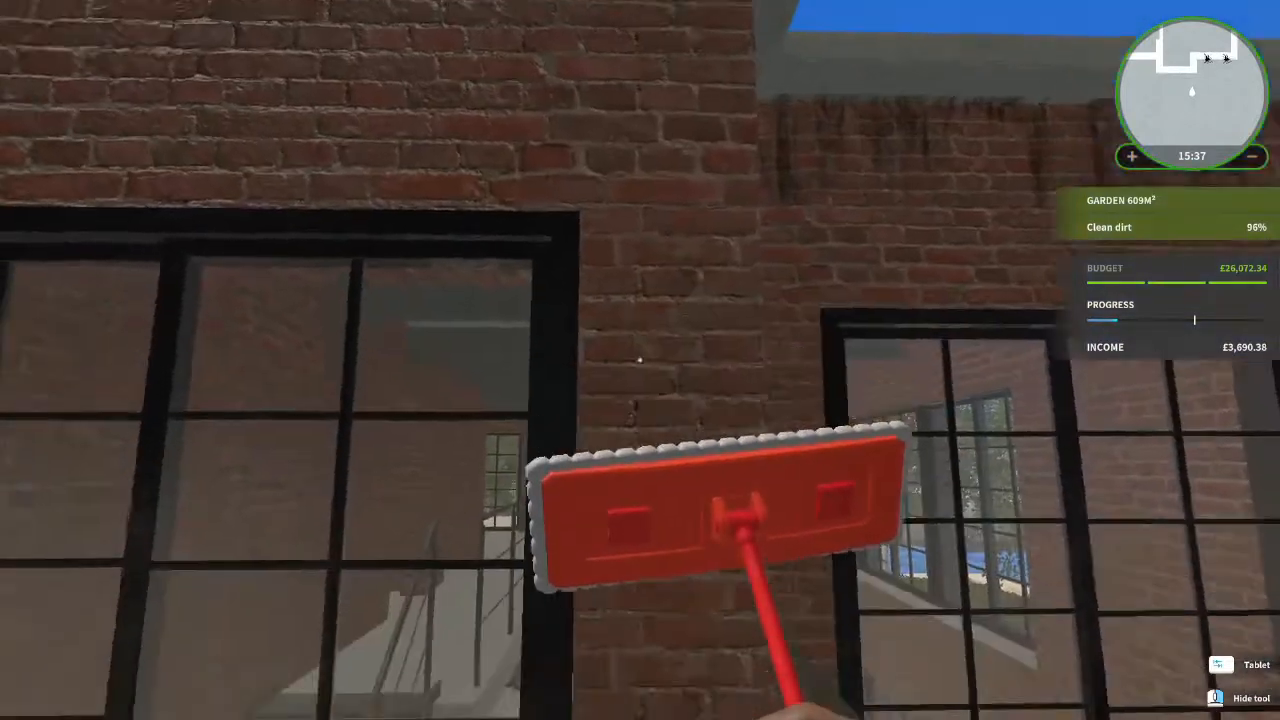
mouse_move(640, 360)
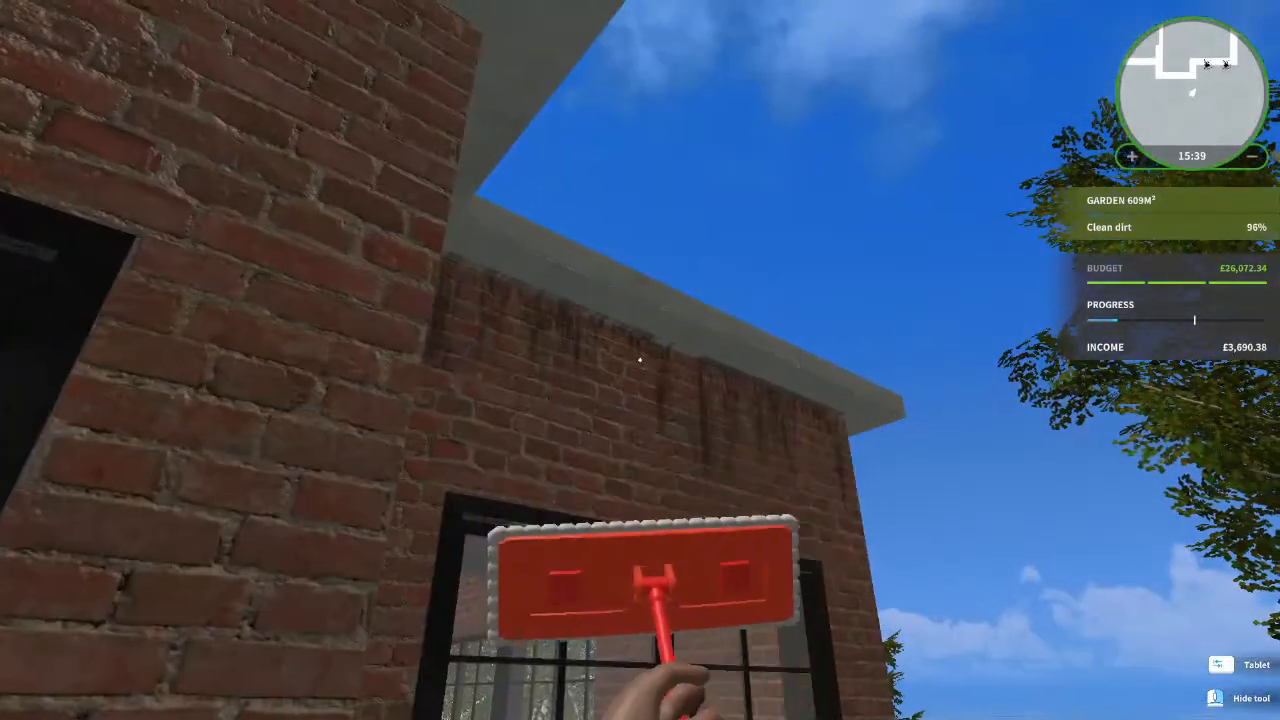
mouse_move(640, 360)
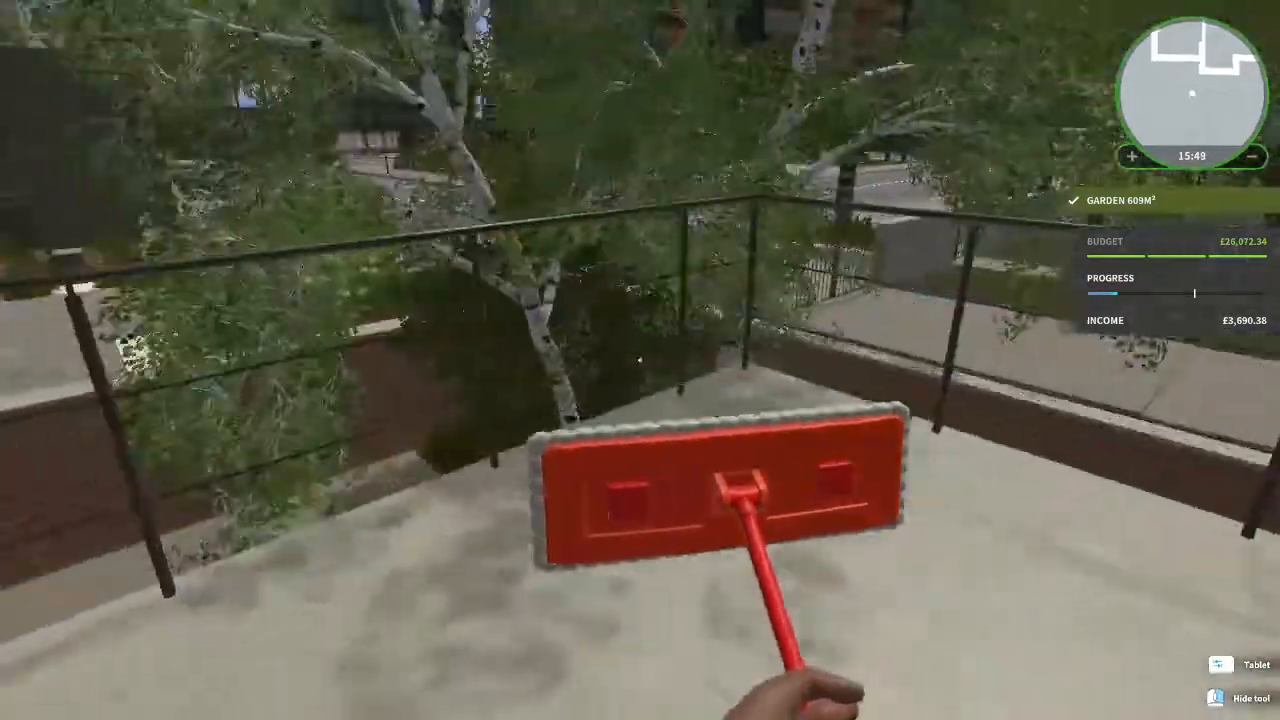
mouse_move(640, 360)
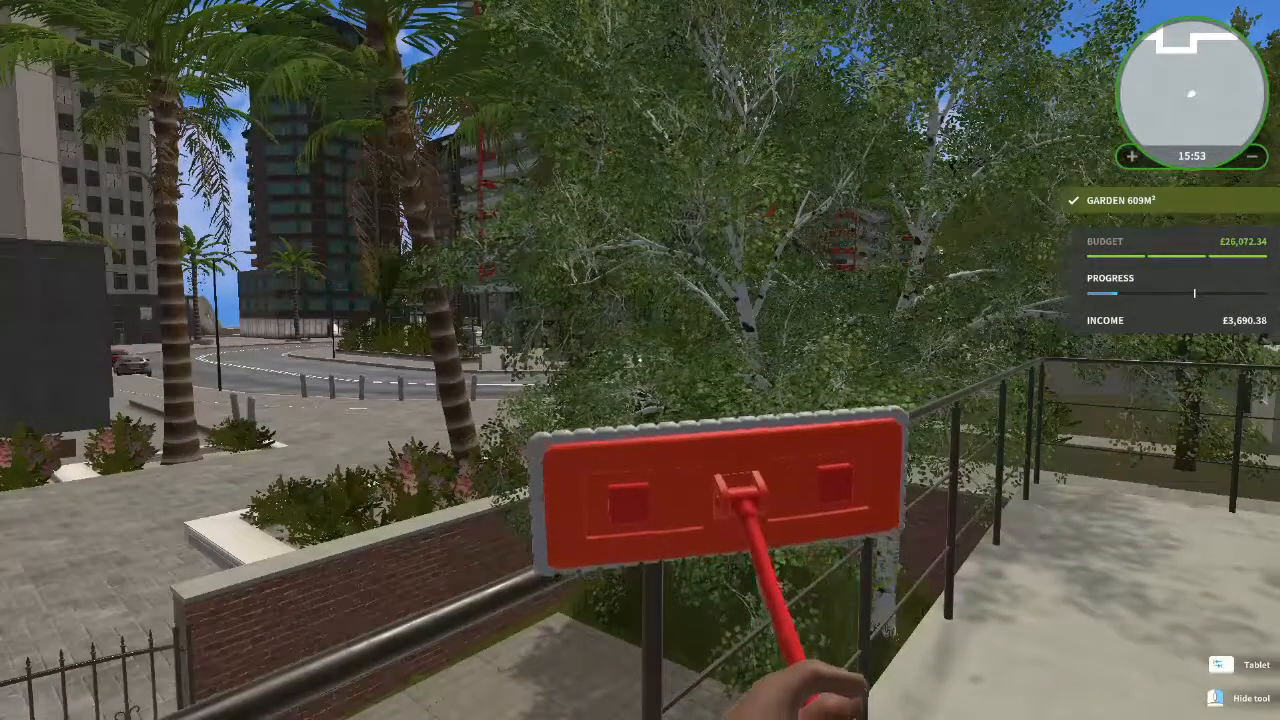
mouse_move(640, 360)
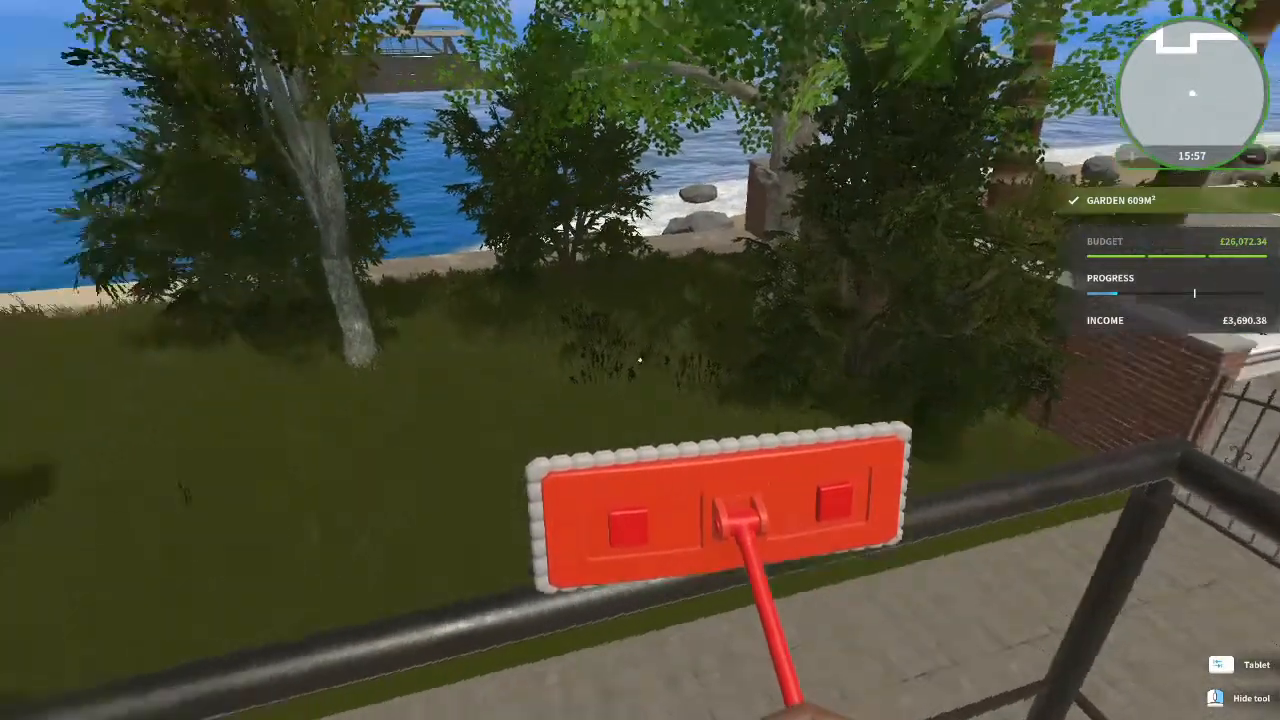
mouse_move(640, 360)
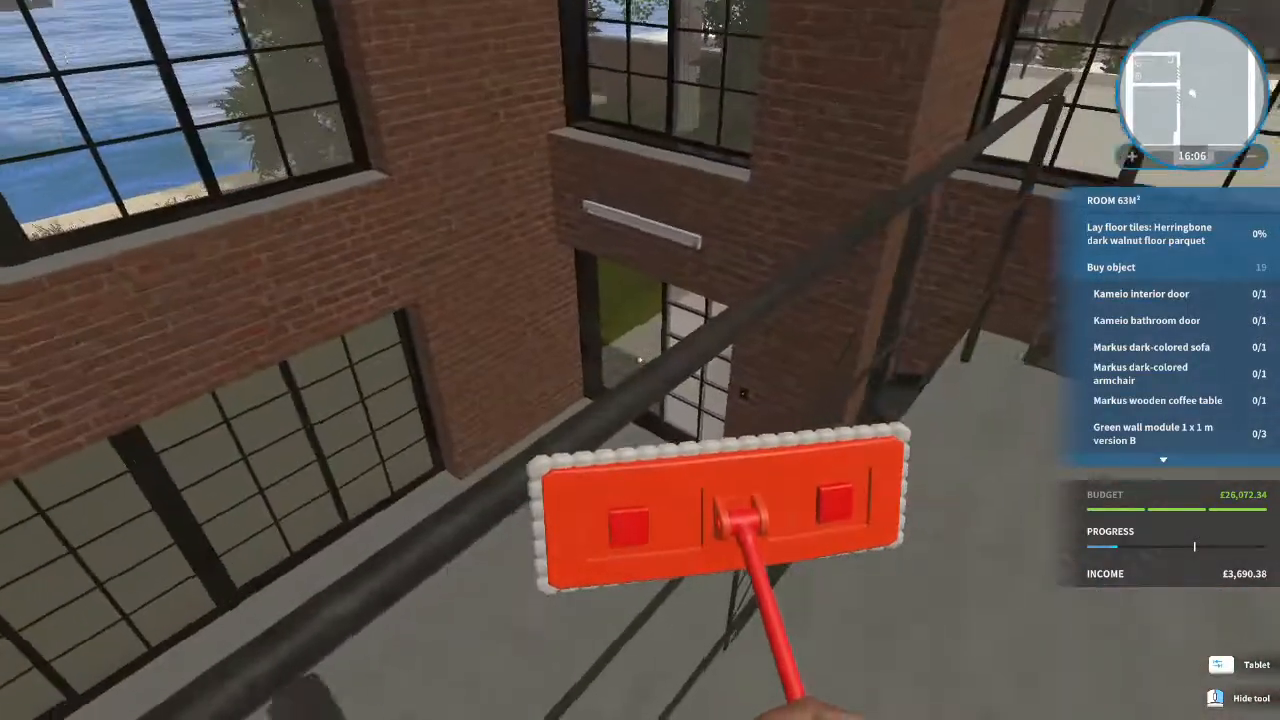
mouse_move(640, 360)
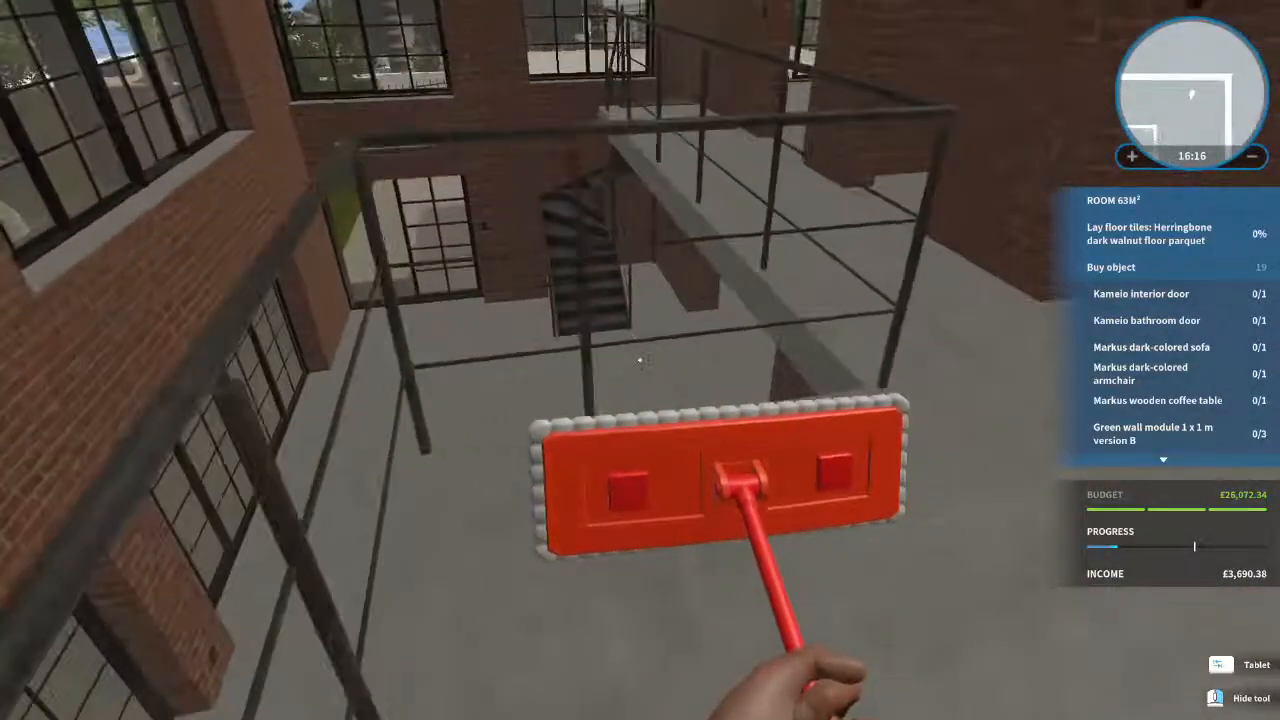
mouse_move(640, 360)
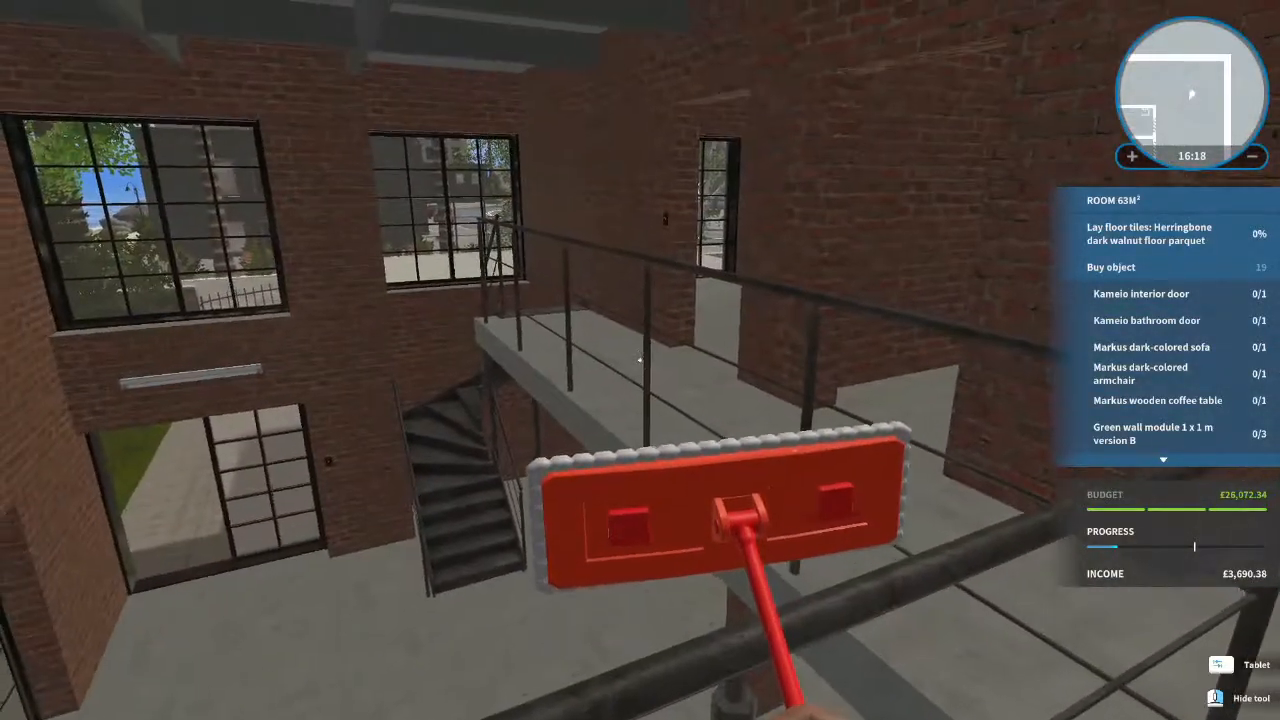
mouse_move(640, 360)
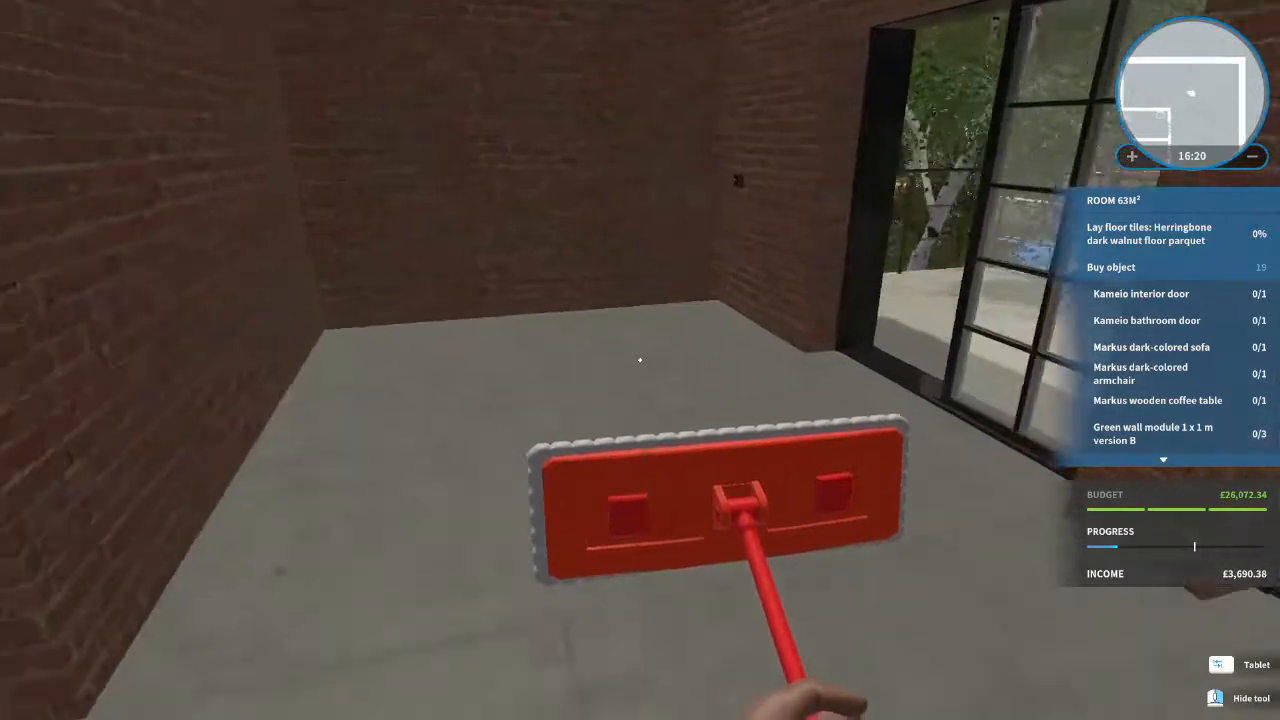
mouse_move(640, 360)
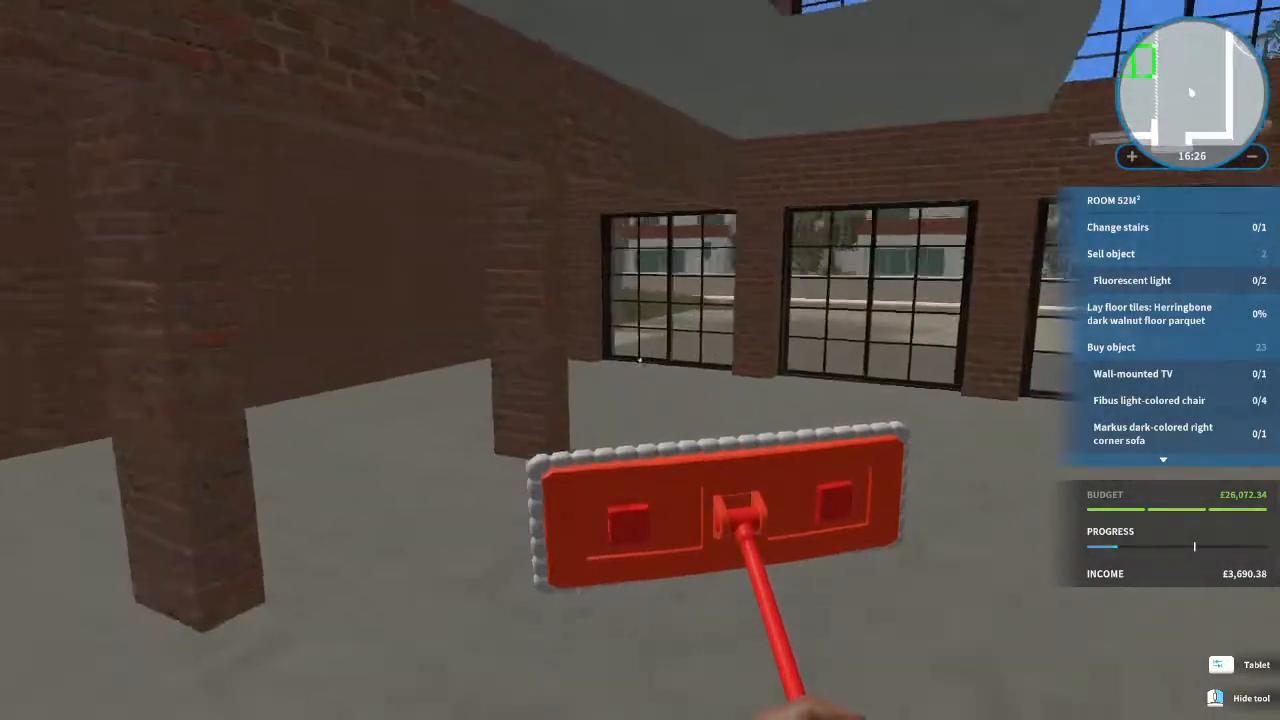
mouse_move(640, 360)
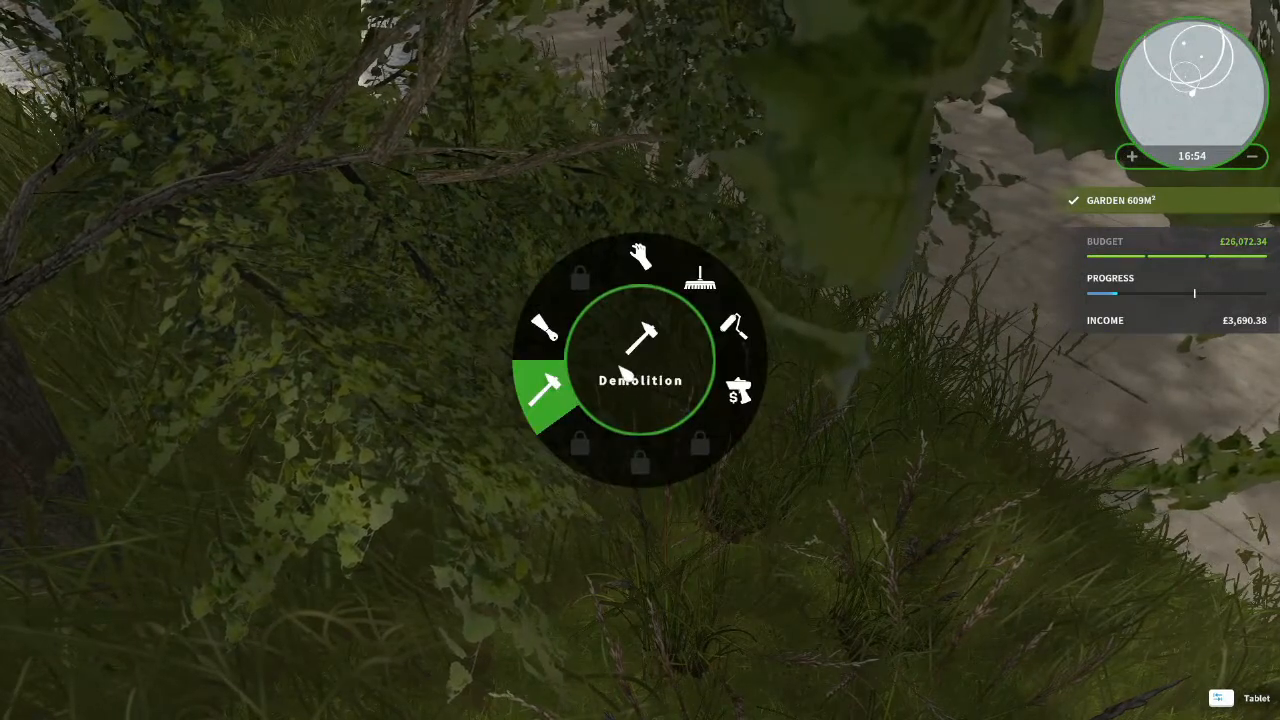
mouse_move(700, 280)
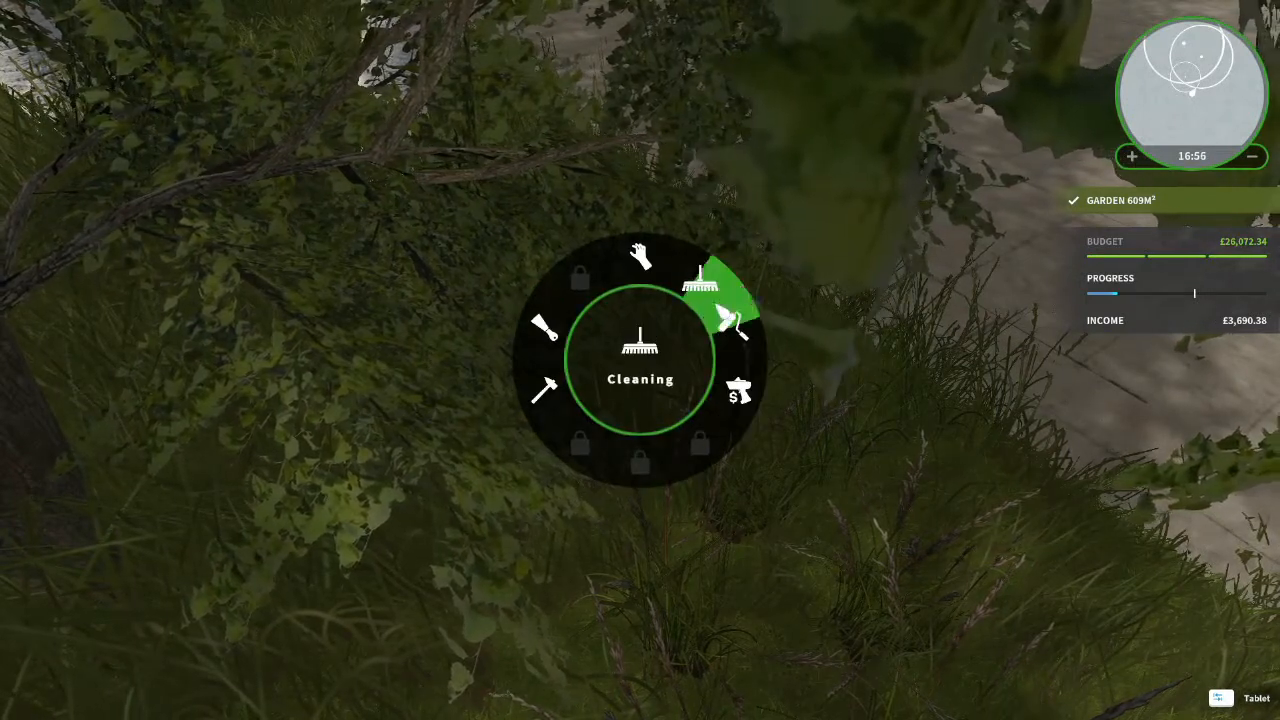